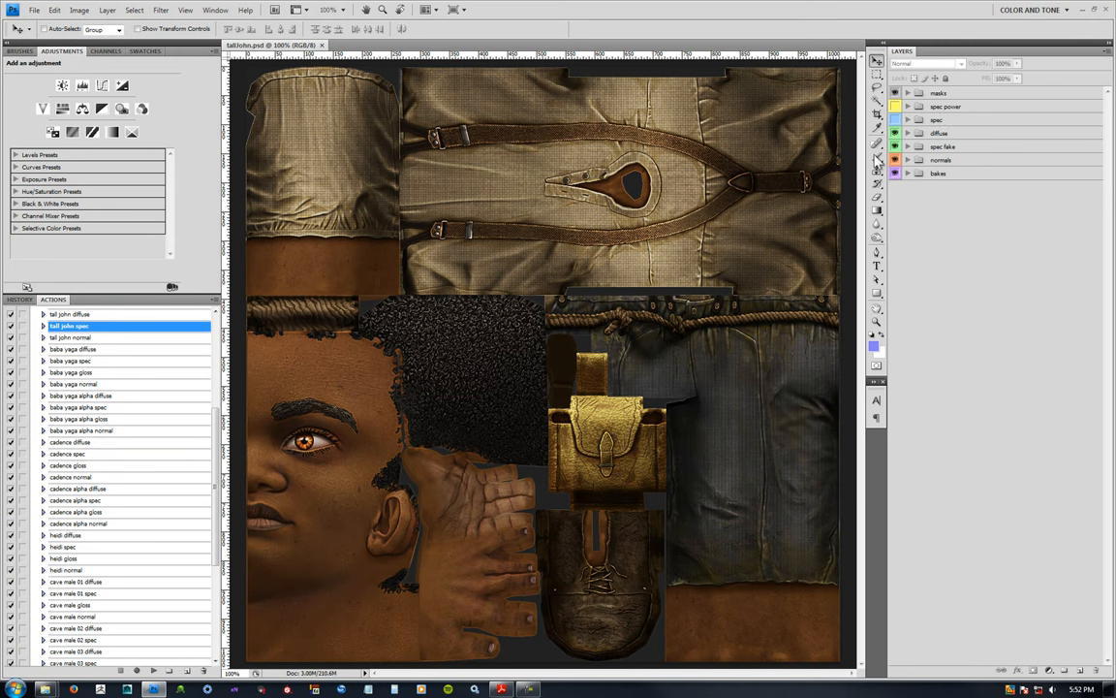
mouse_move(830, 378)
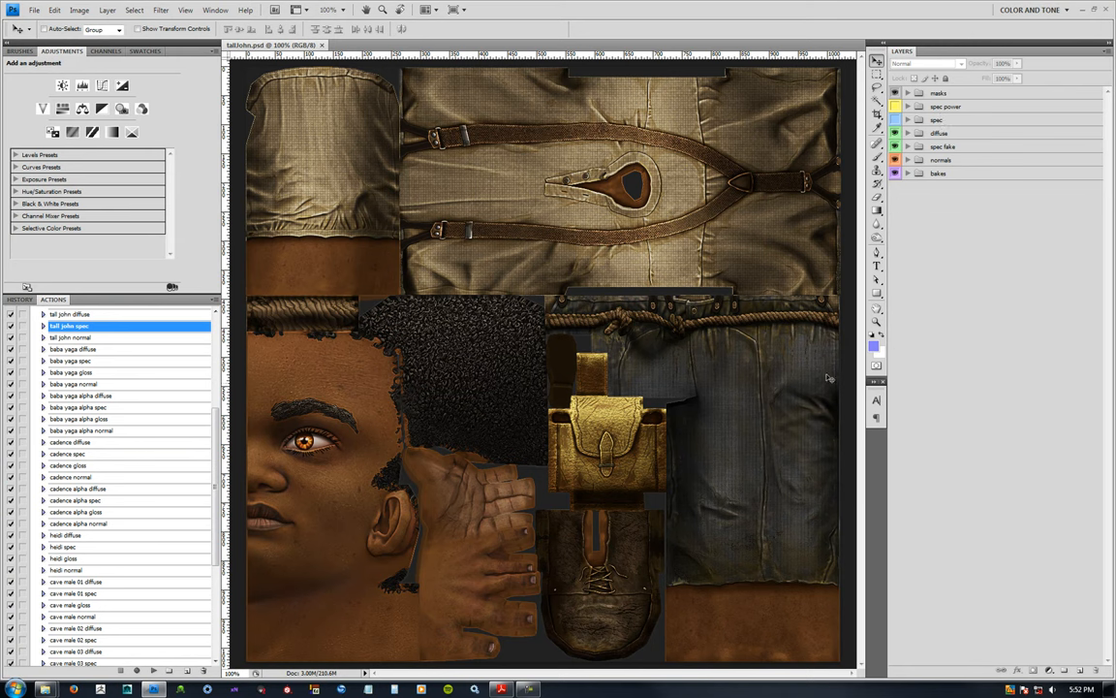
mouse_move(516, 352)
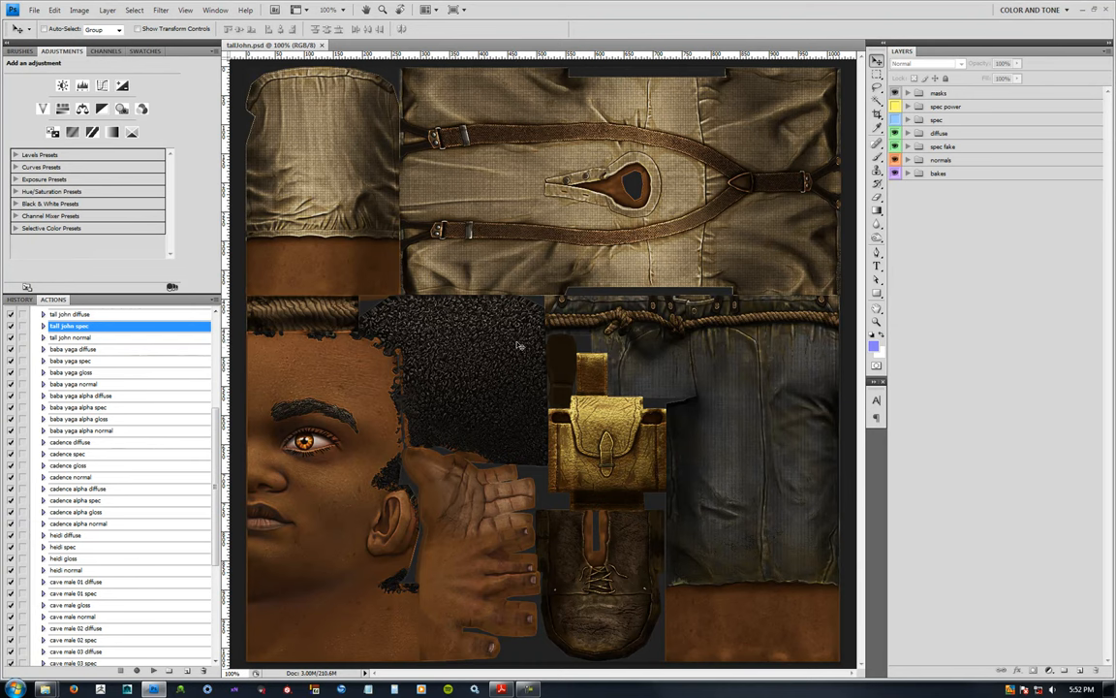
mouse_move(535, 320)
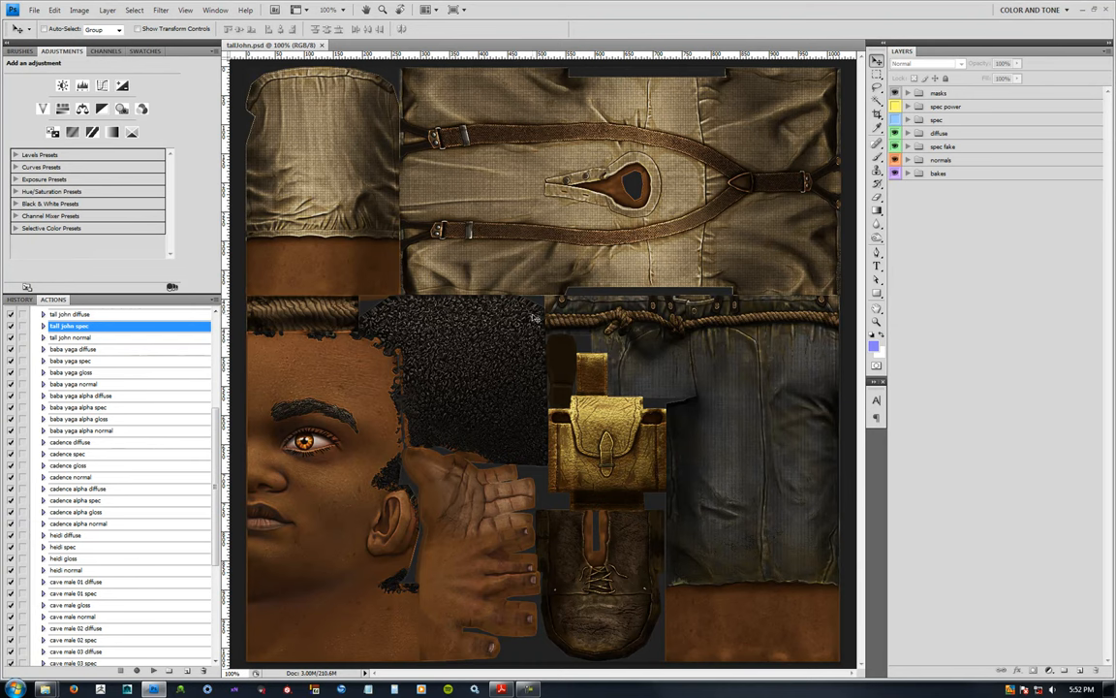
mouse_move(574, 334)
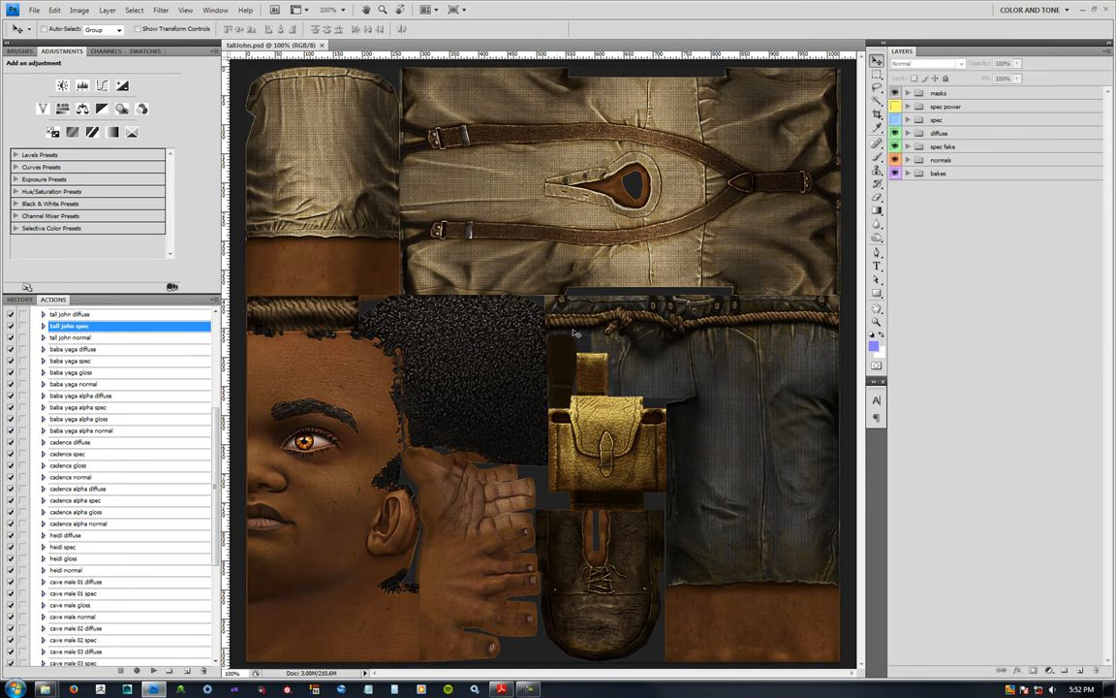
mouse_move(729, 300)
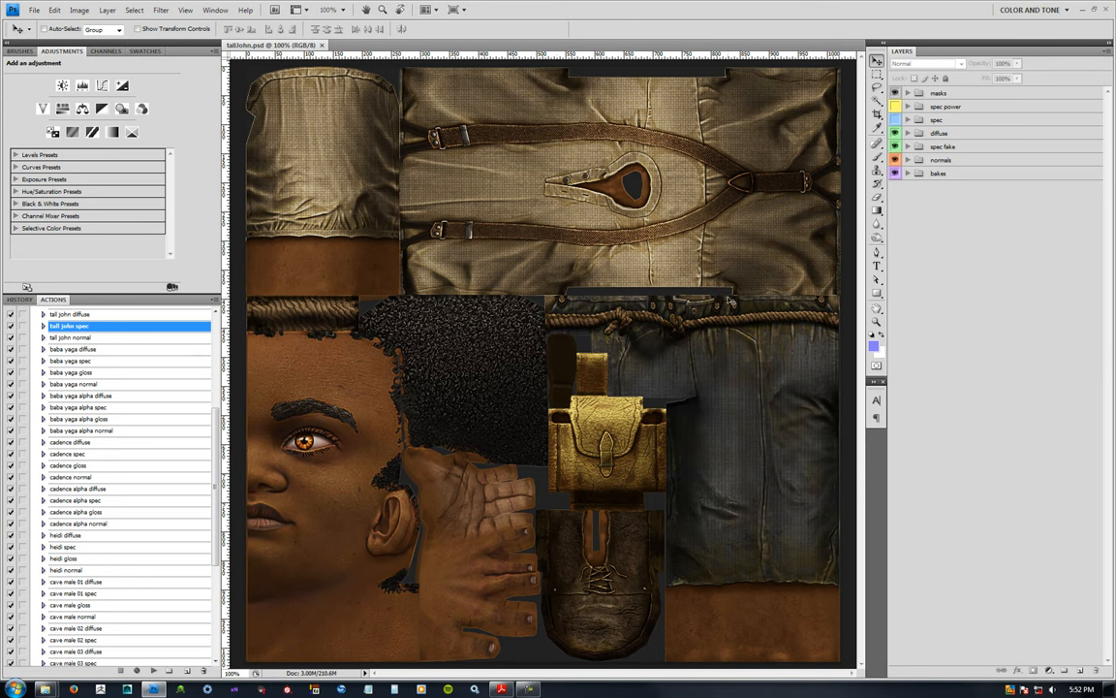
mouse_move(766, 299)
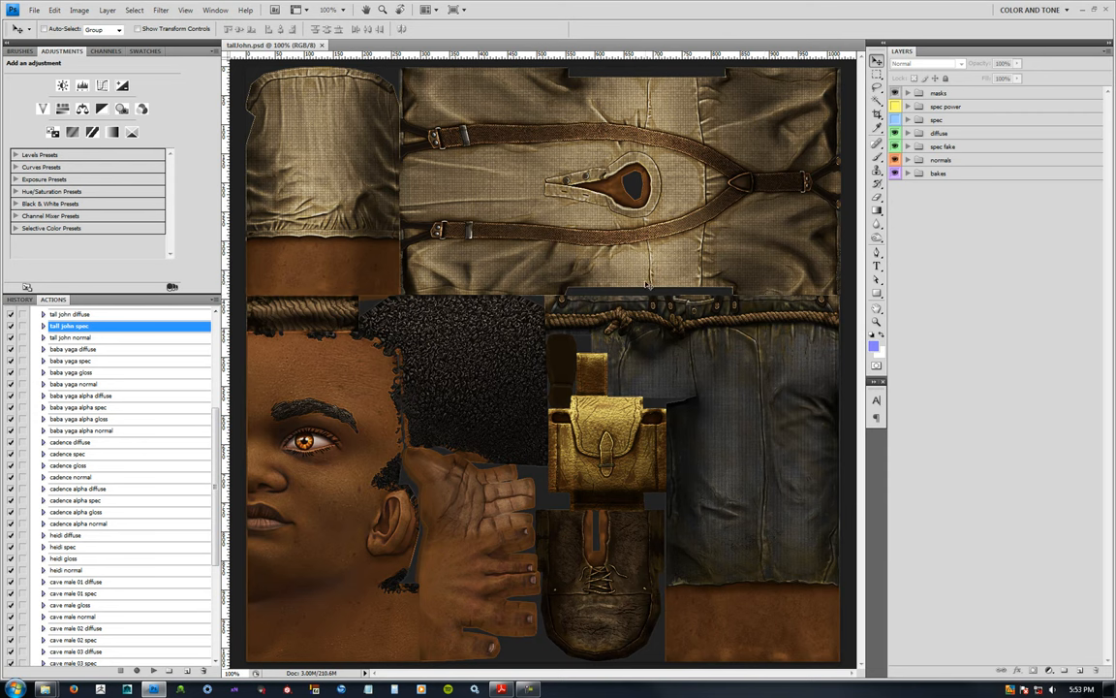
mouse_move(740, 275)
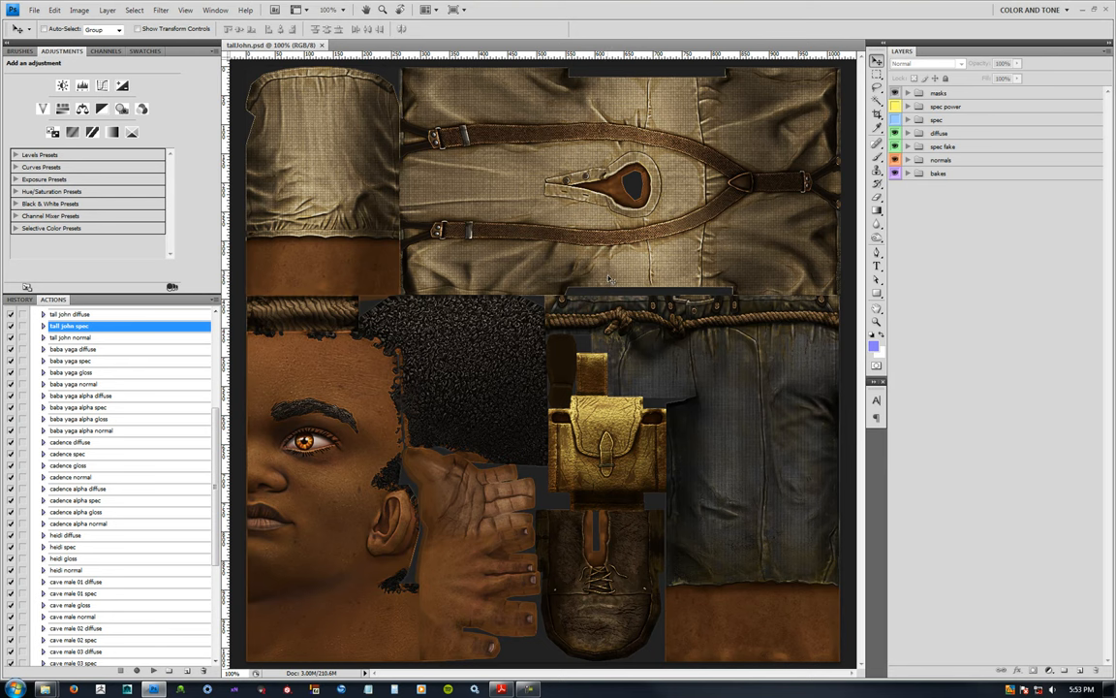
mouse_move(639, 242)
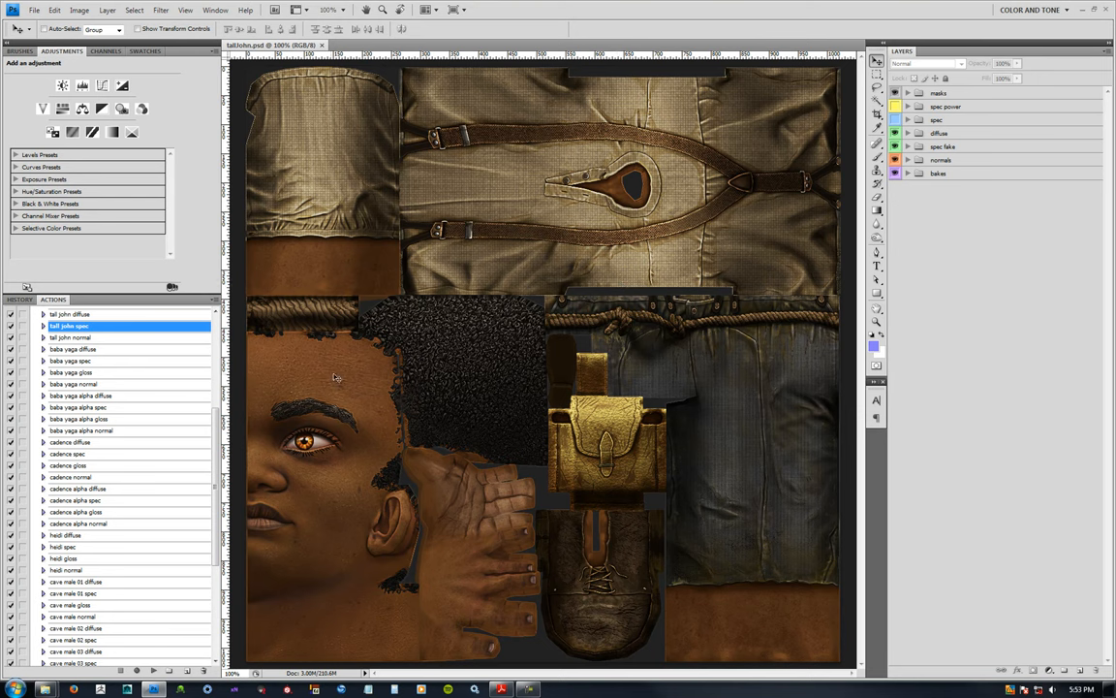
mouse_move(380, 362)
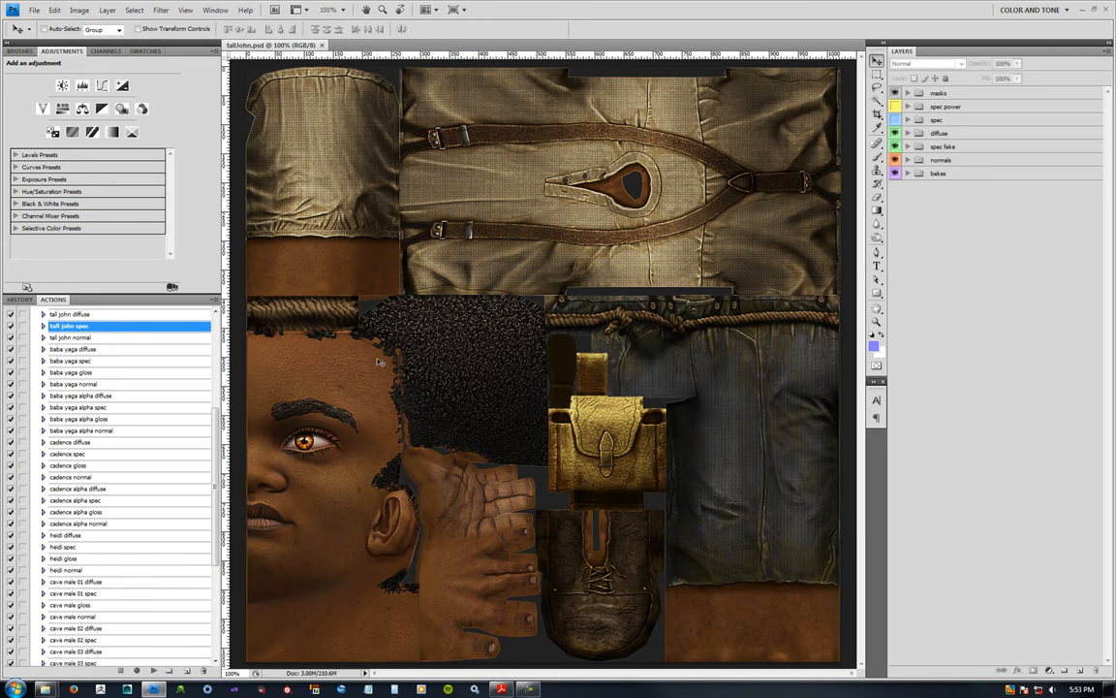
mouse_move(642, 291)
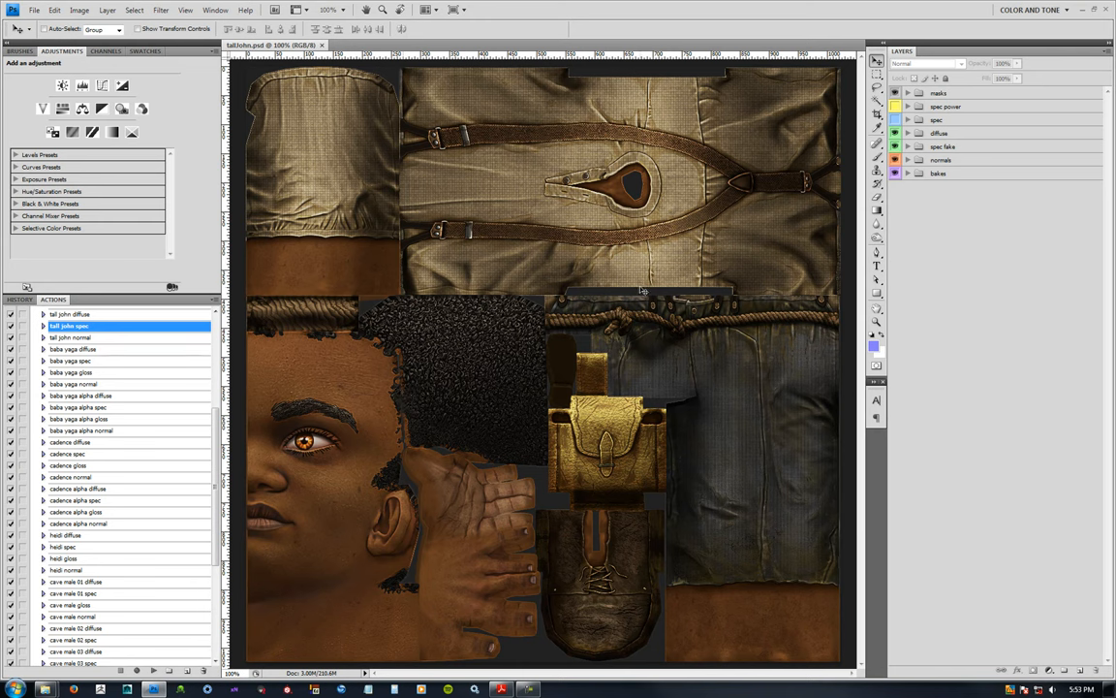
mouse_move(671, 308)
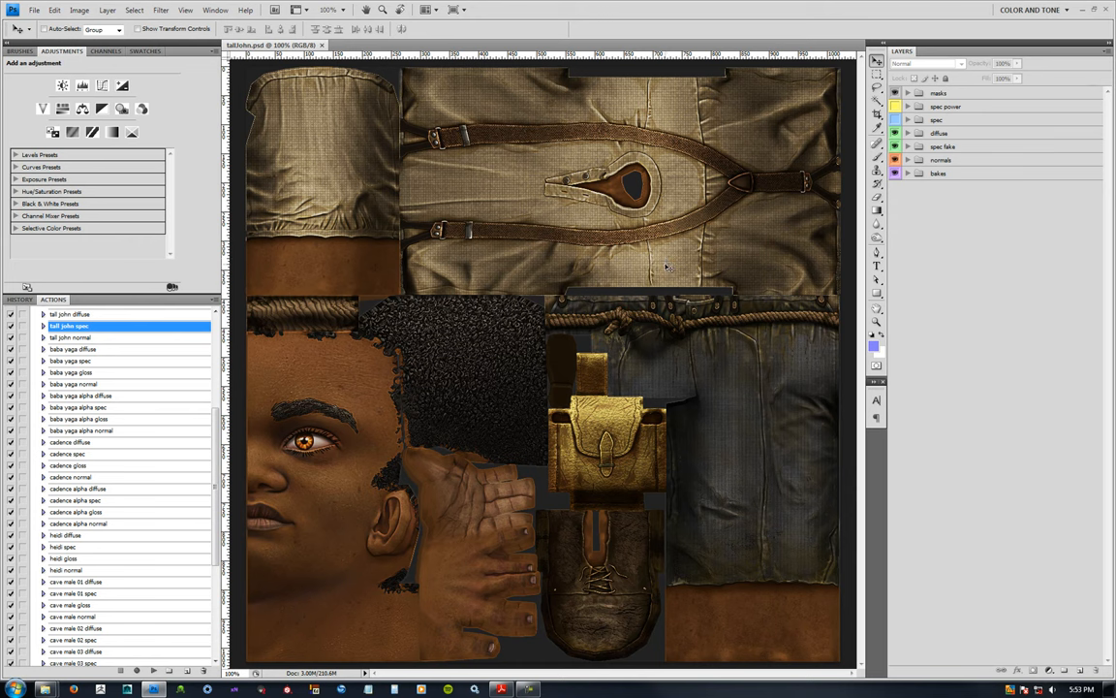
mouse_move(663, 270)
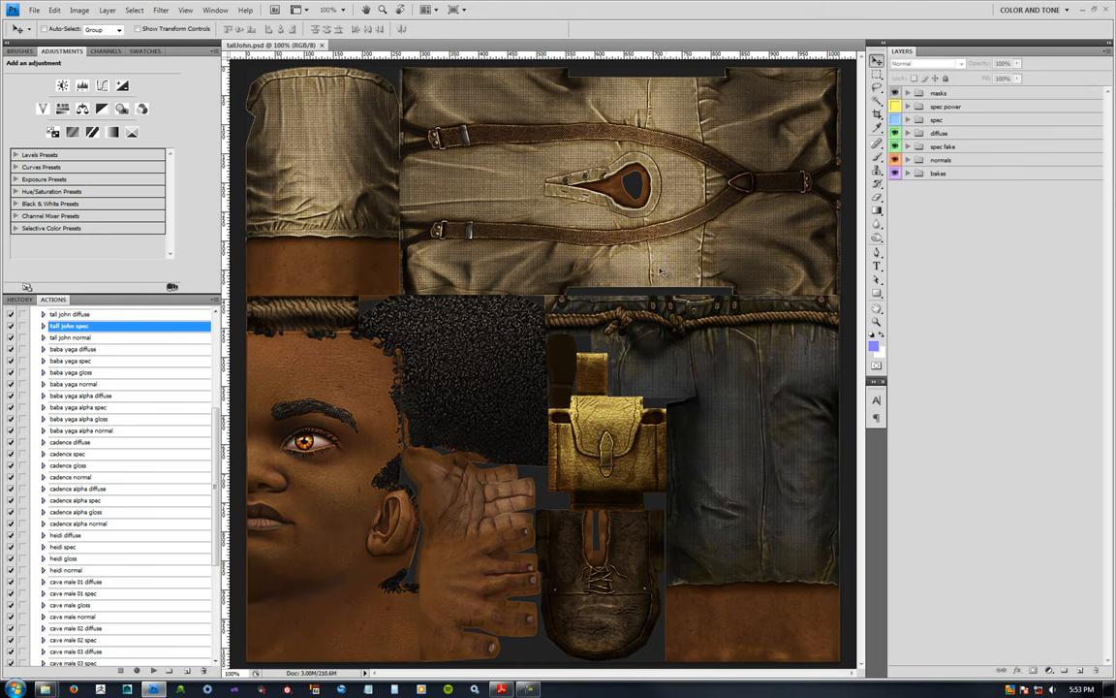
mouse_move(669, 271)
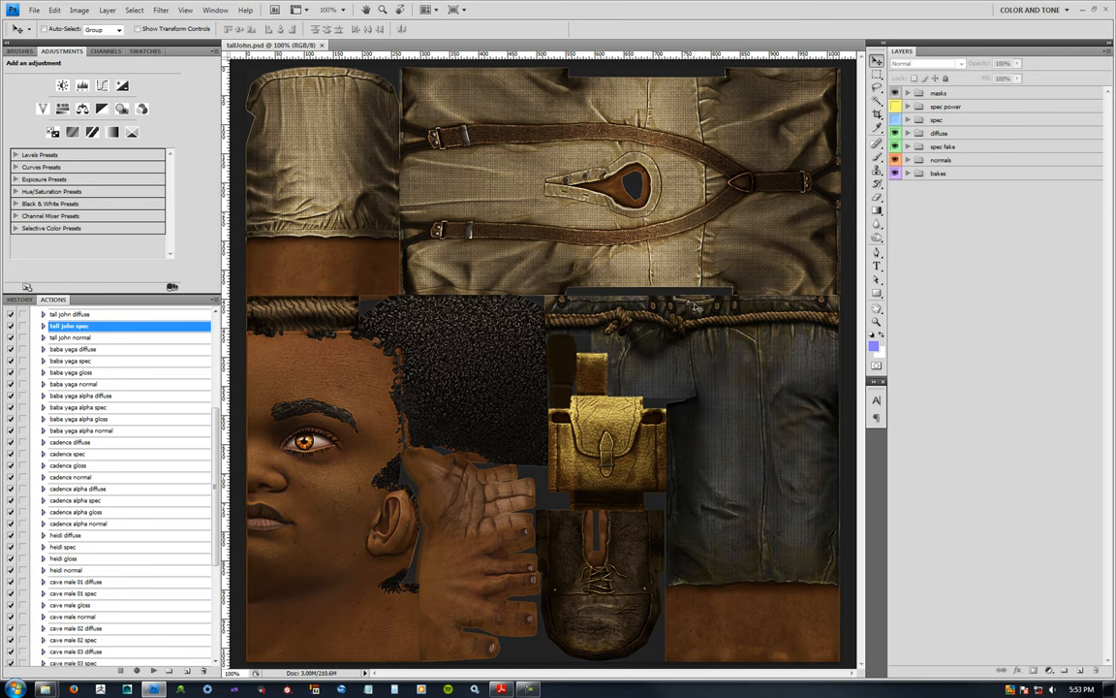
mouse_move(727, 287)
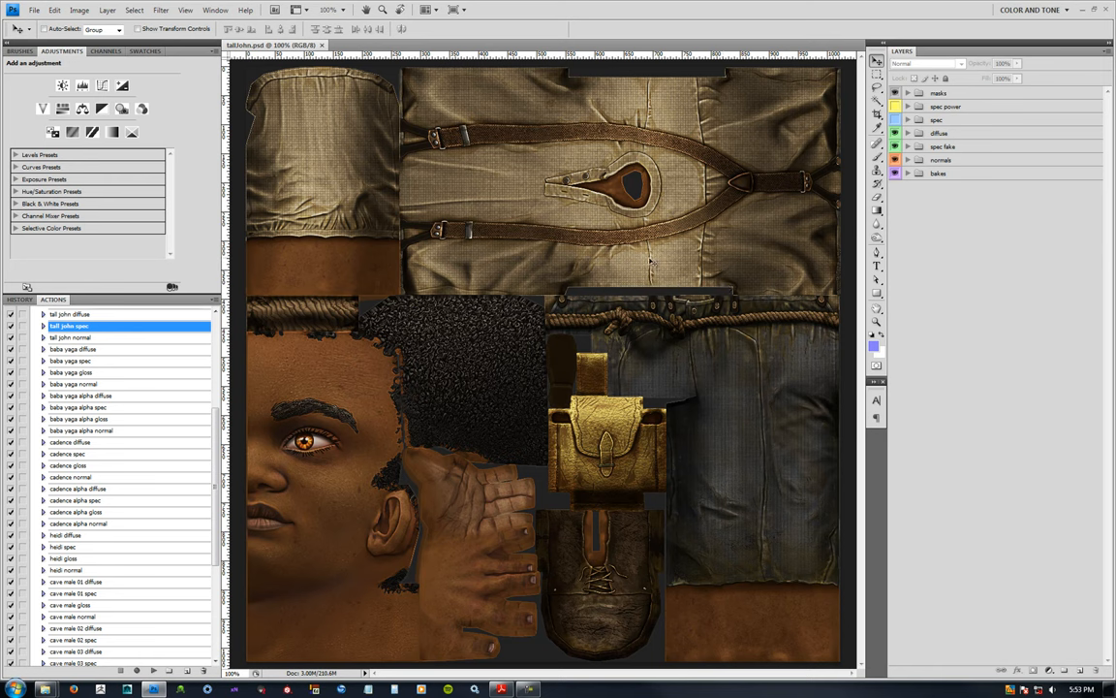
mouse_move(775, 299)
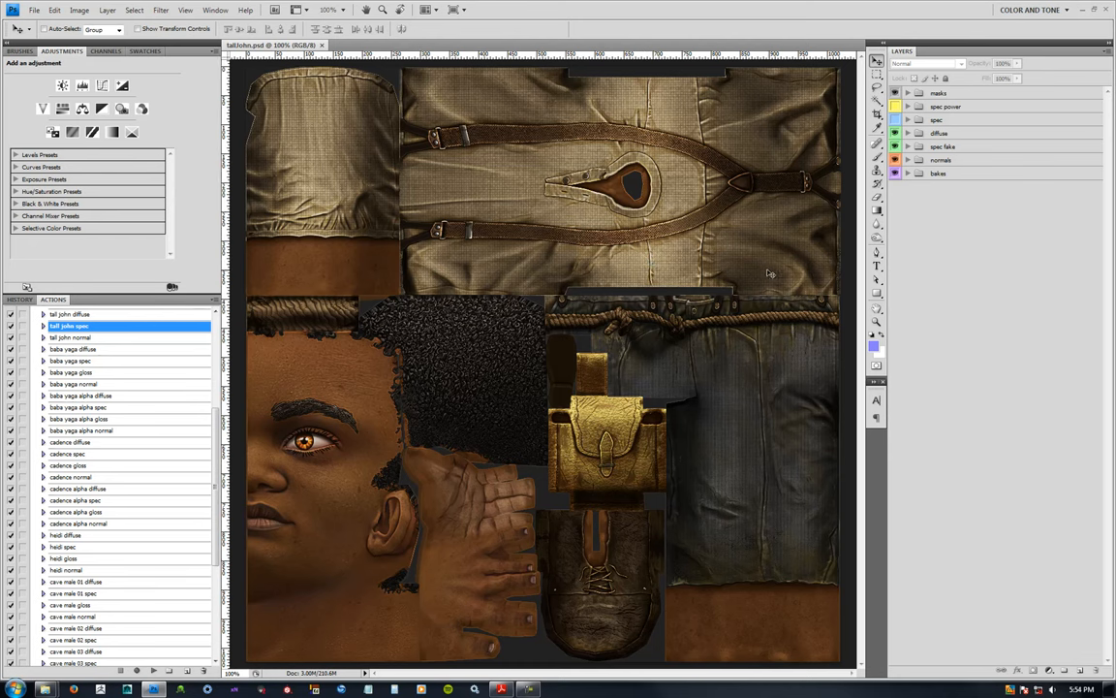
mouse_move(735, 281)
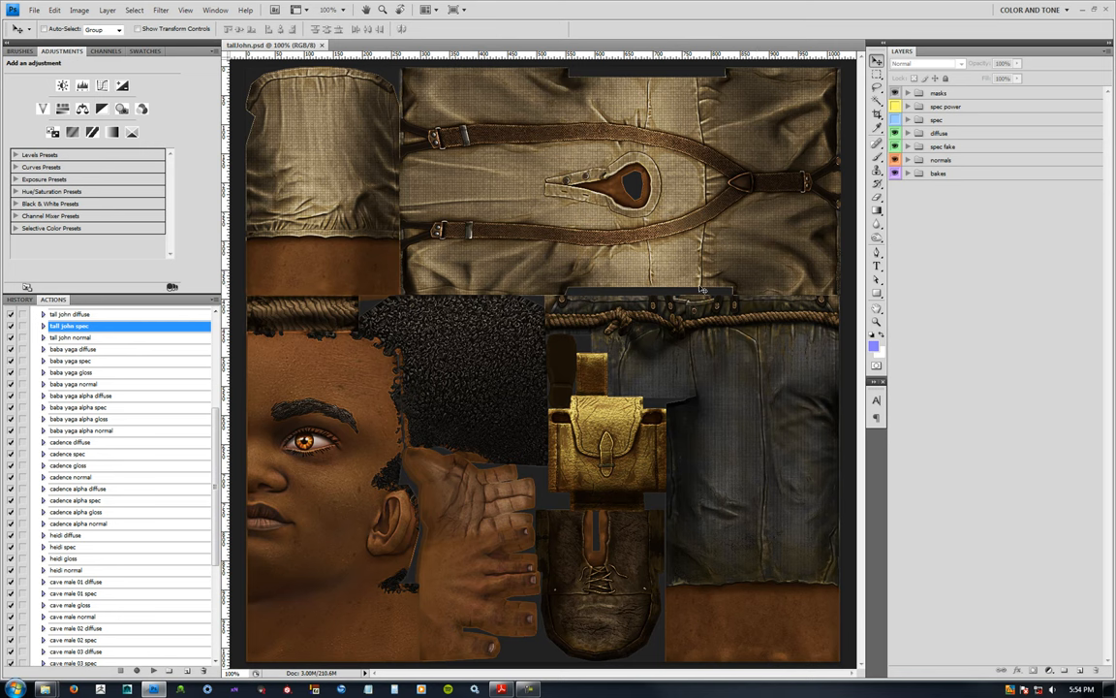
mouse_move(725, 283)
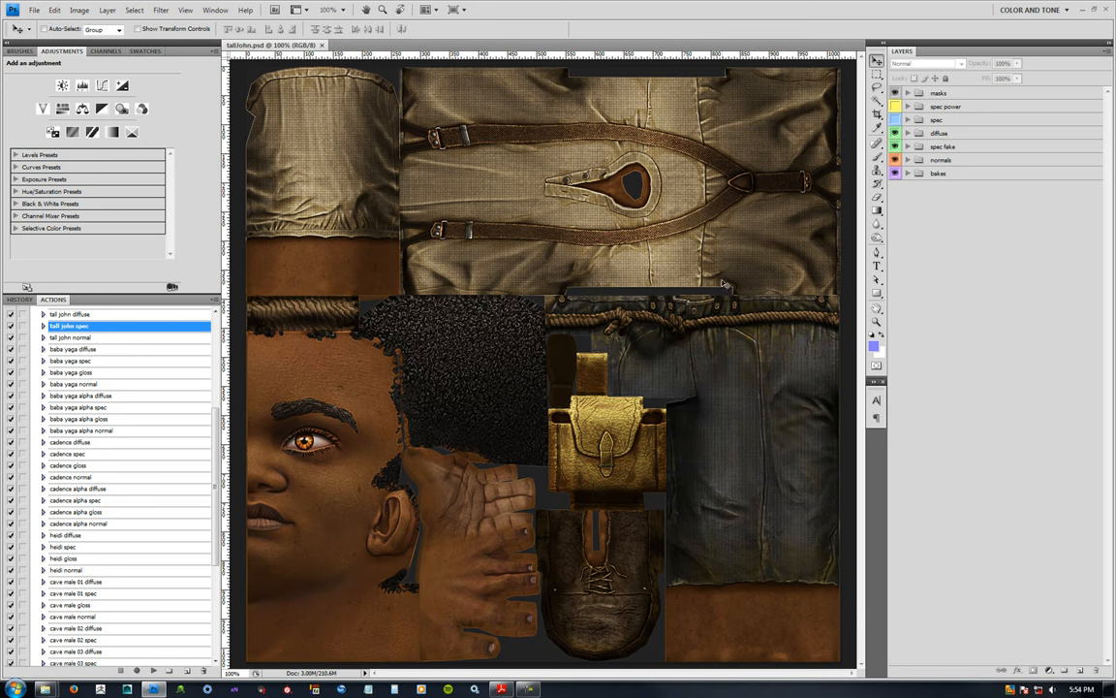
mouse_move(732, 281)
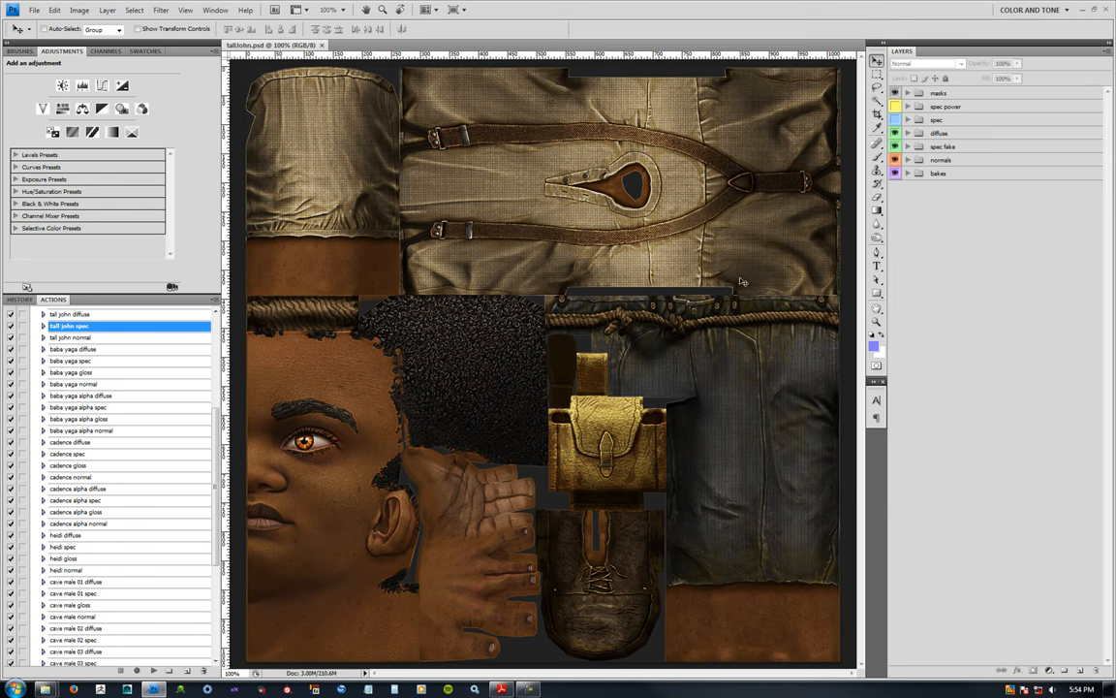
mouse_move(733, 279)
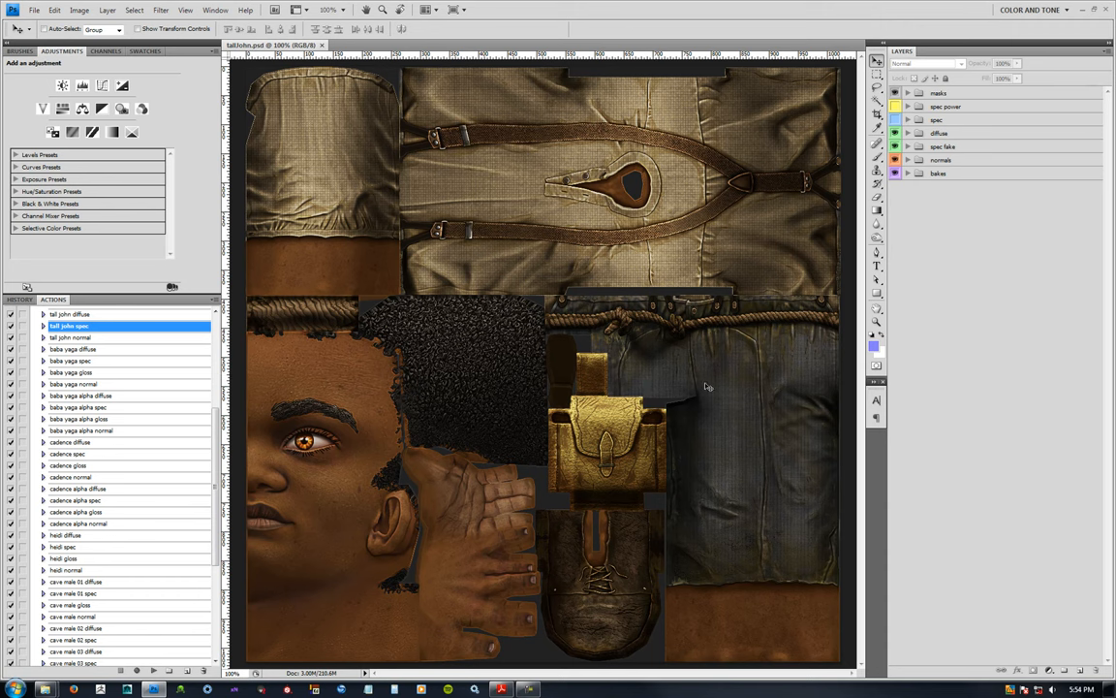
mouse_move(442, 283)
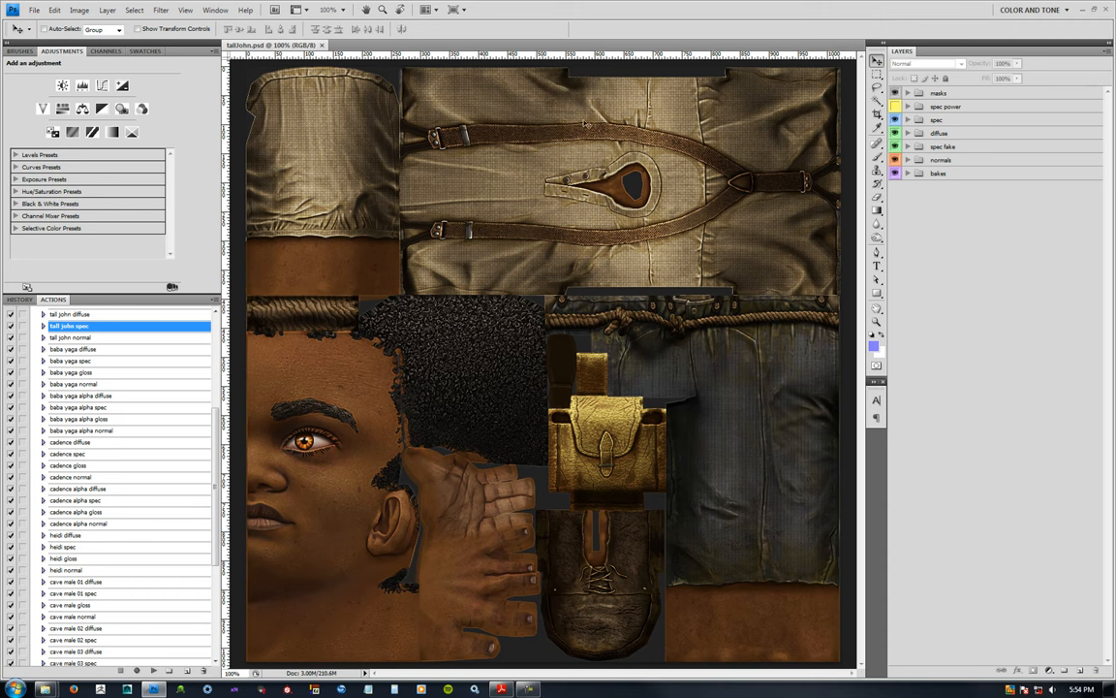
- Show the spec group so the dark blue specular map and its material fills are listed
left_click(895, 120)
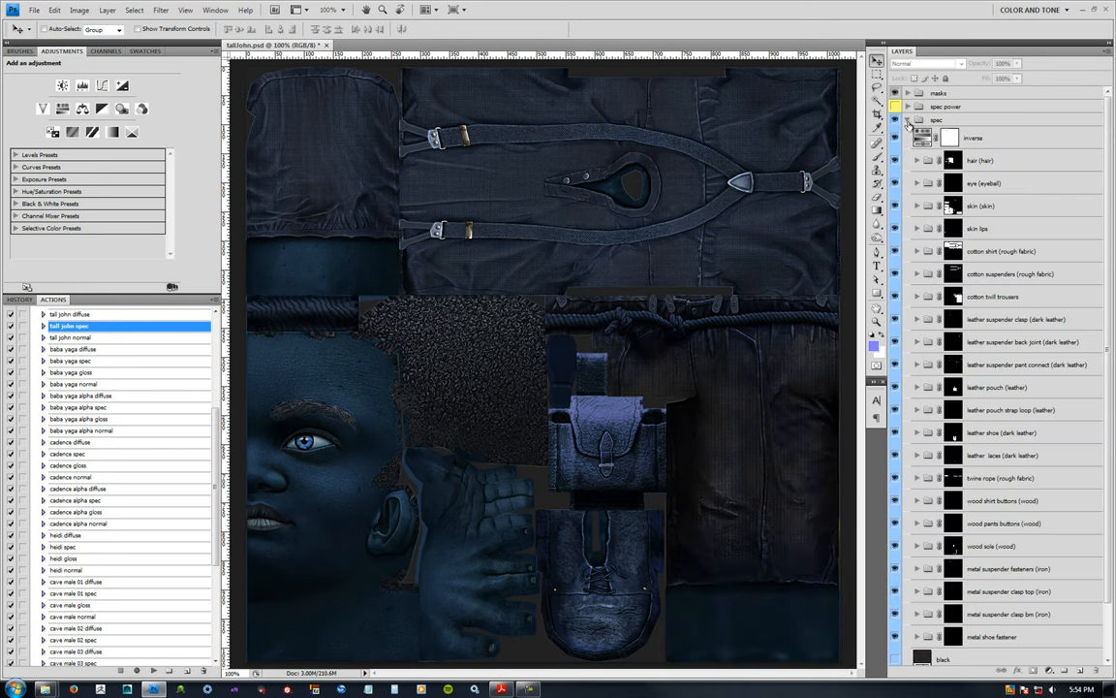
scroll("down", 3)
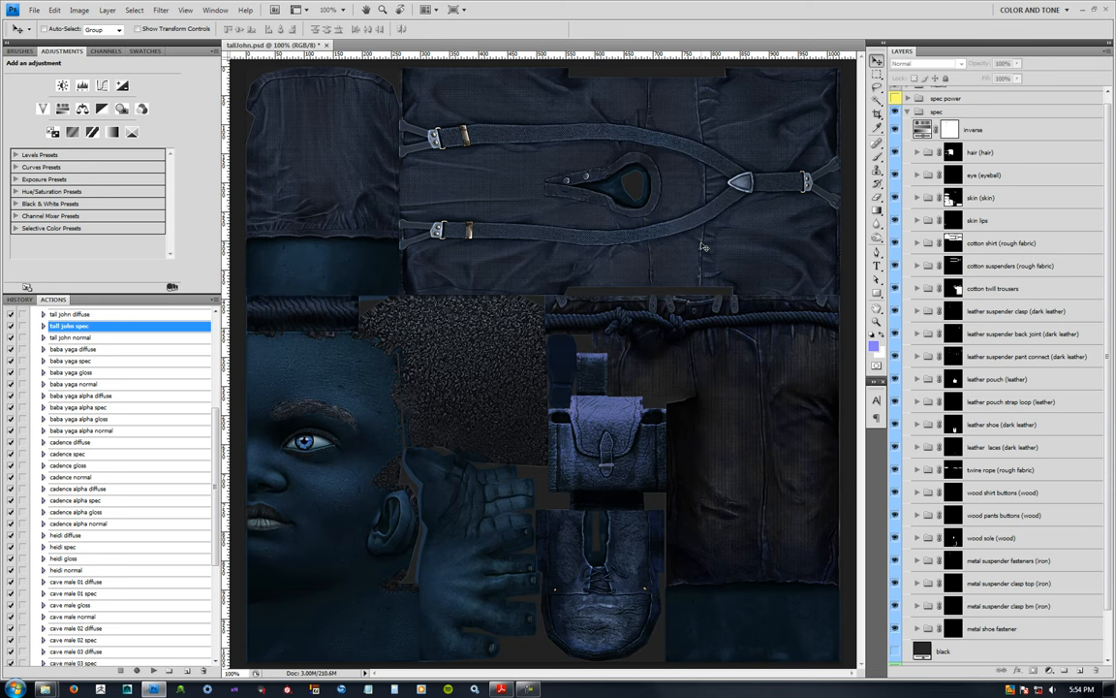
mouse_move(429, 303)
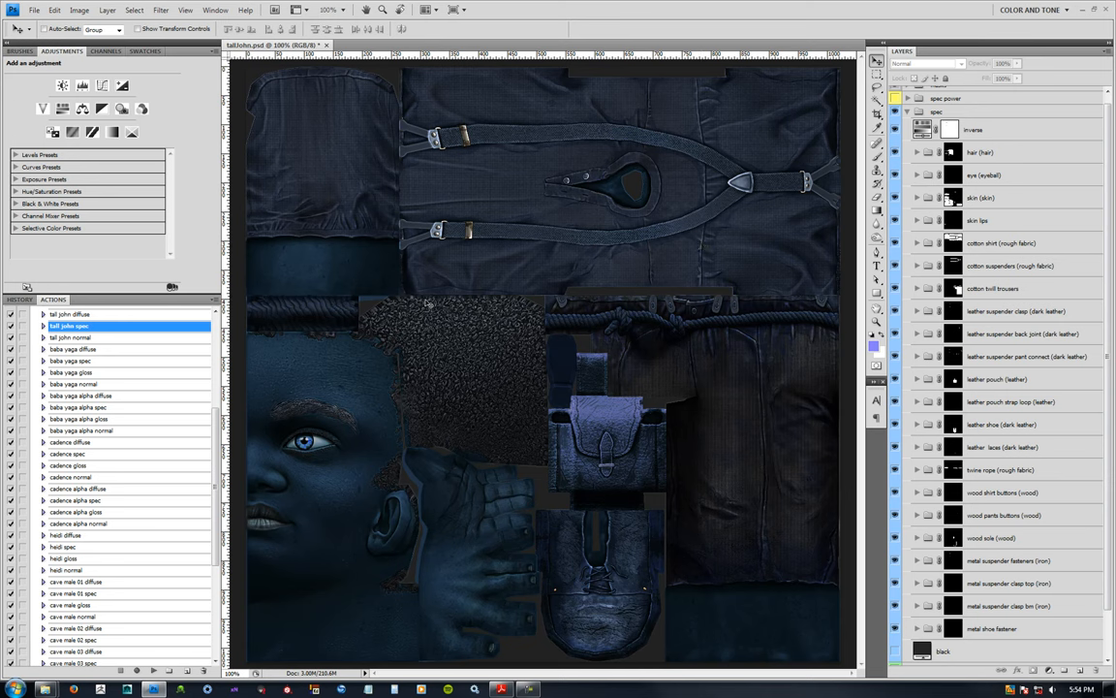
mouse_move(760, 287)
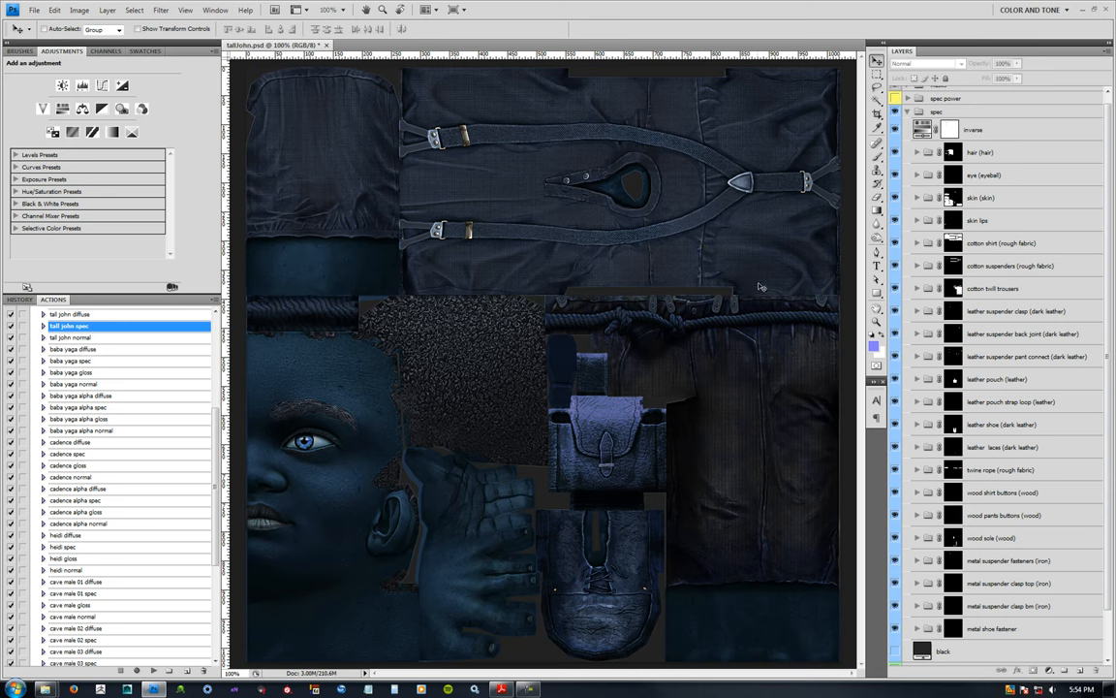
mouse_move(376, 262)
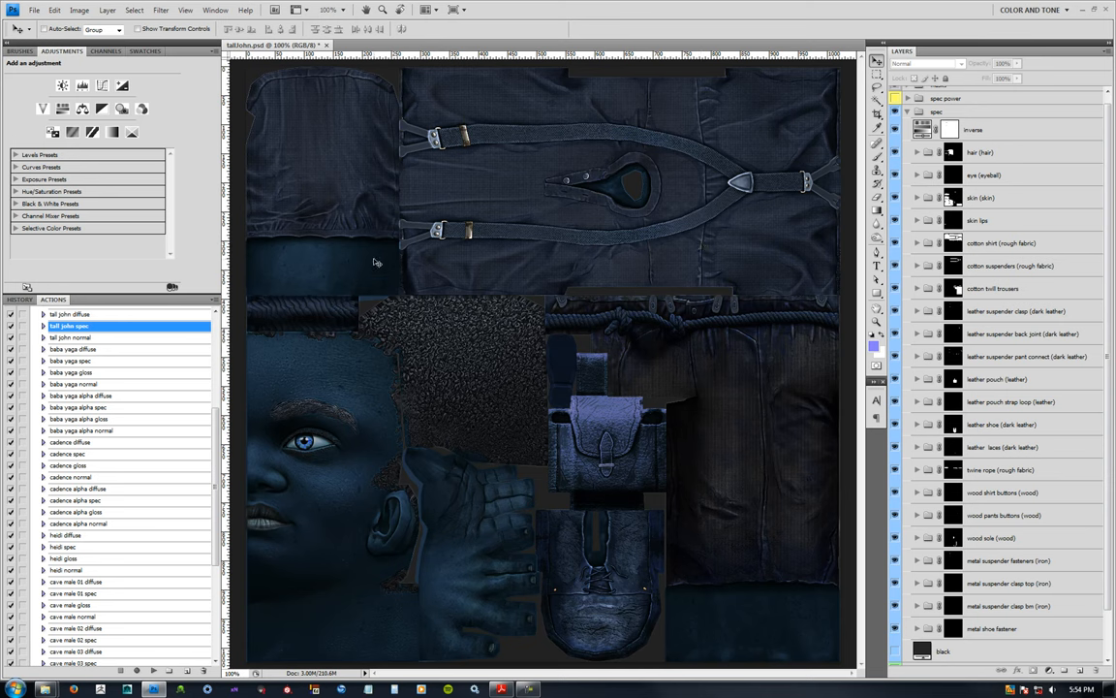
mouse_move(435, 391)
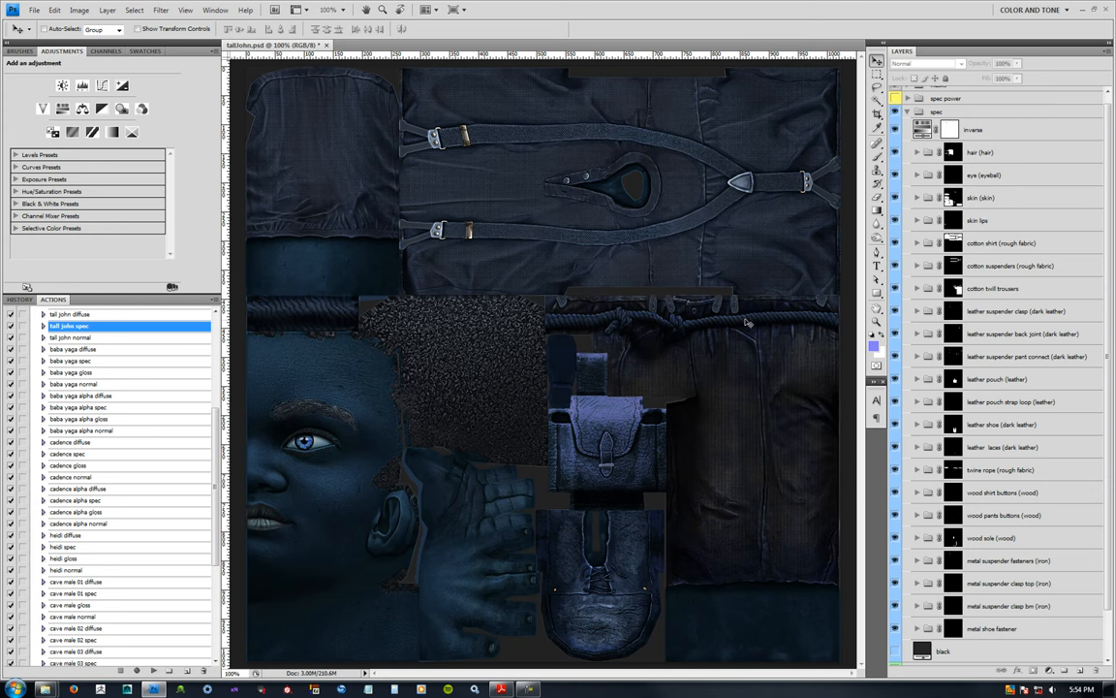
mouse_move(499, 174)
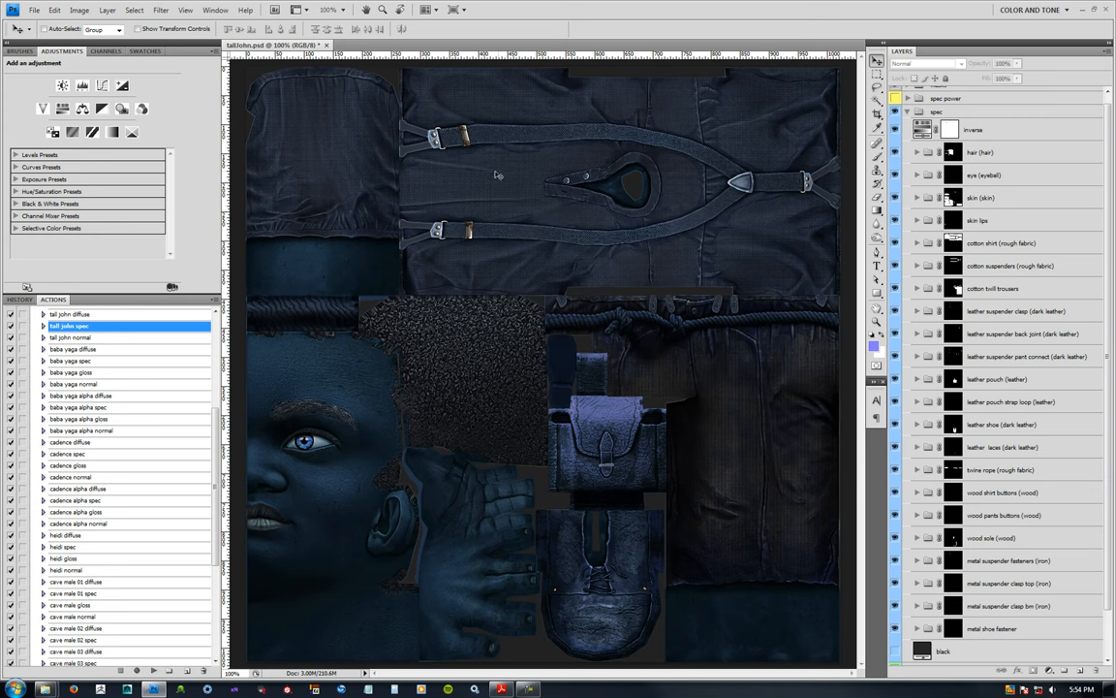
mouse_move(458, 145)
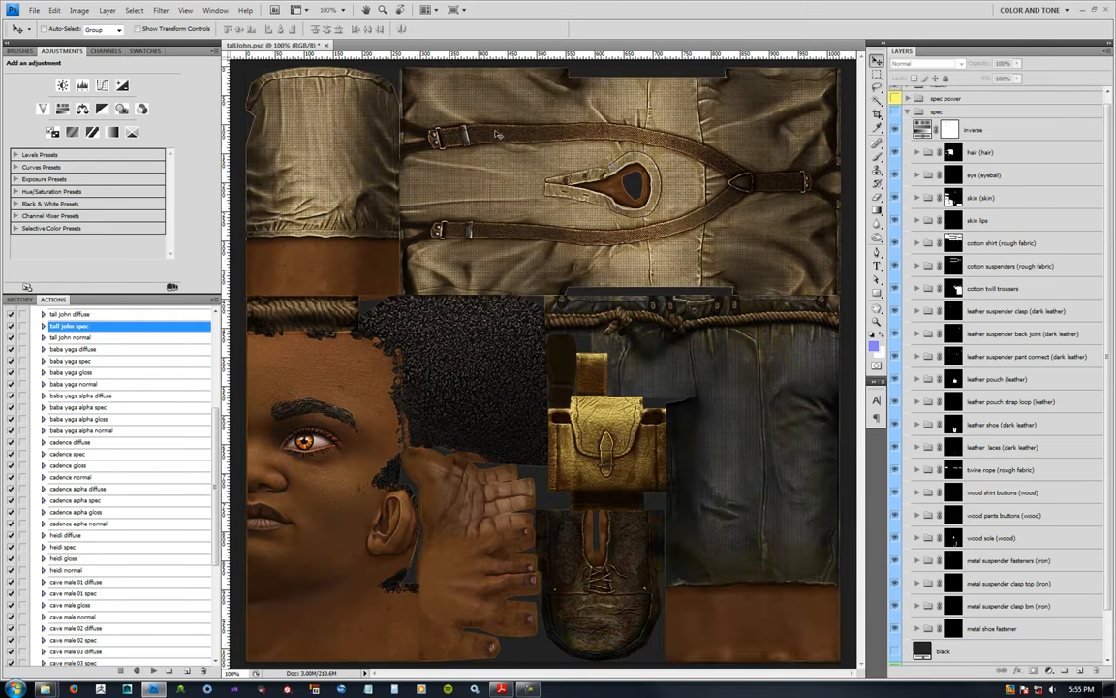
mouse_move(824, 124)
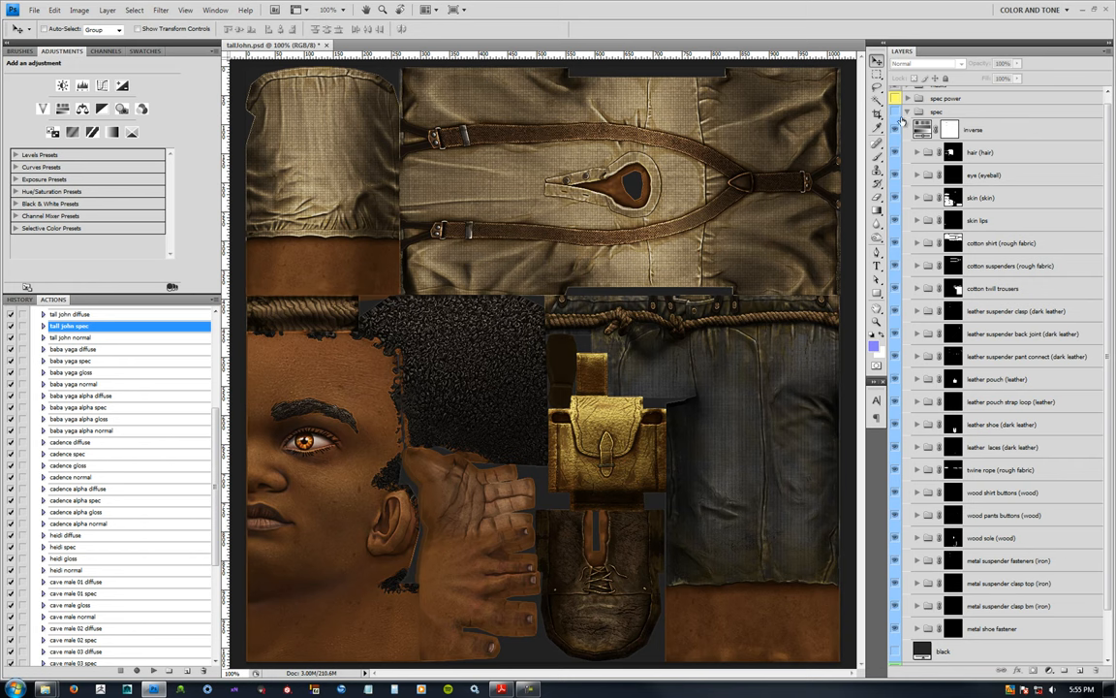
- Toggle the spec group back on over the diffuse texture
left_click(896, 110)
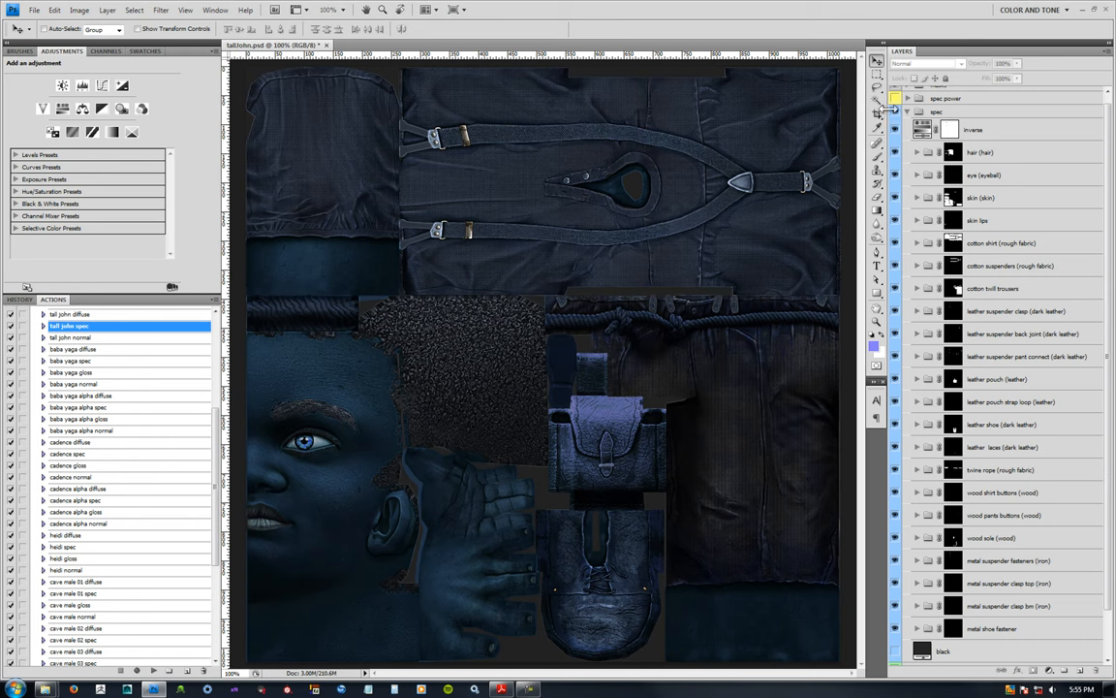
mouse_move(754, 295)
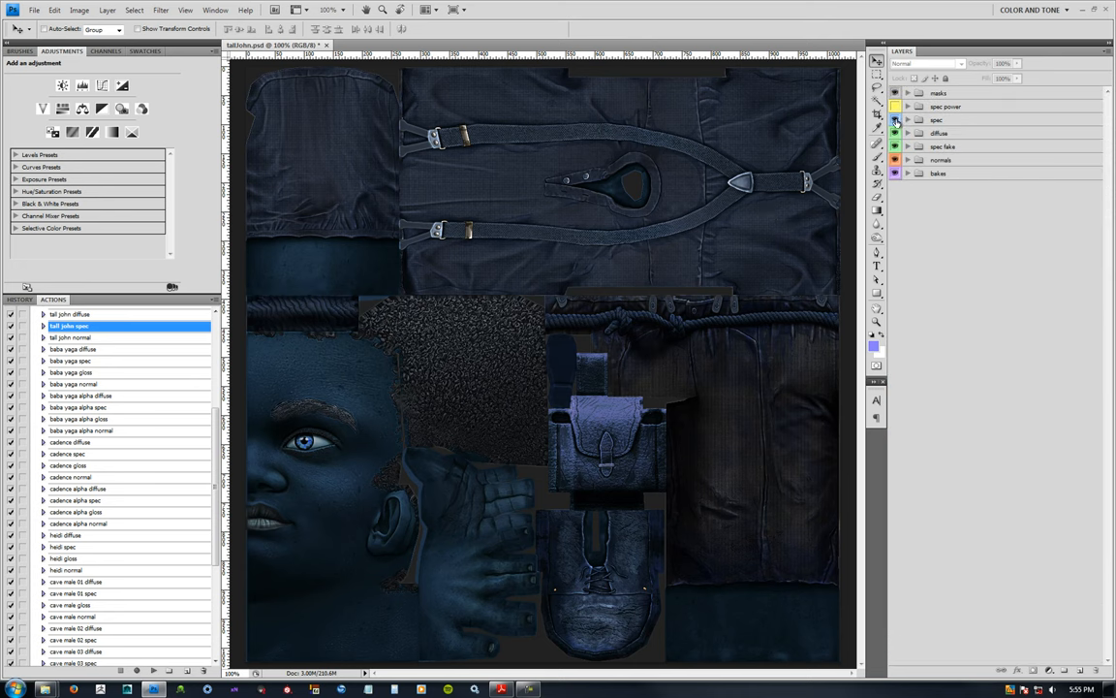
- Add a Hue/Saturation adjustment layer at the top of the expanded spec group
left_click(907, 120)
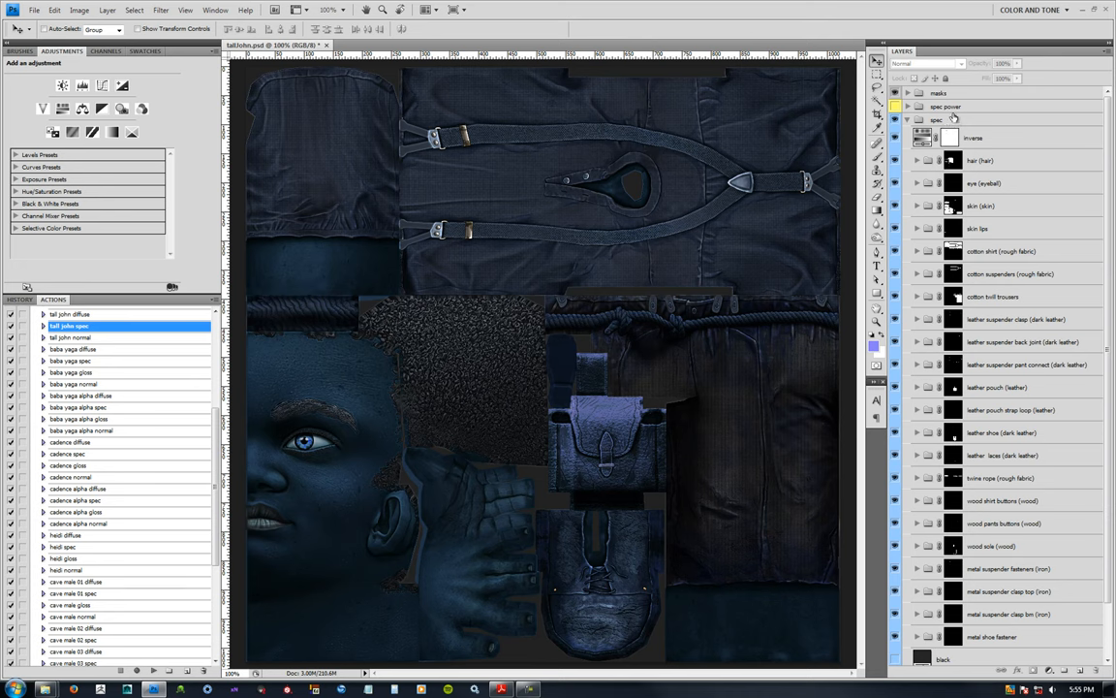
left_click(936, 120)
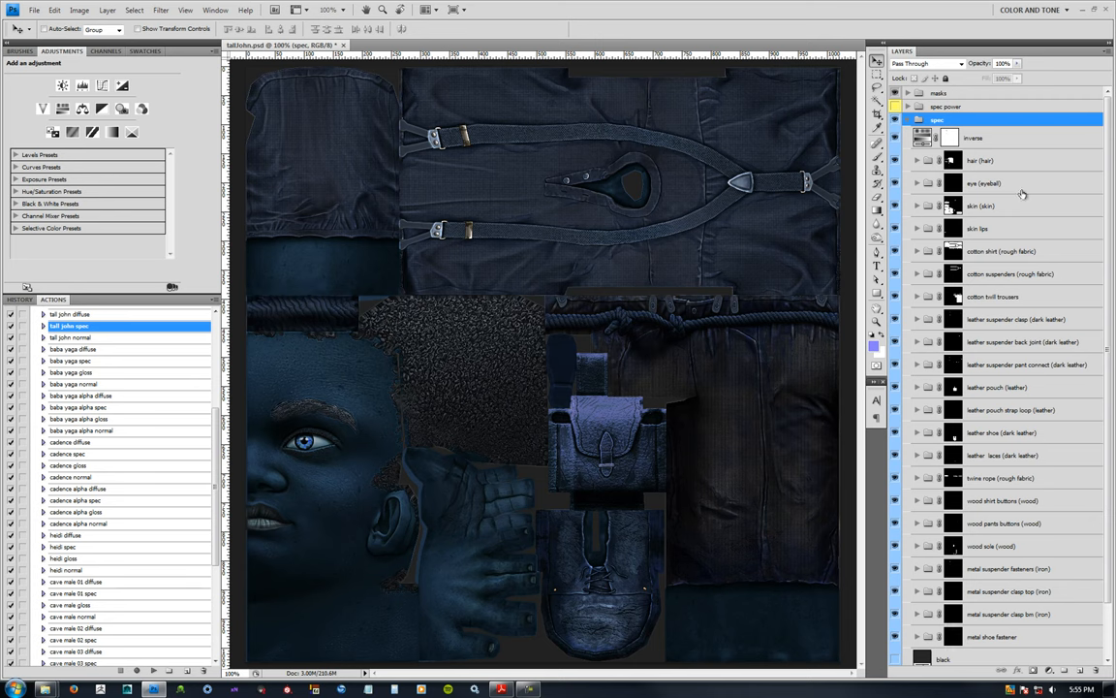
left_click(984, 136)
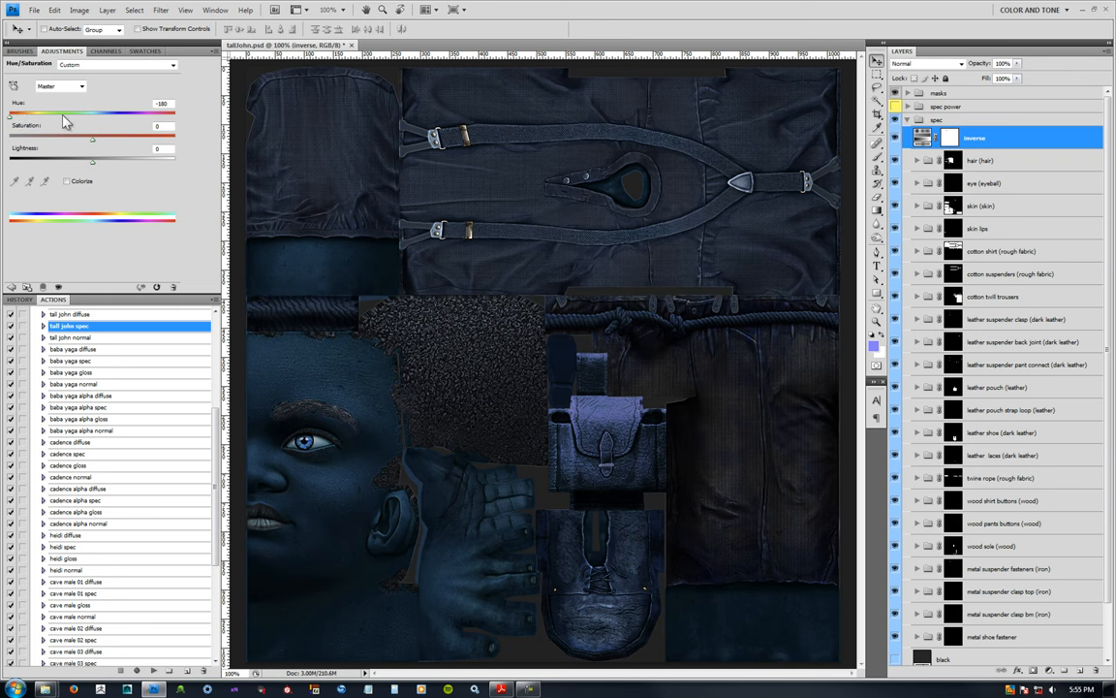
mouse_move(143, 116)
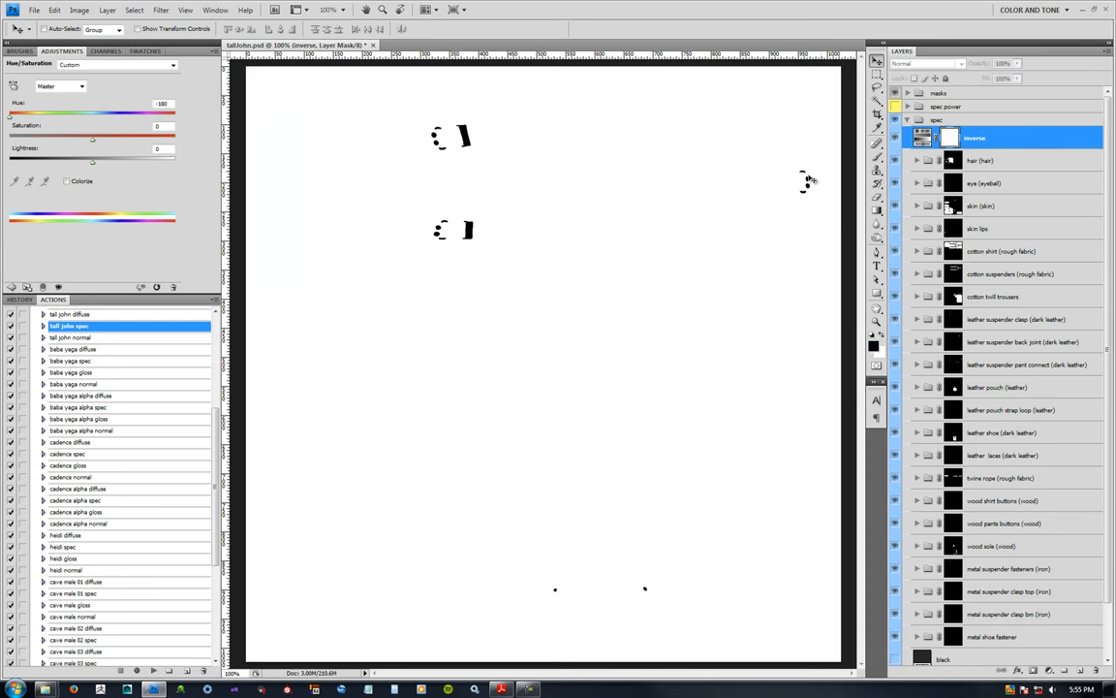
mouse_move(812, 211)
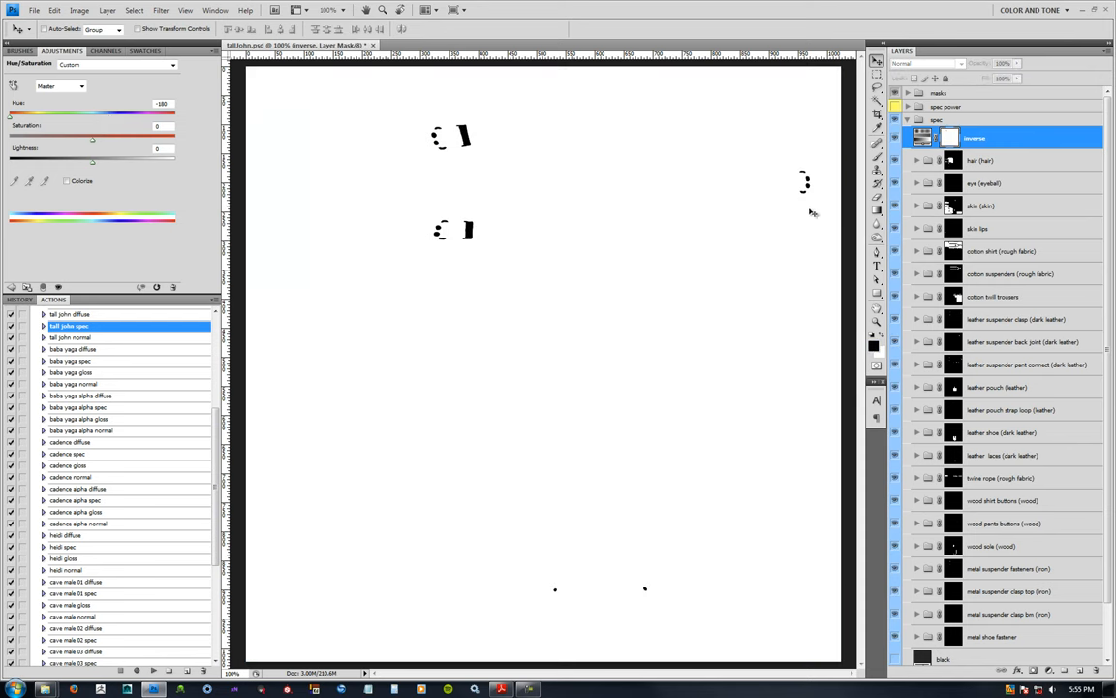
mouse_move(504, 151)
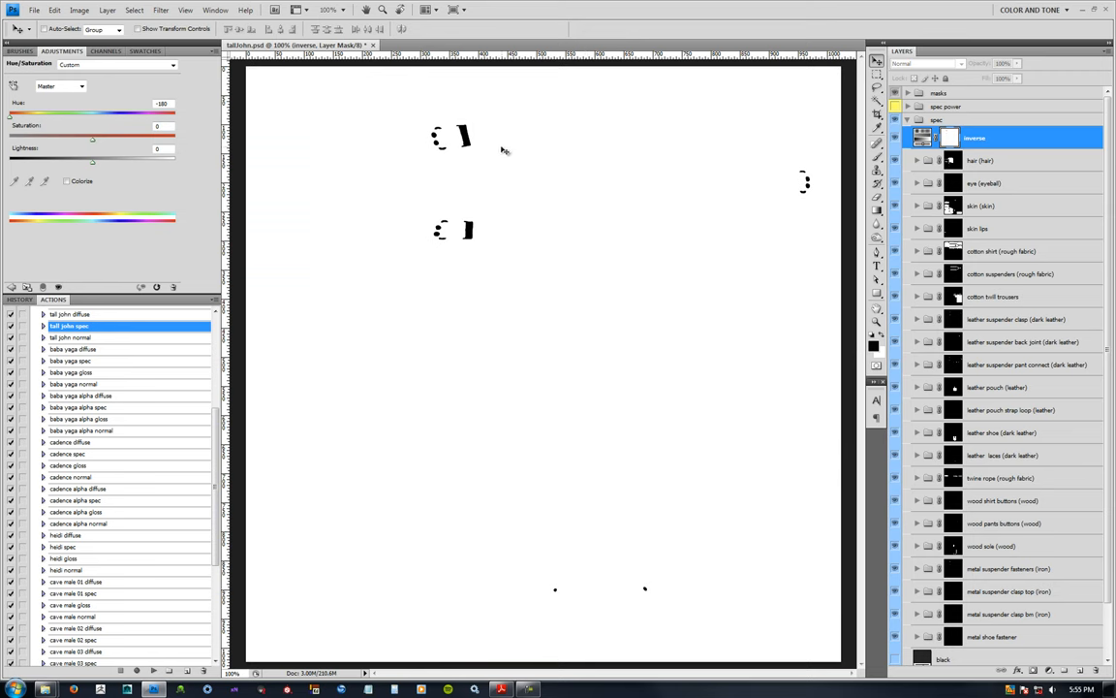
mouse_move(786, 182)
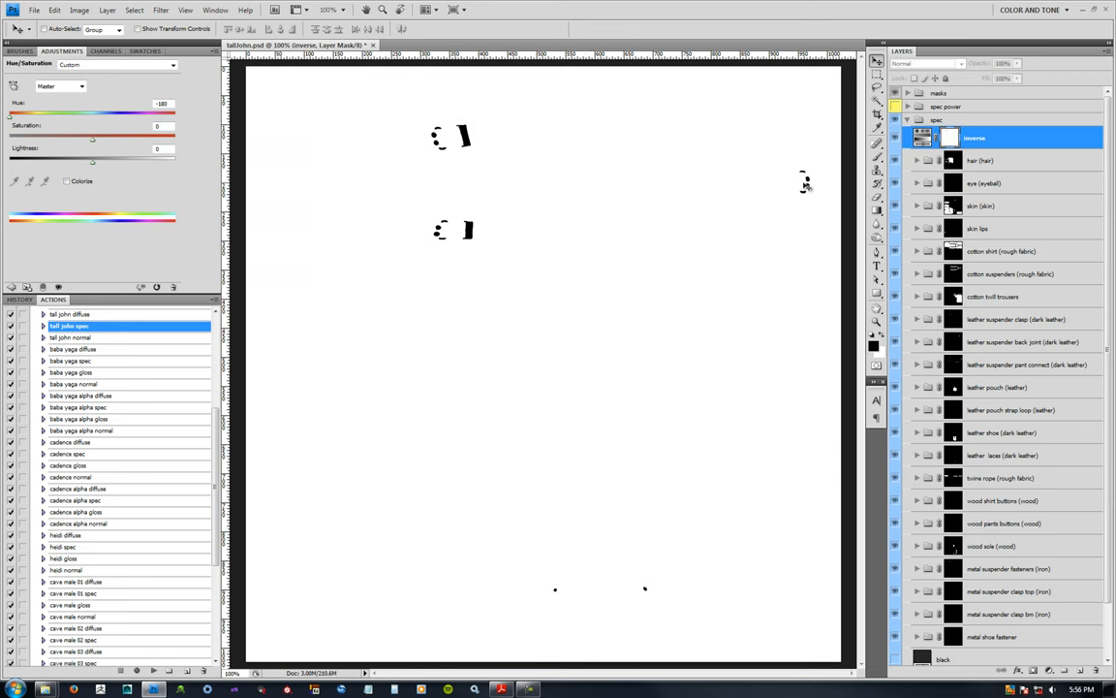
mouse_move(798, 215)
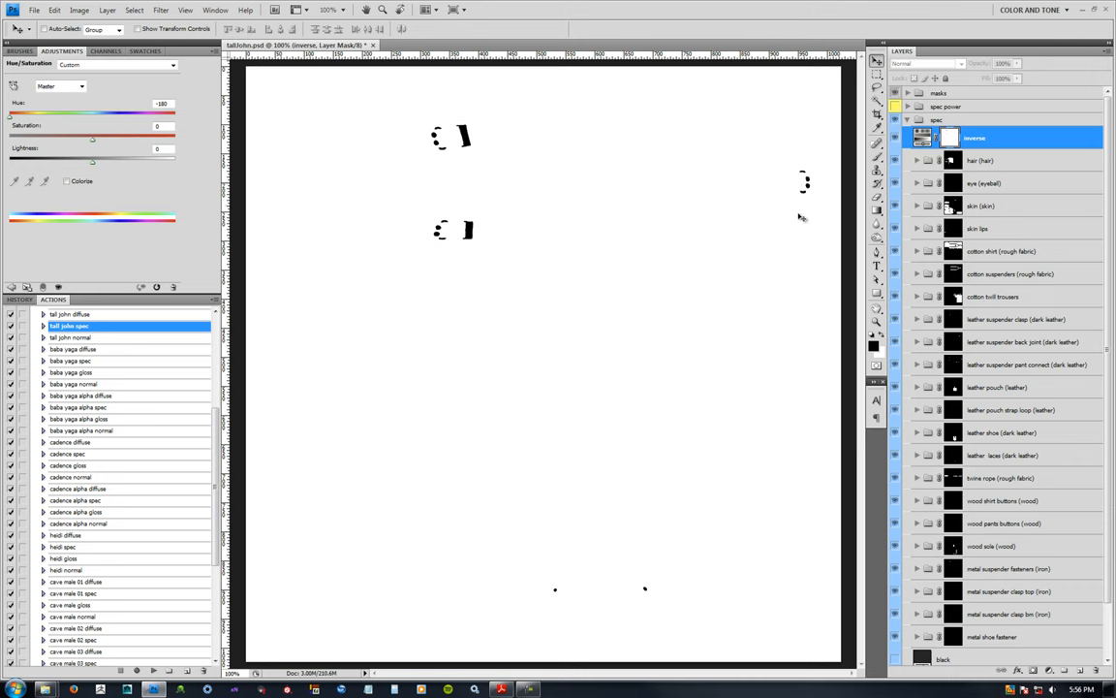
mouse_move(682, 425)
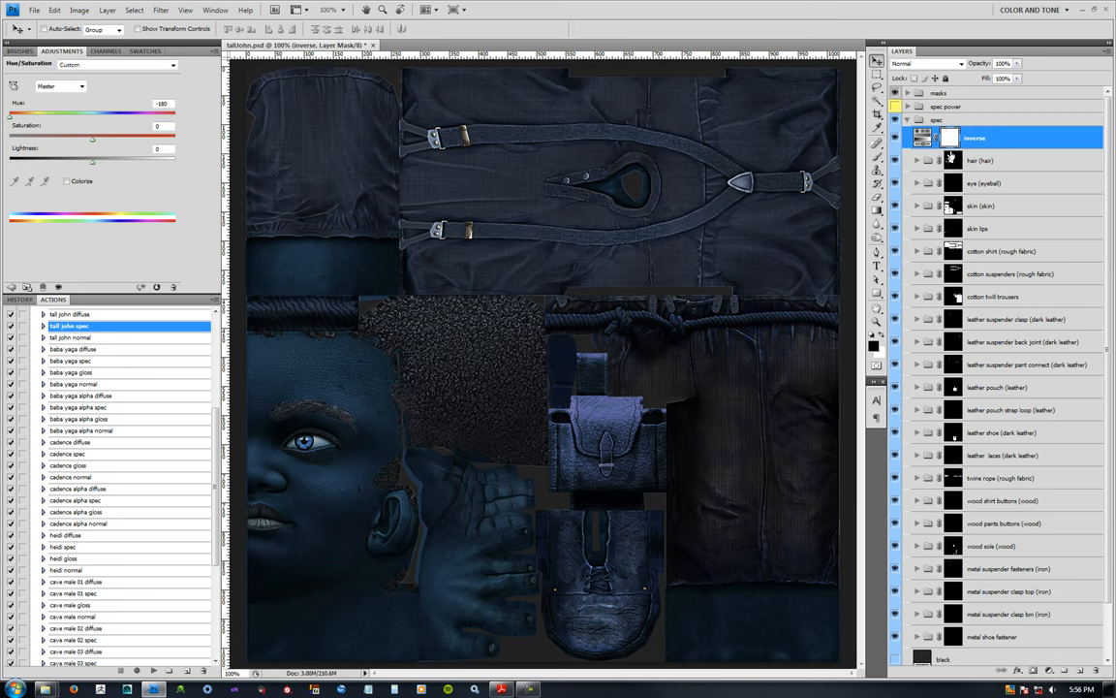
mouse_move(964, 610)
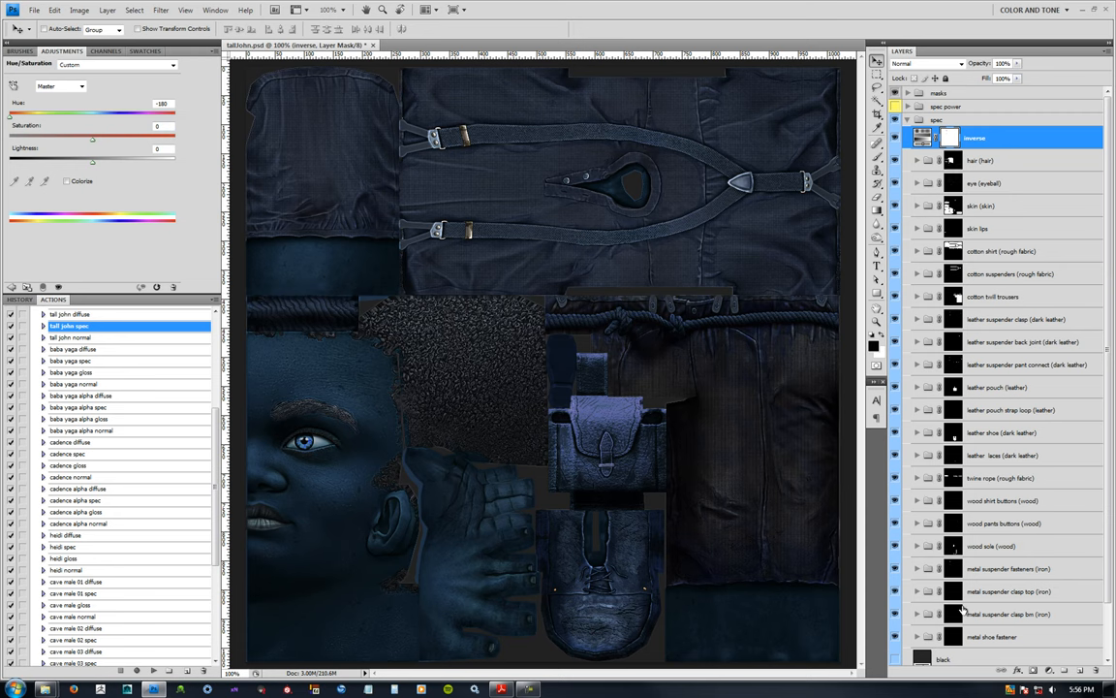
mouse_move(958, 299)
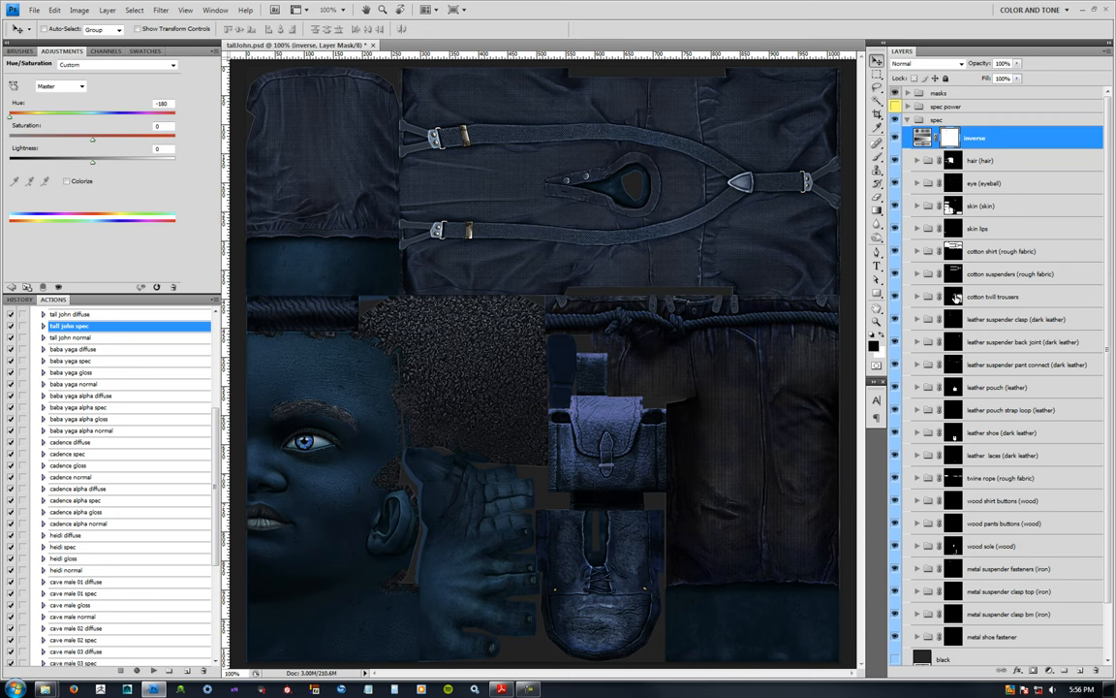
- Add a Levels adjustment layer on the cotton trousers material in the spec group
left_click(992, 297)
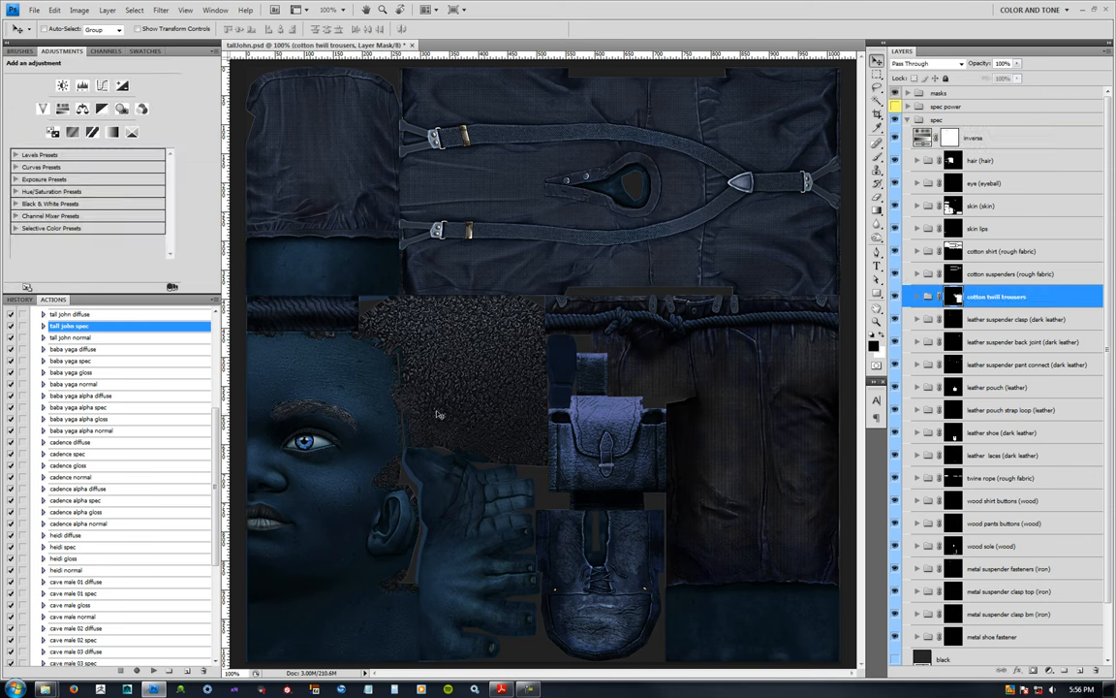
mouse_move(963, 298)
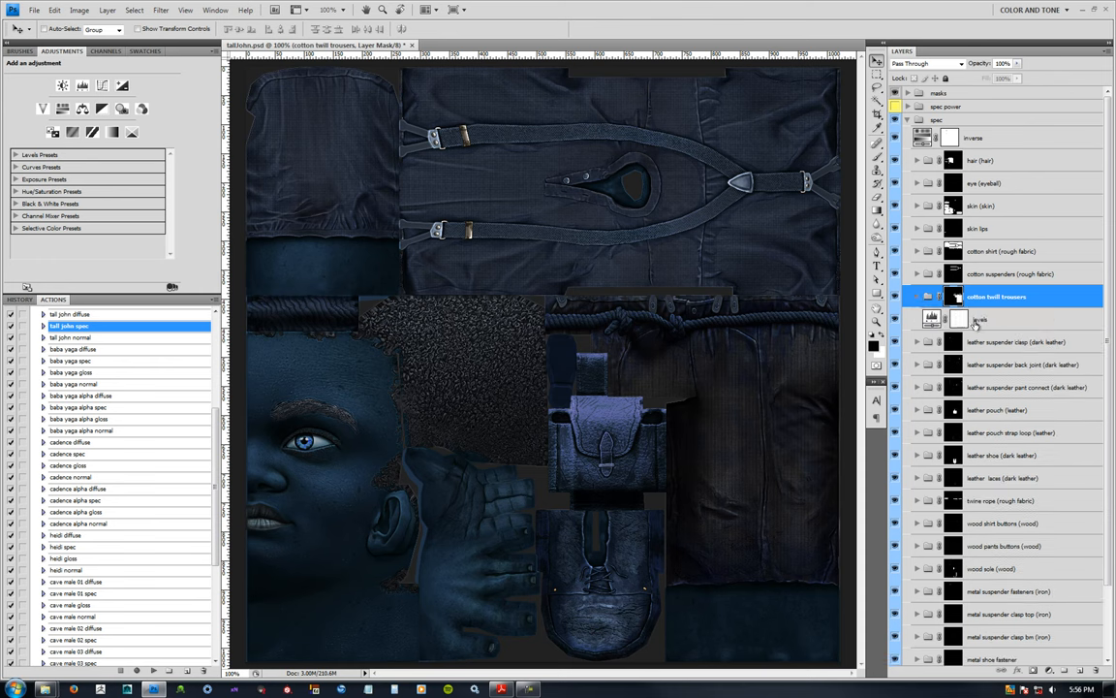
left_click(959, 318)
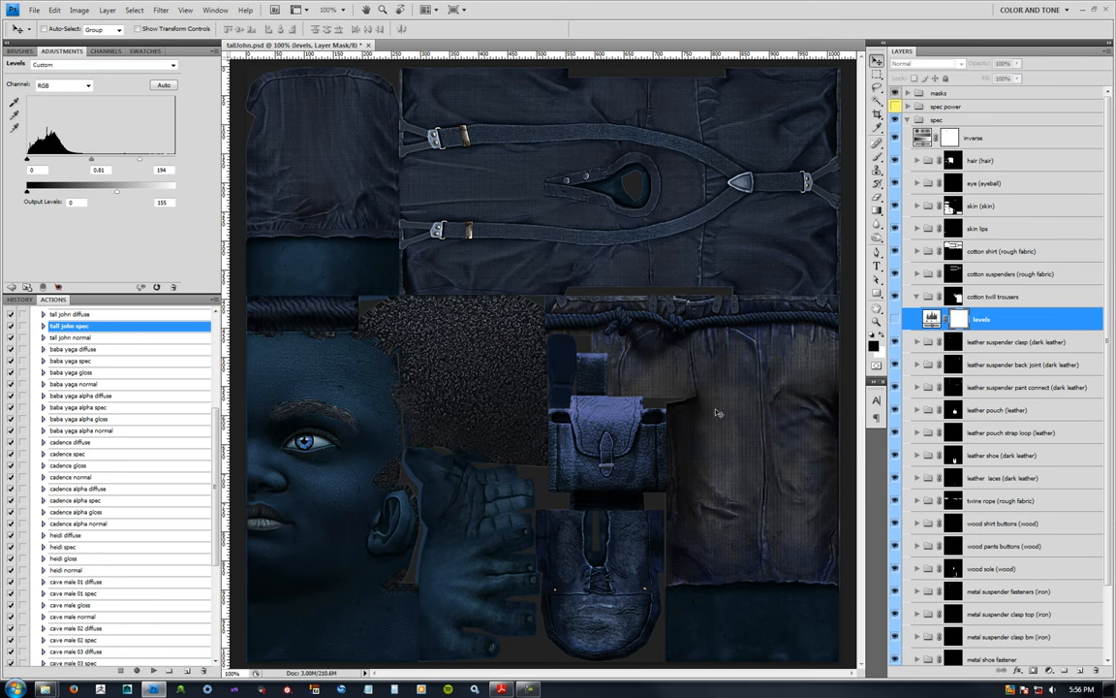
mouse_move(729, 419)
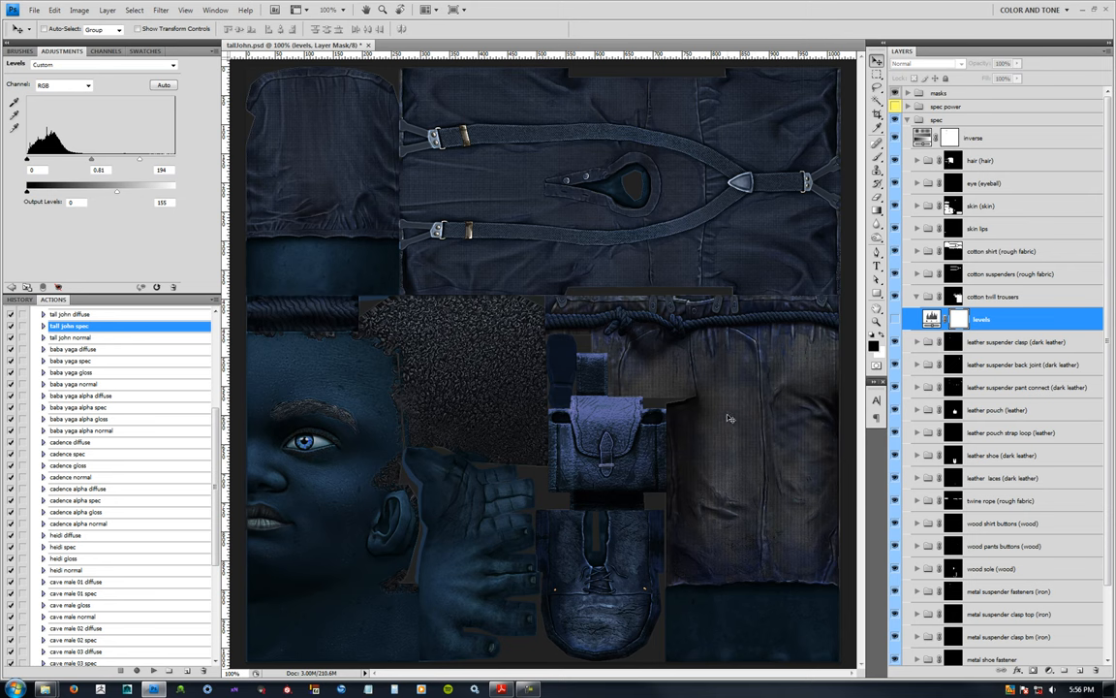
mouse_move(799, 419)
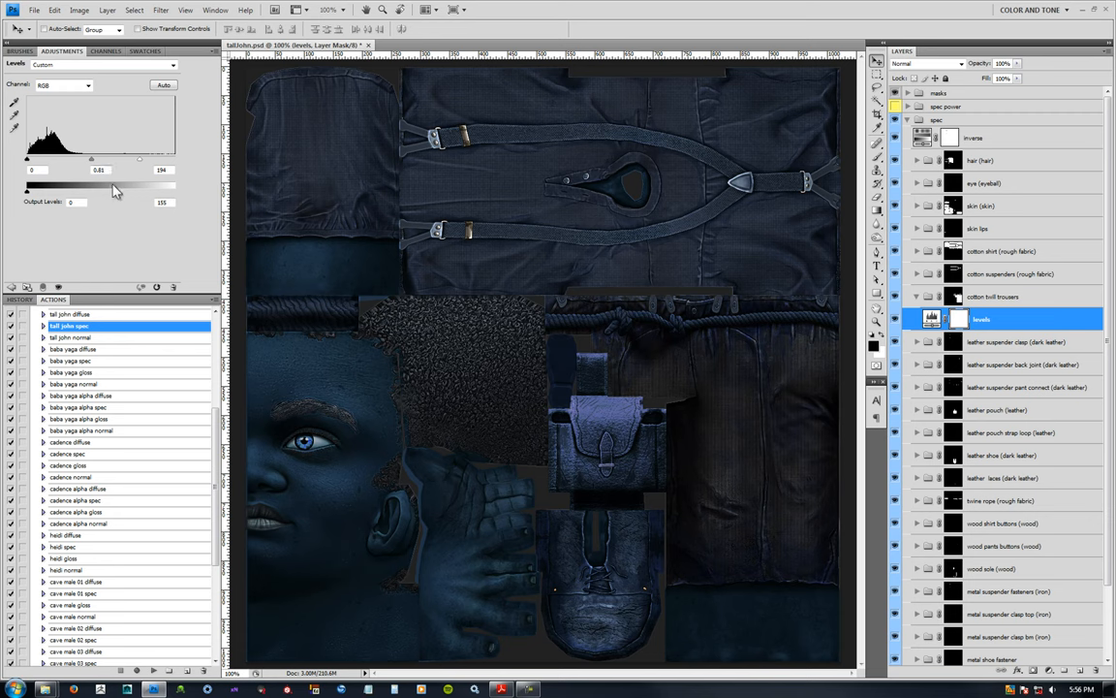
mouse_move(760, 306)
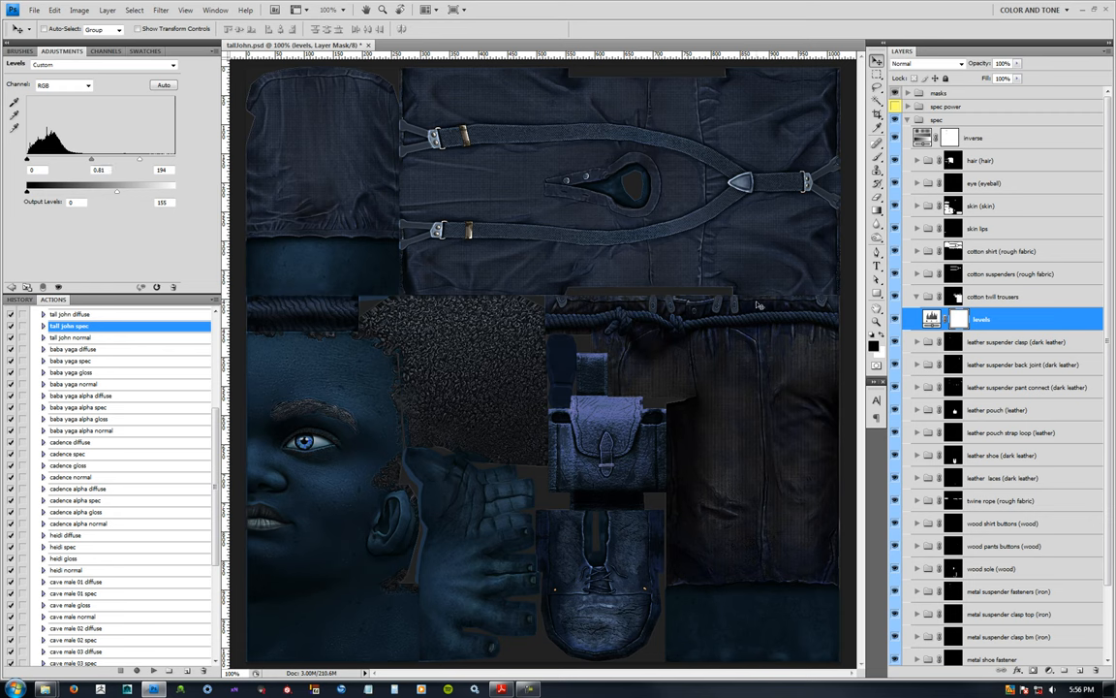
mouse_move(699, 254)
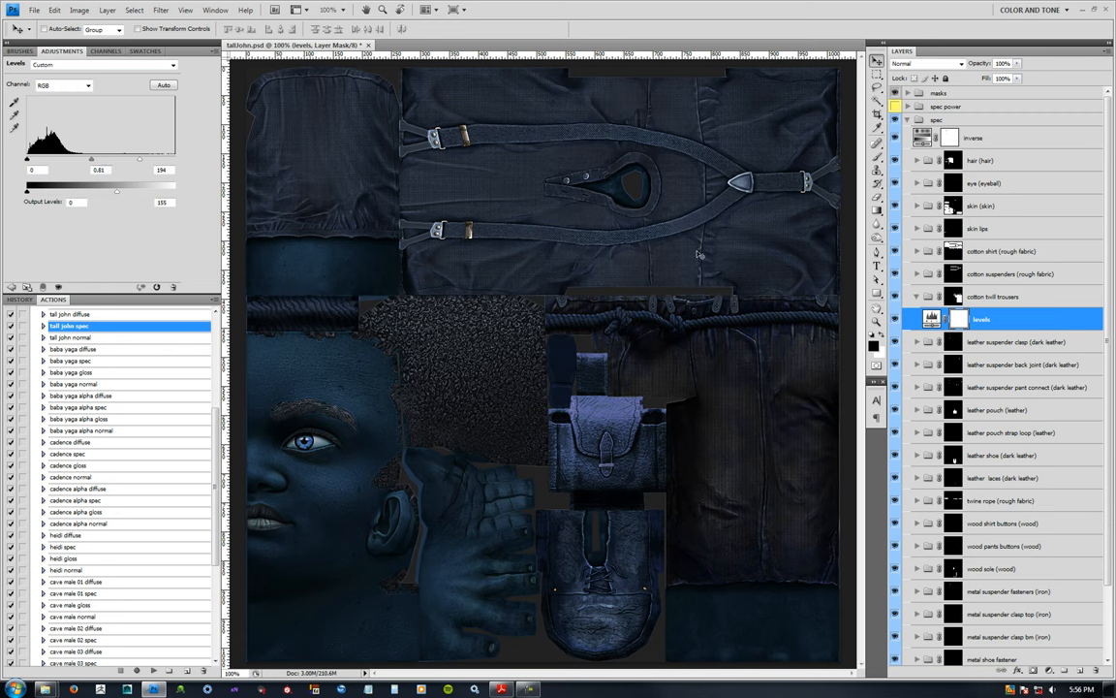
- Add a Levels adjustment layer on the cotton shirt material in the spec group
left_click(1004, 252)
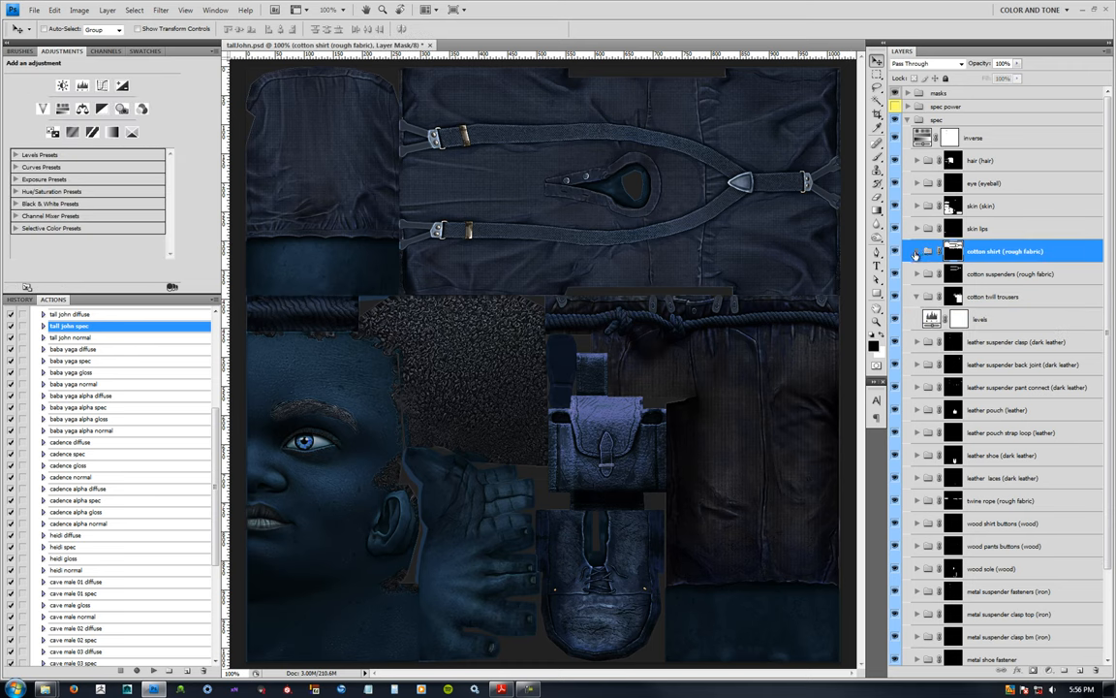
left_click(981, 274)
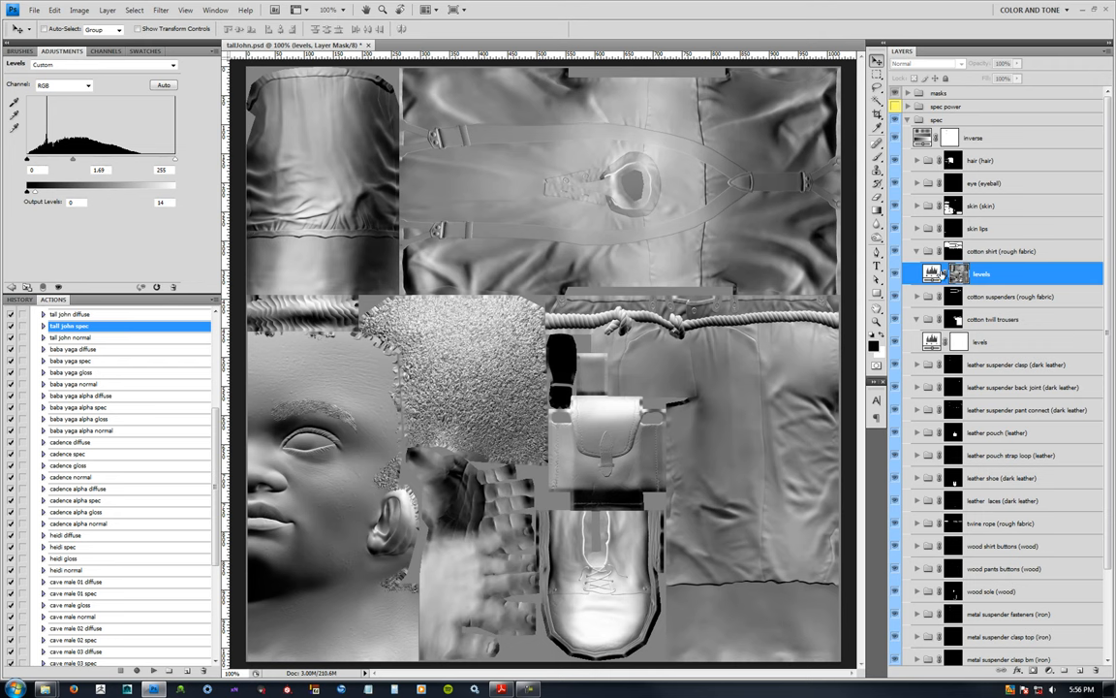
mouse_move(603, 229)
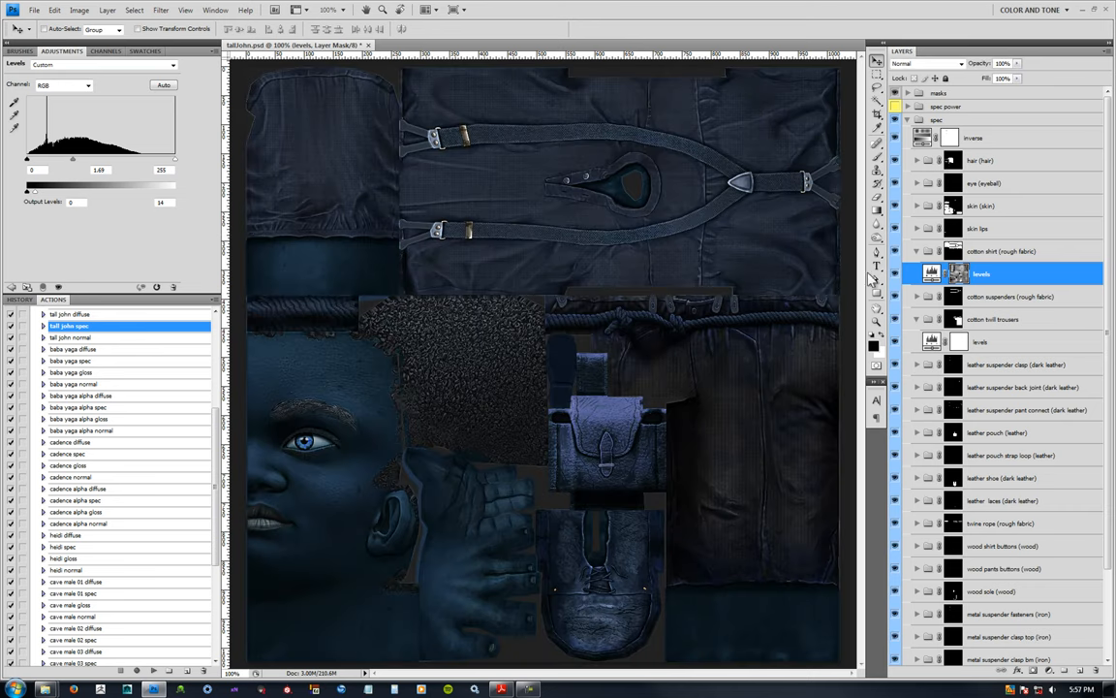
mouse_move(724, 139)
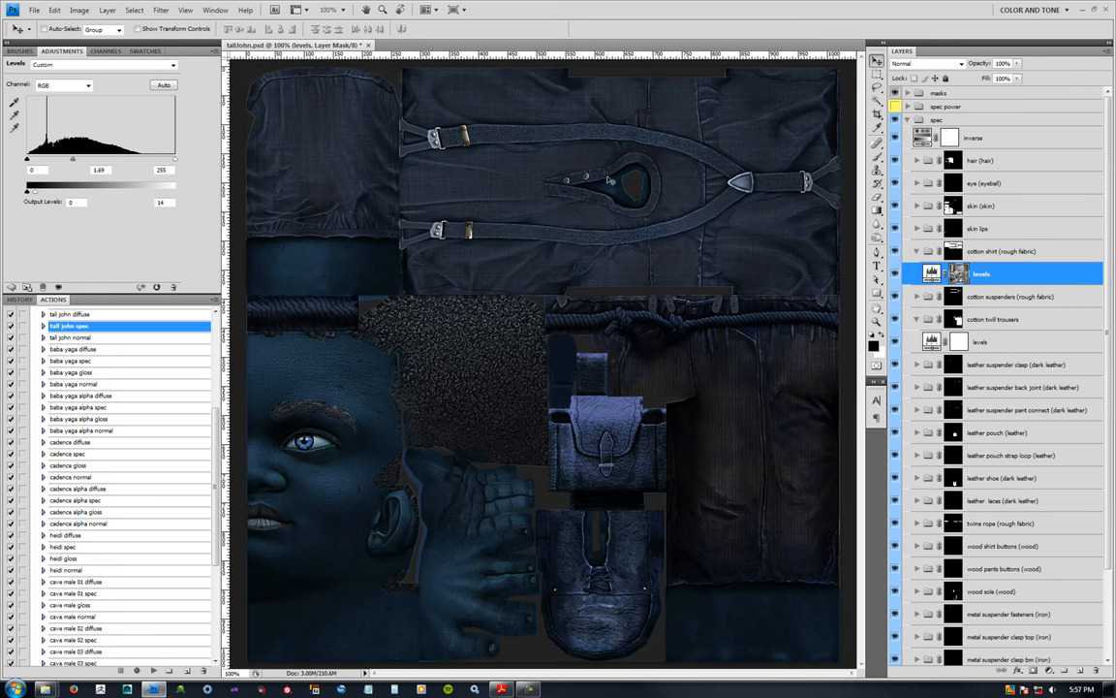
mouse_move(593, 221)
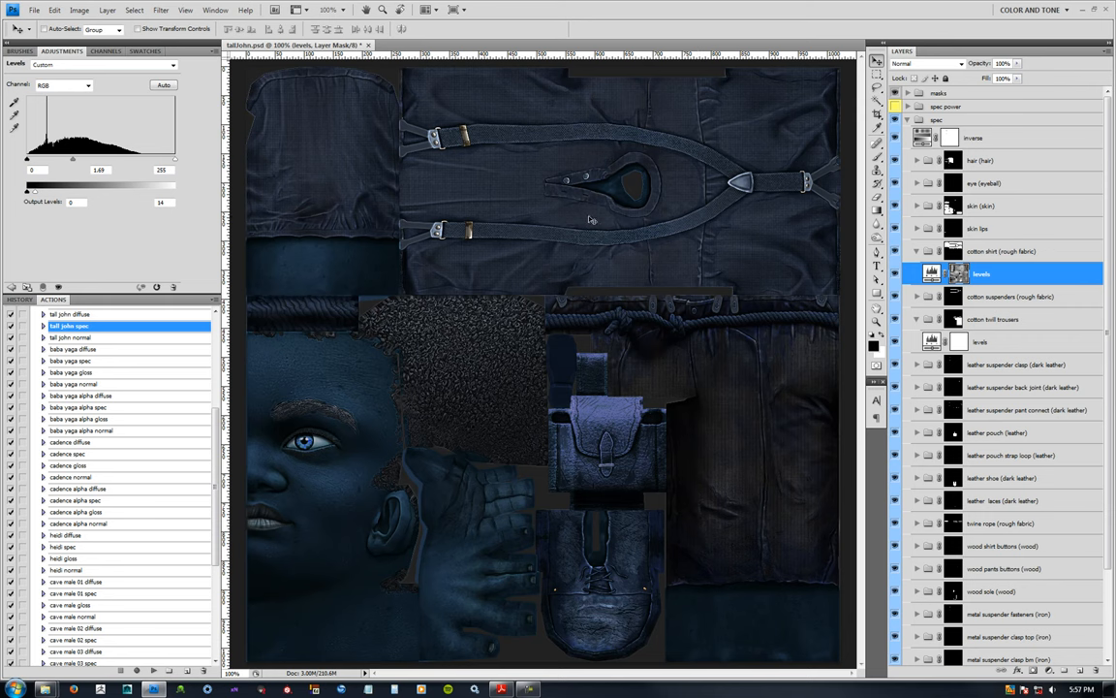
mouse_move(785, 105)
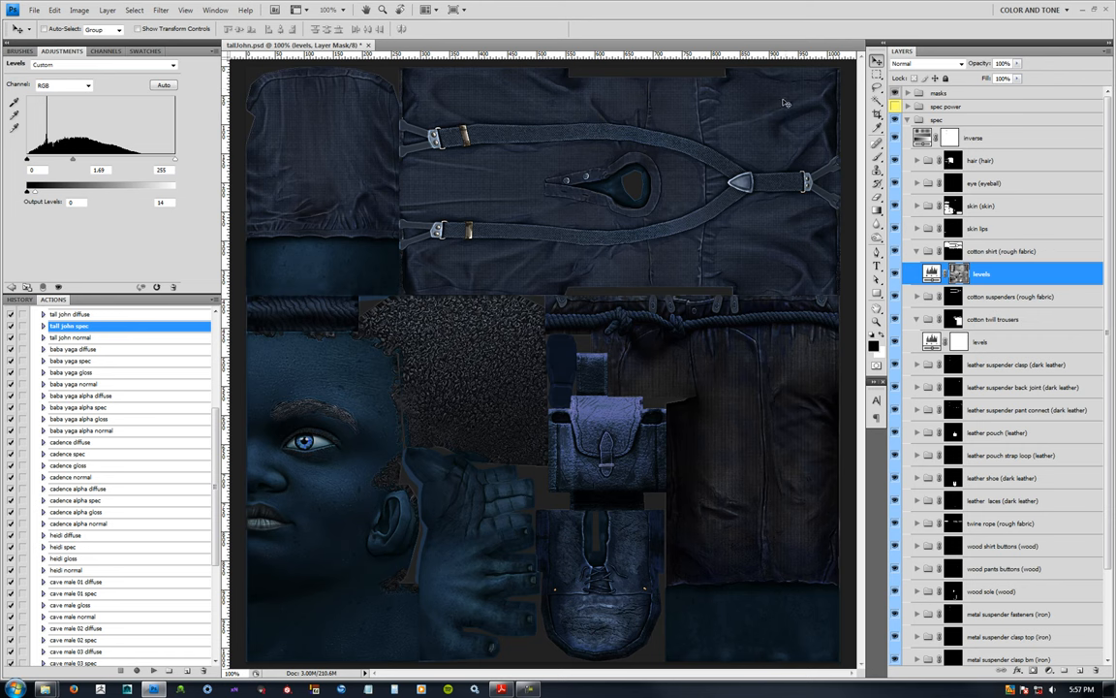
mouse_move(589, 277)
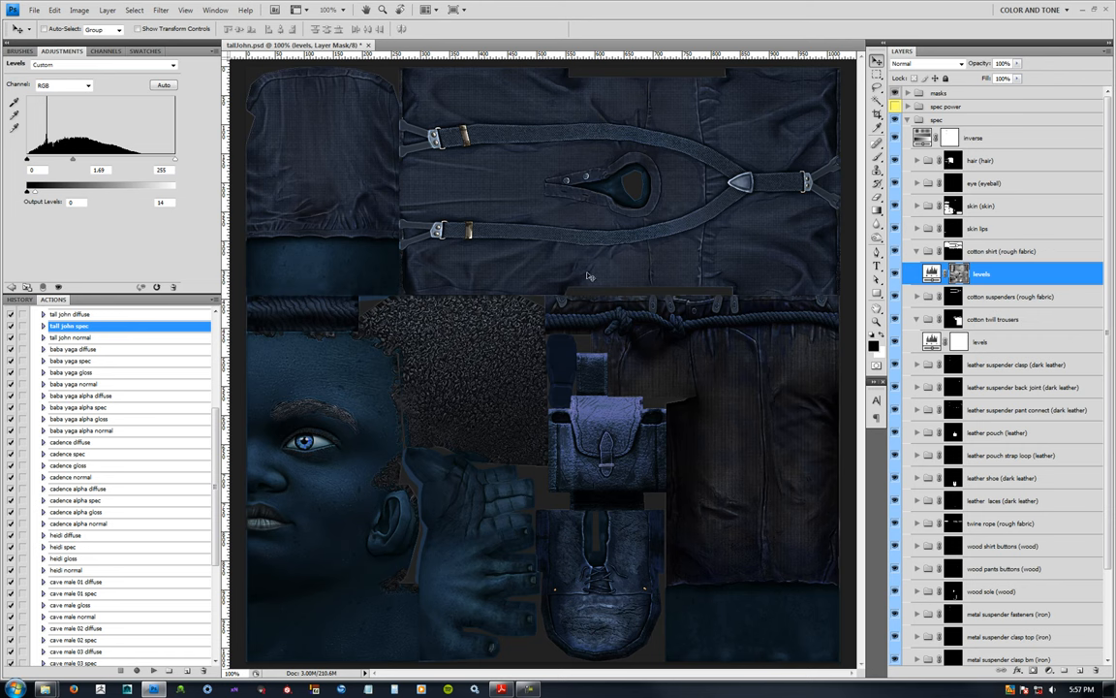
mouse_move(758, 120)
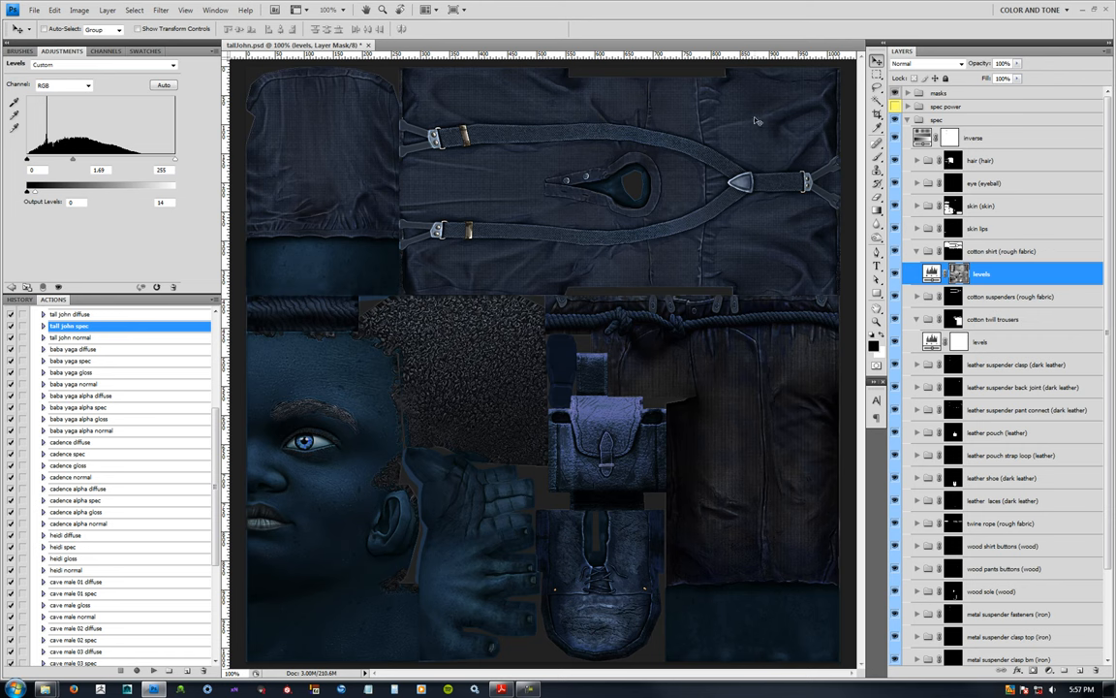
mouse_move(884, 206)
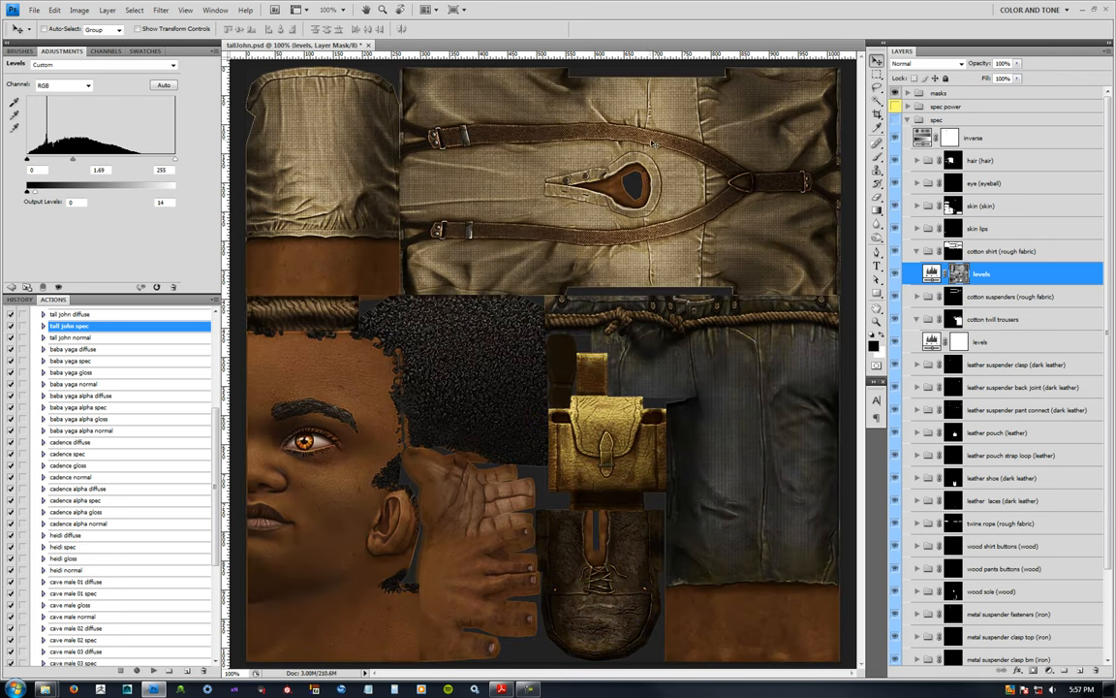
mouse_move(337, 240)
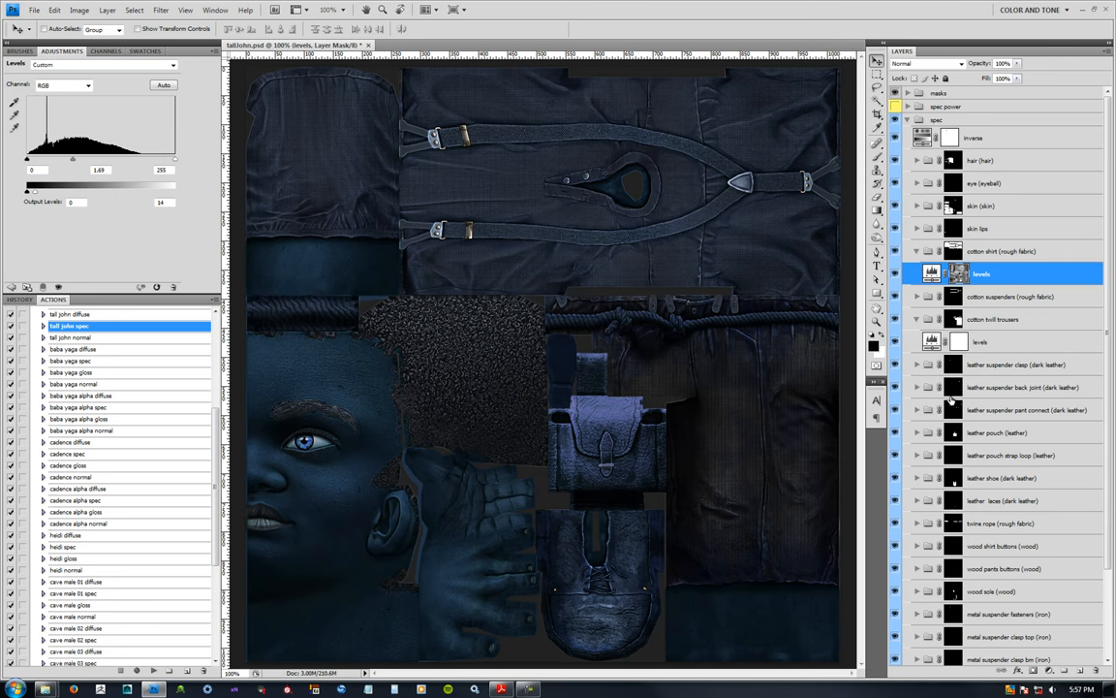
mouse_move(336, 163)
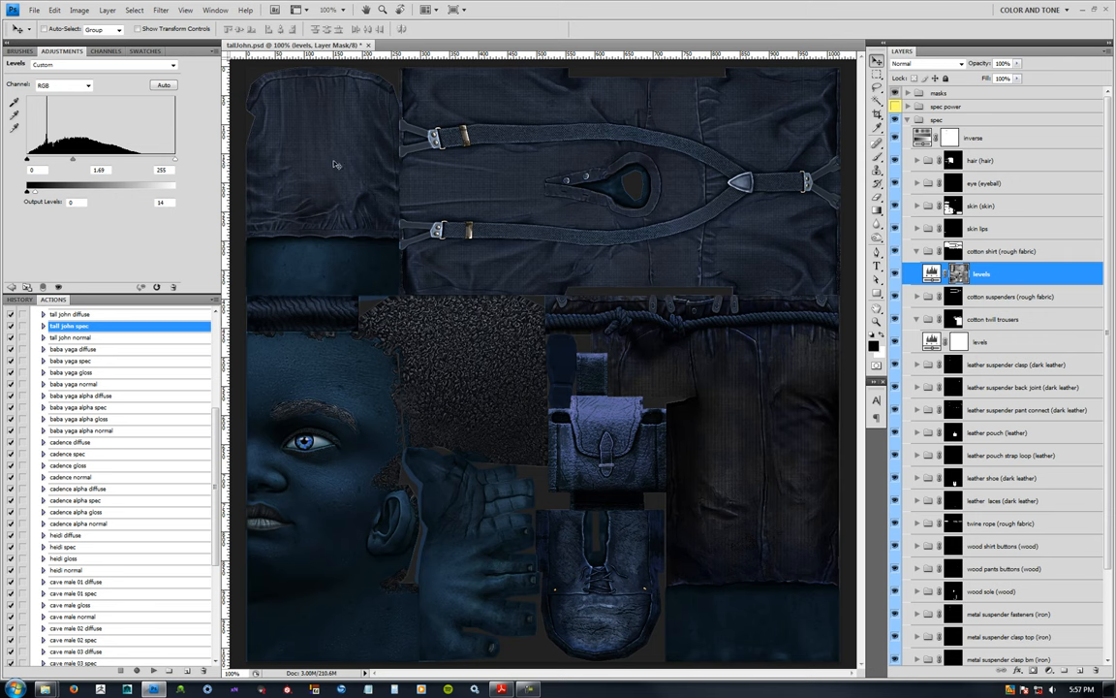
mouse_move(497, 355)
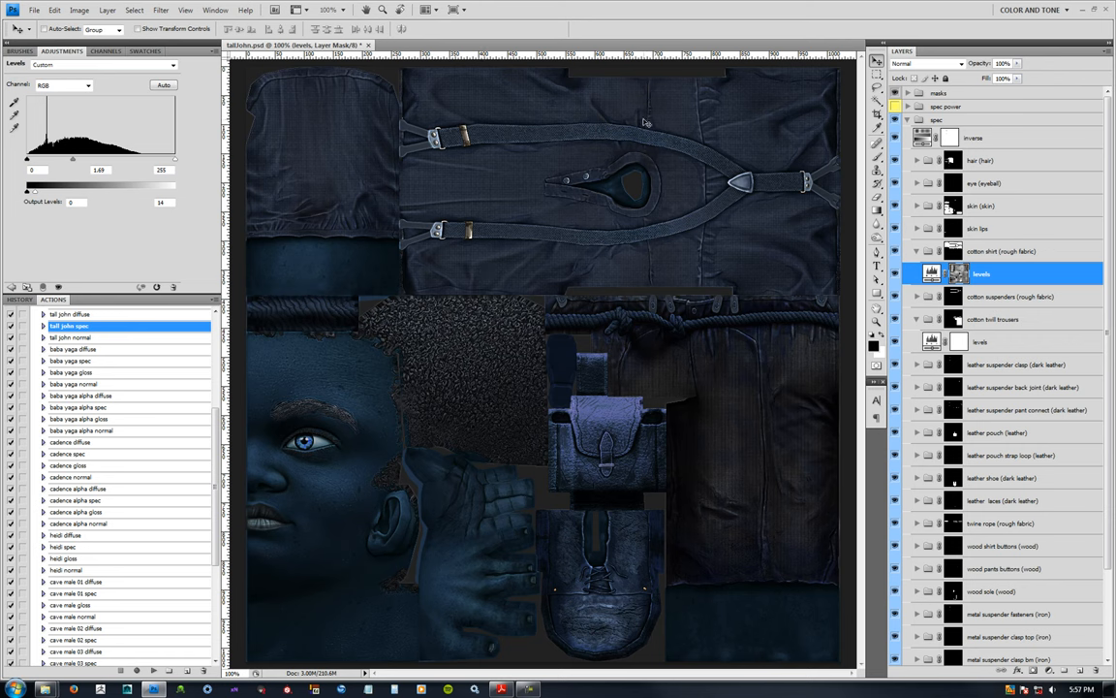
mouse_move(728, 246)
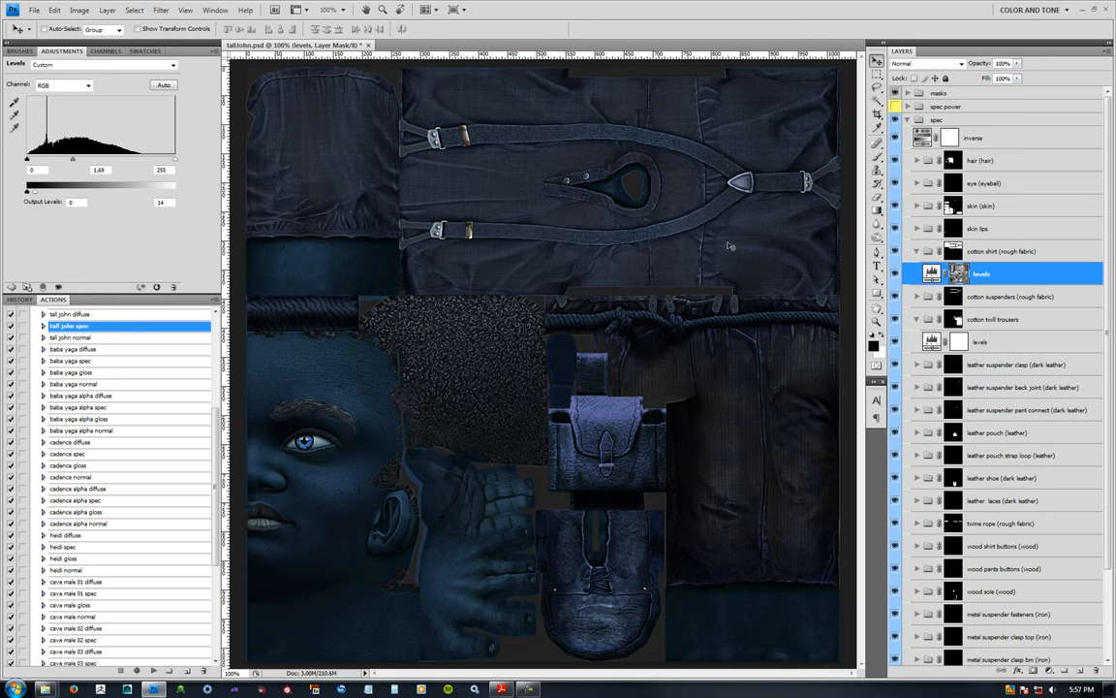
mouse_move(701, 352)
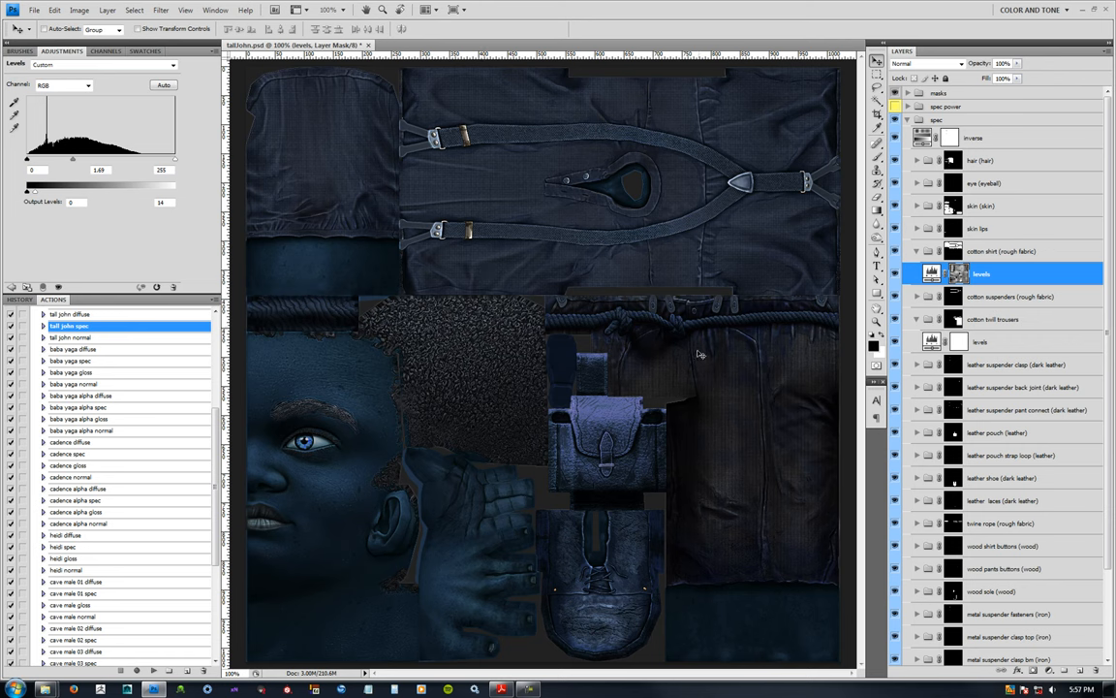
mouse_move(717, 442)
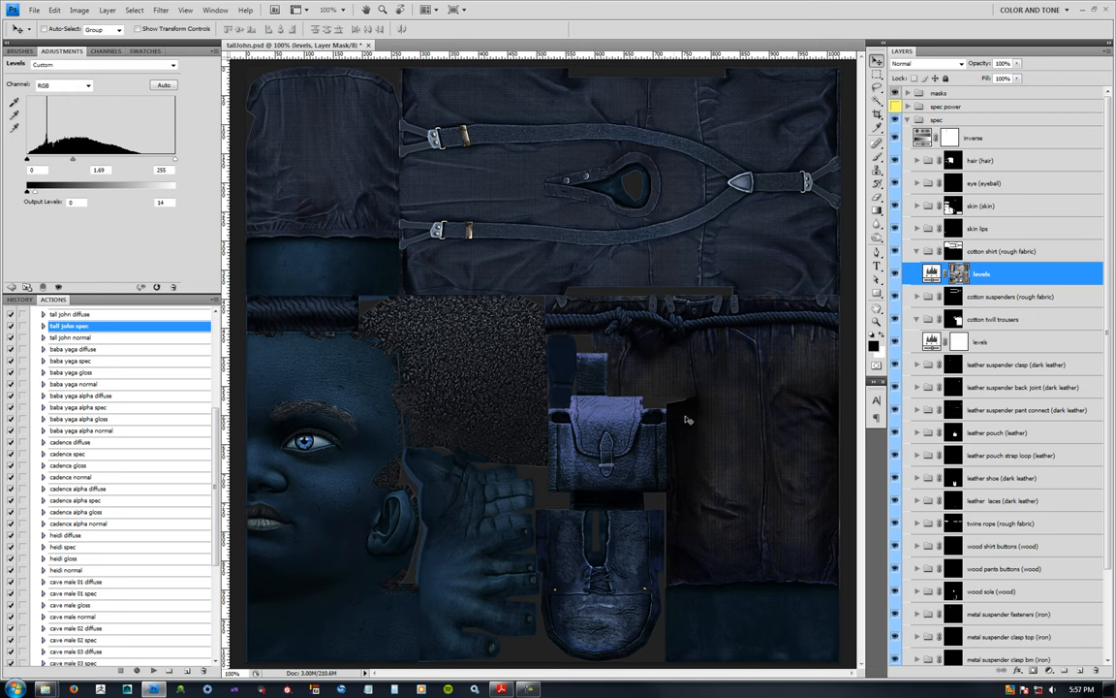
mouse_move(683, 535)
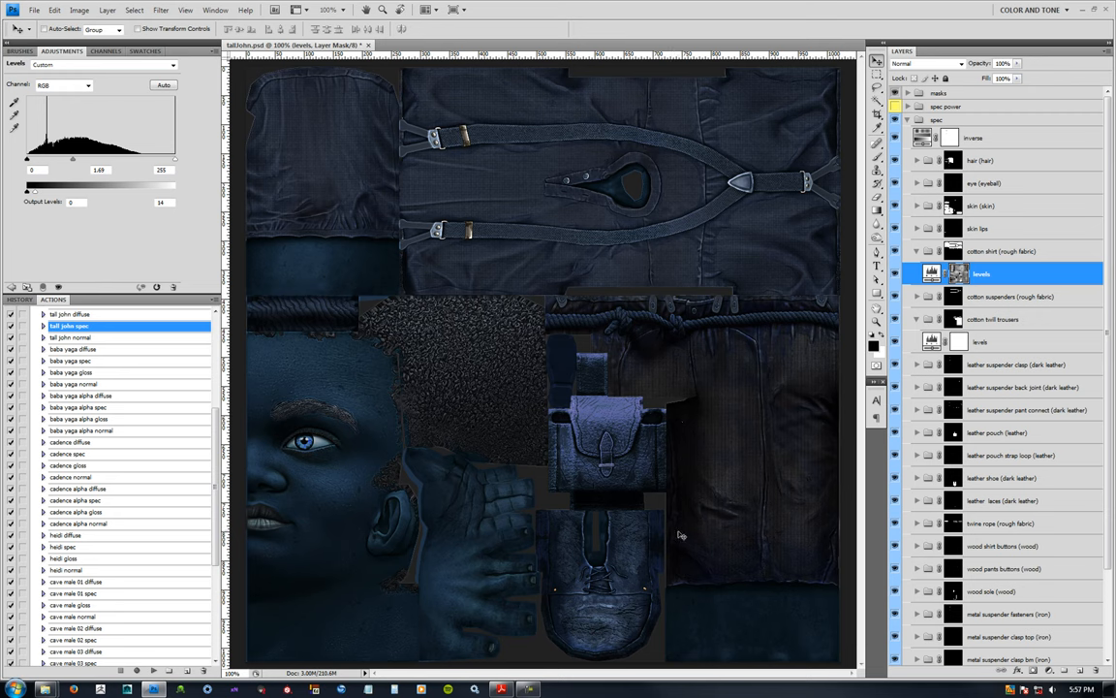
mouse_move(676, 496)
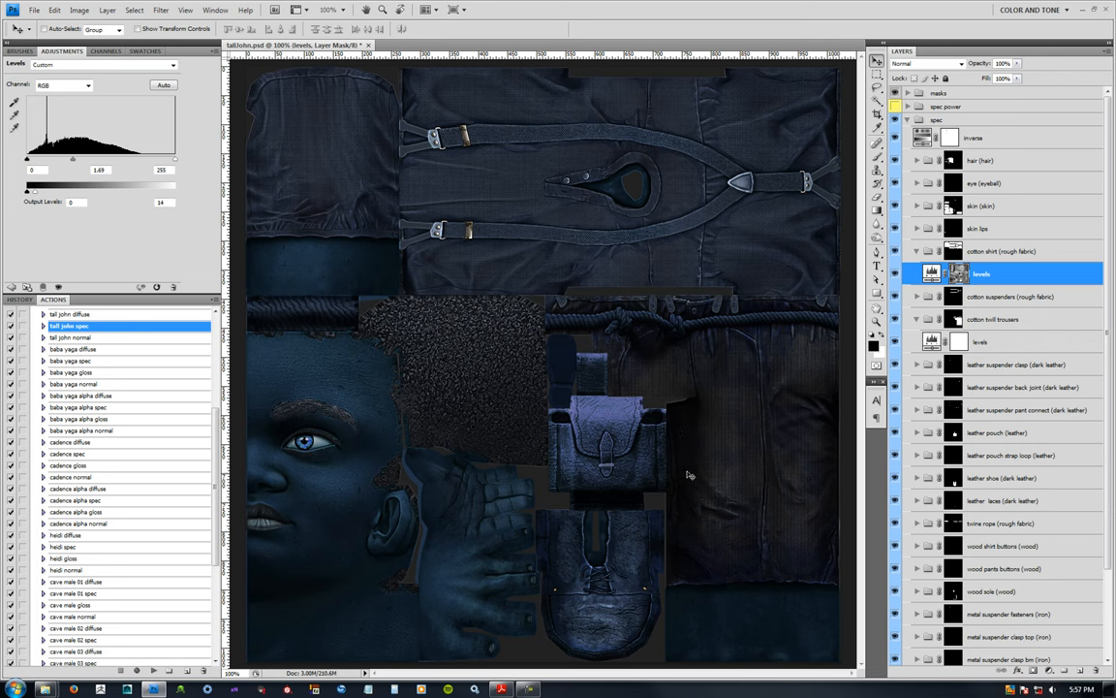
mouse_move(681, 459)
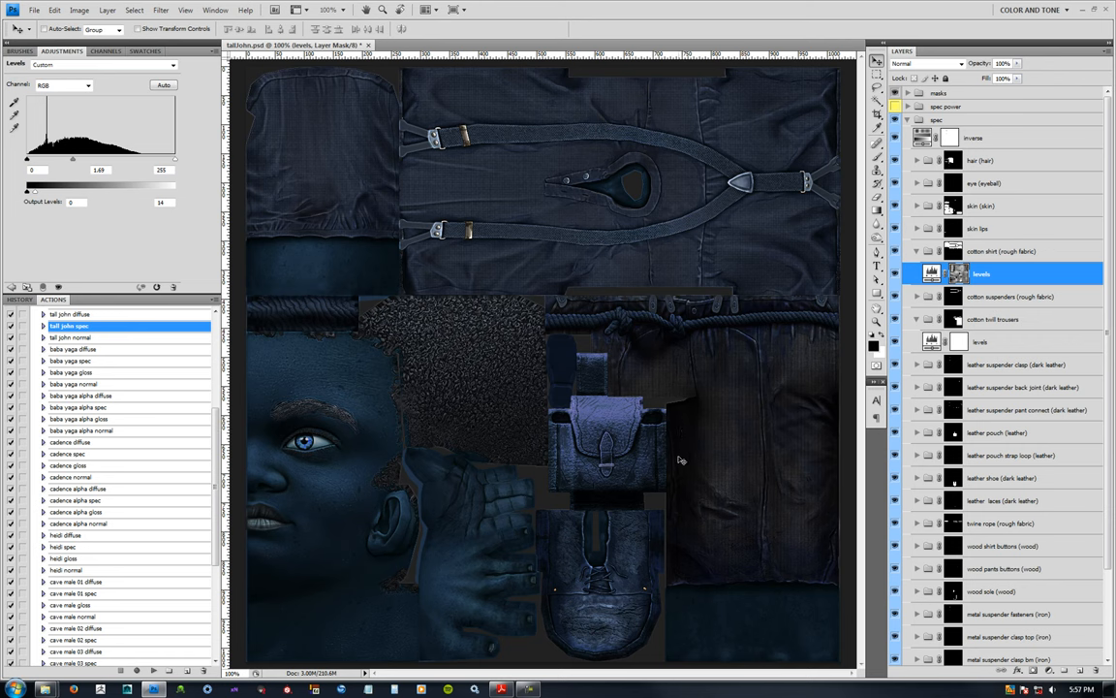
mouse_move(688, 419)
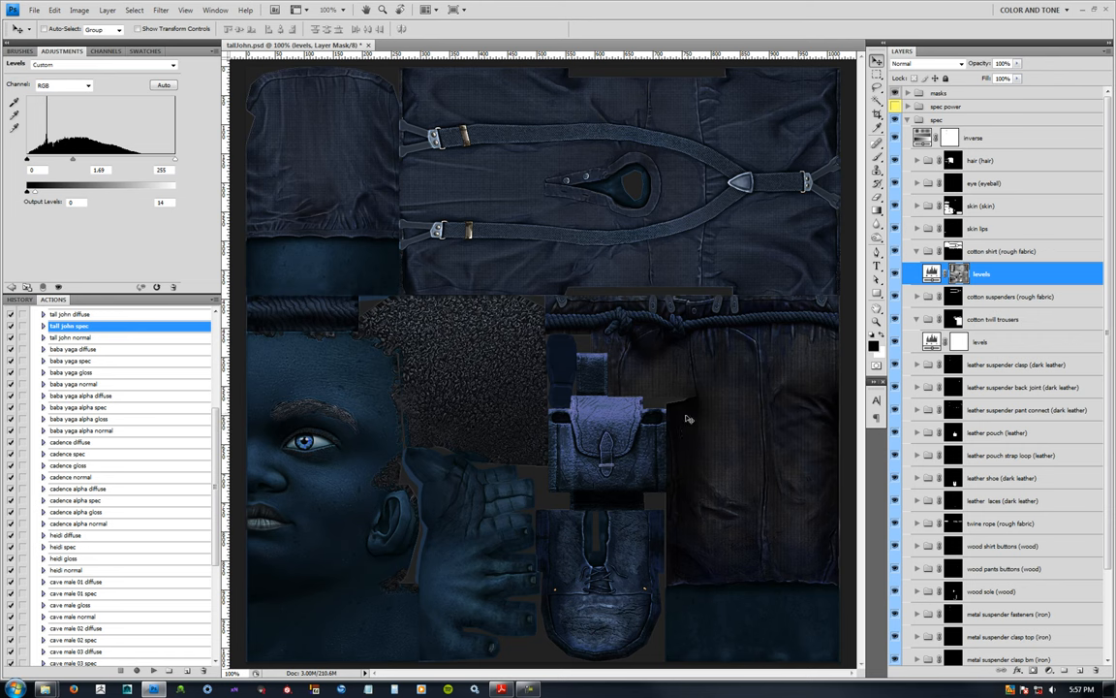
mouse_move(692, 458)
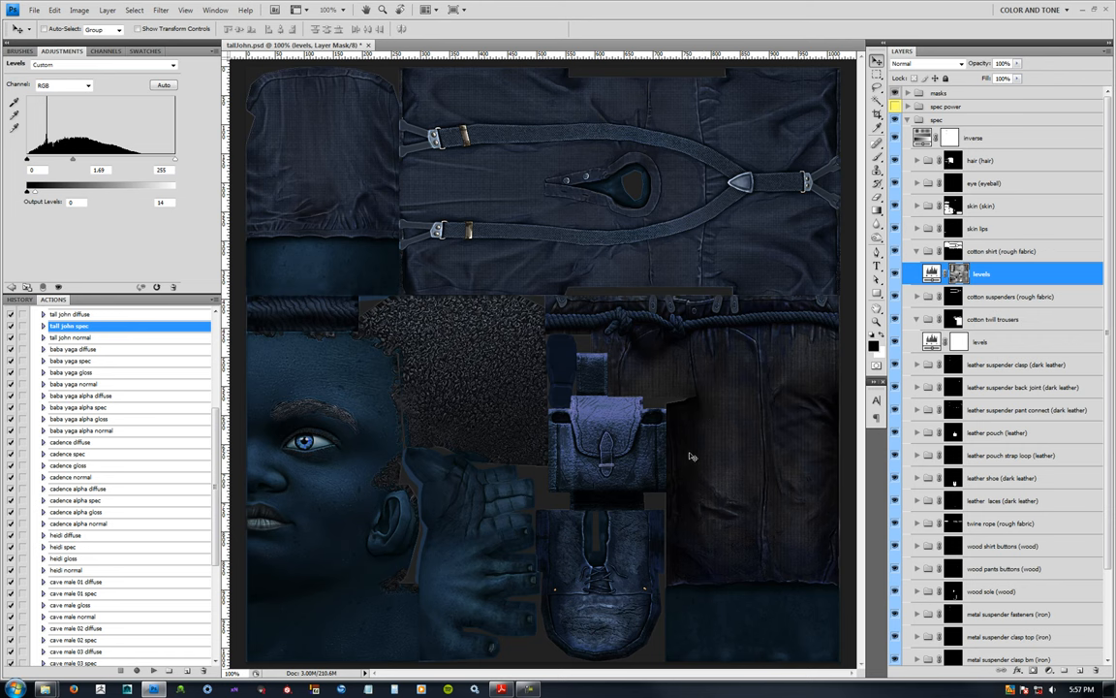
mouse_move(706, 494)
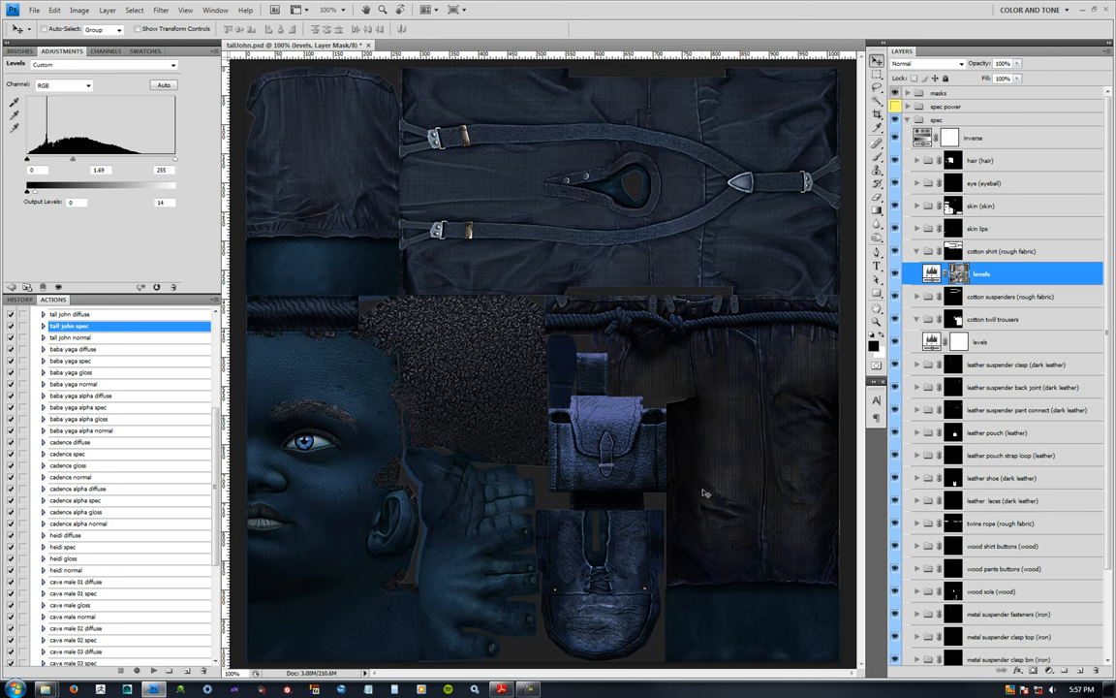
mouse_move(709, 473)
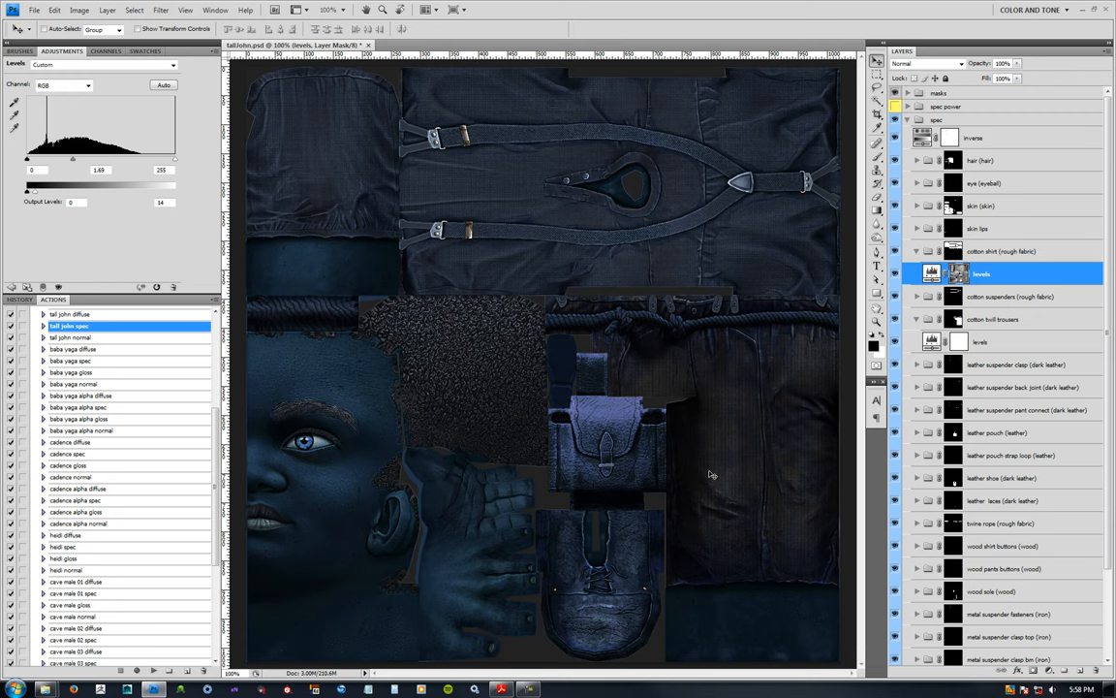
mouse_move(773, 128)
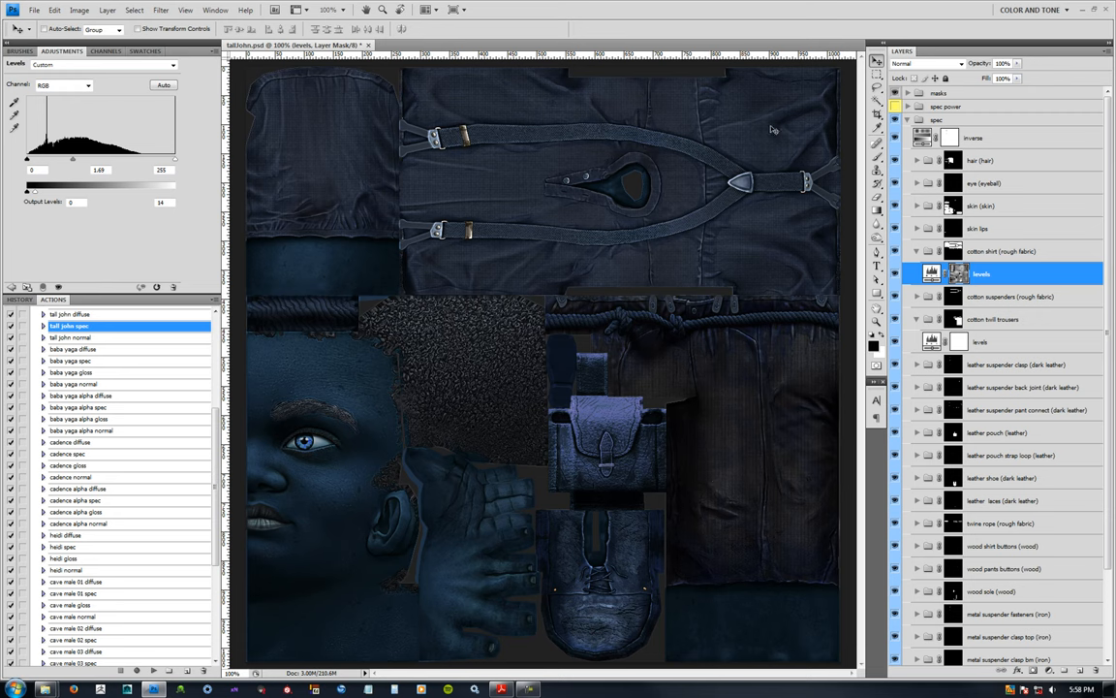
mouse_move(772, 258)
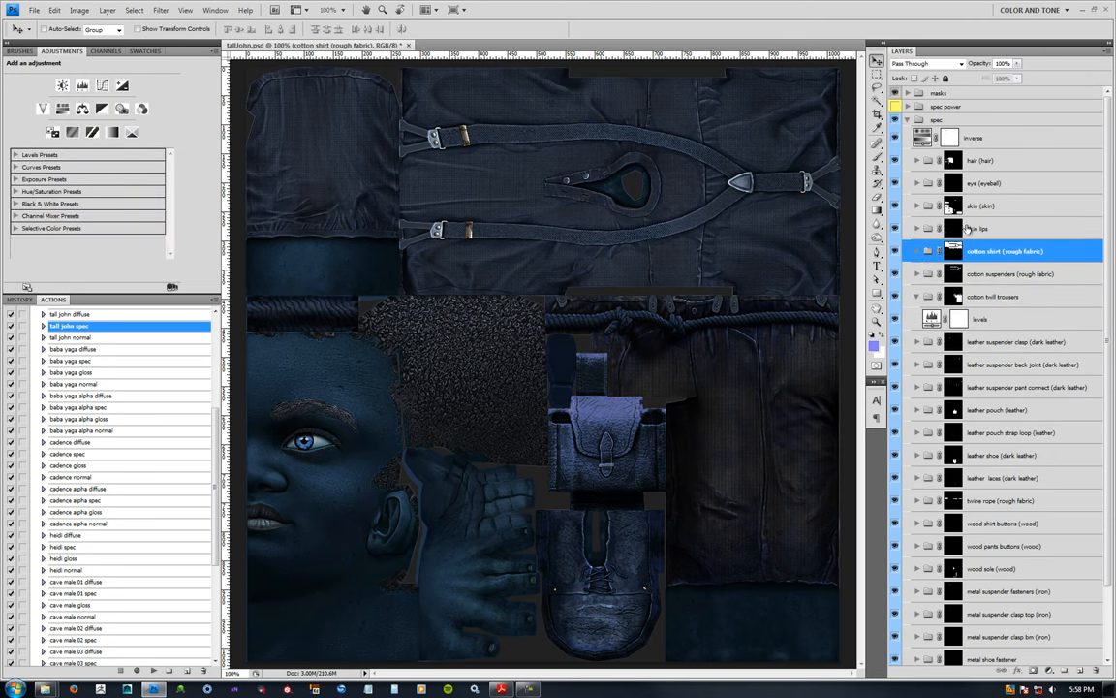
left_click(917, 206)
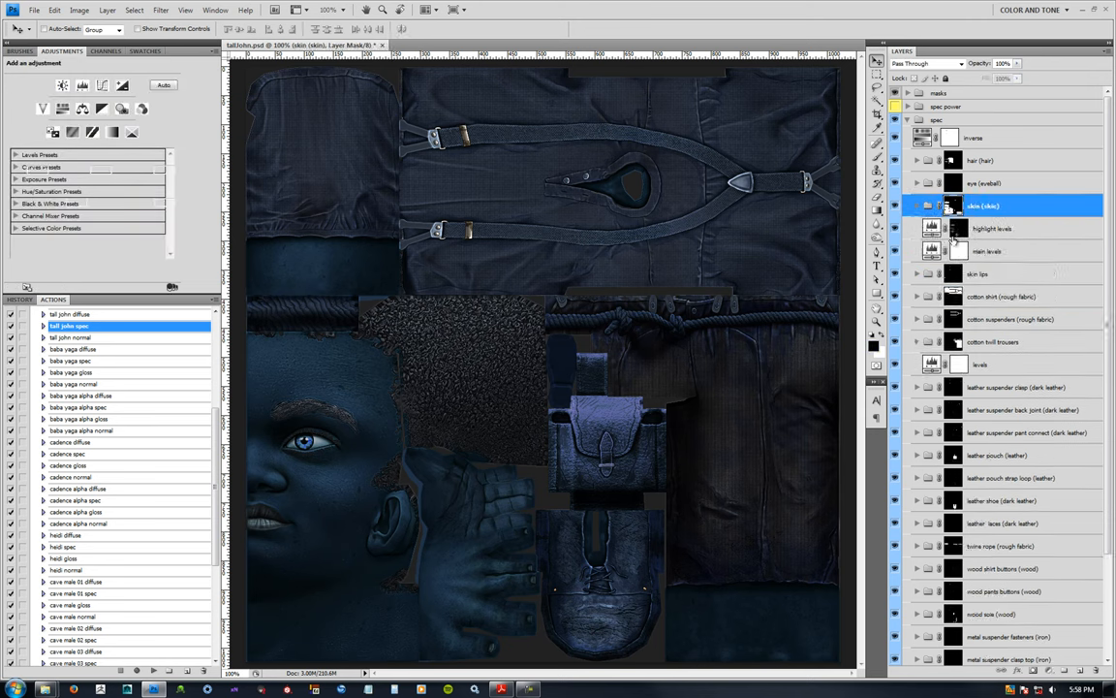
left_click(988, 252)
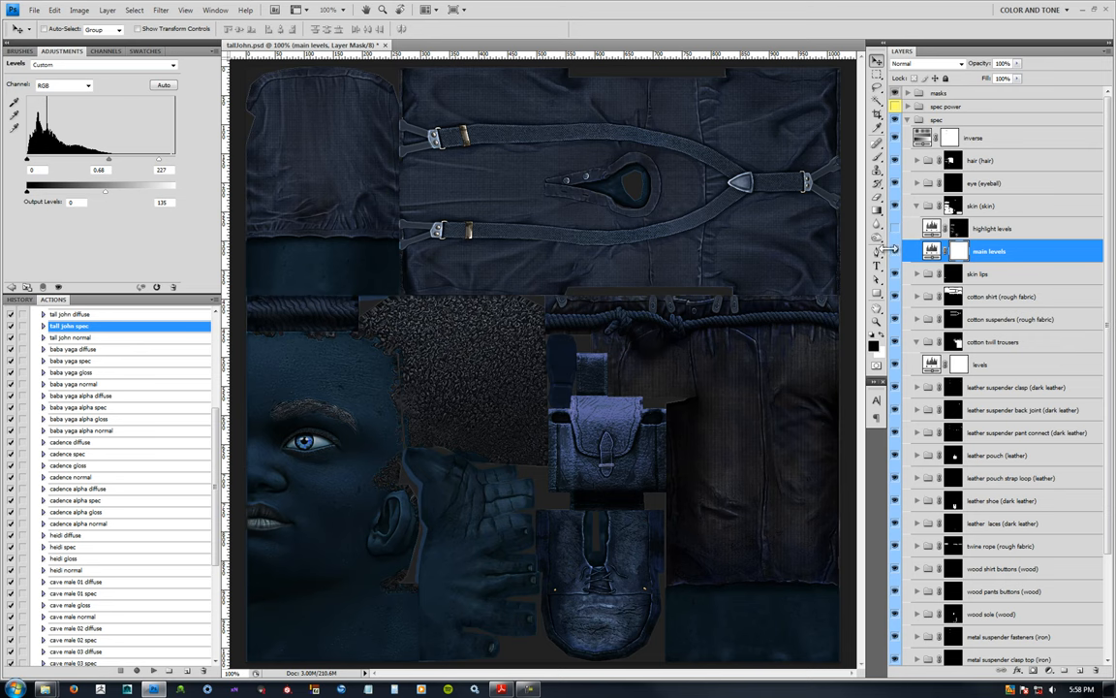
left_click(992, 229)
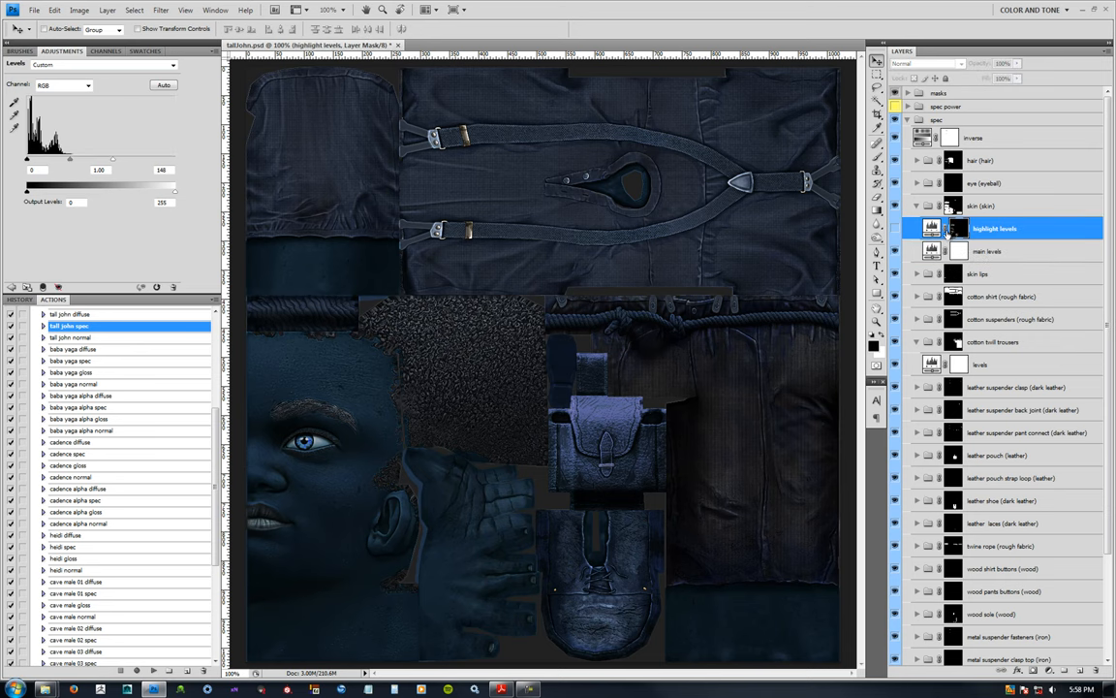
left_click(958, 229)
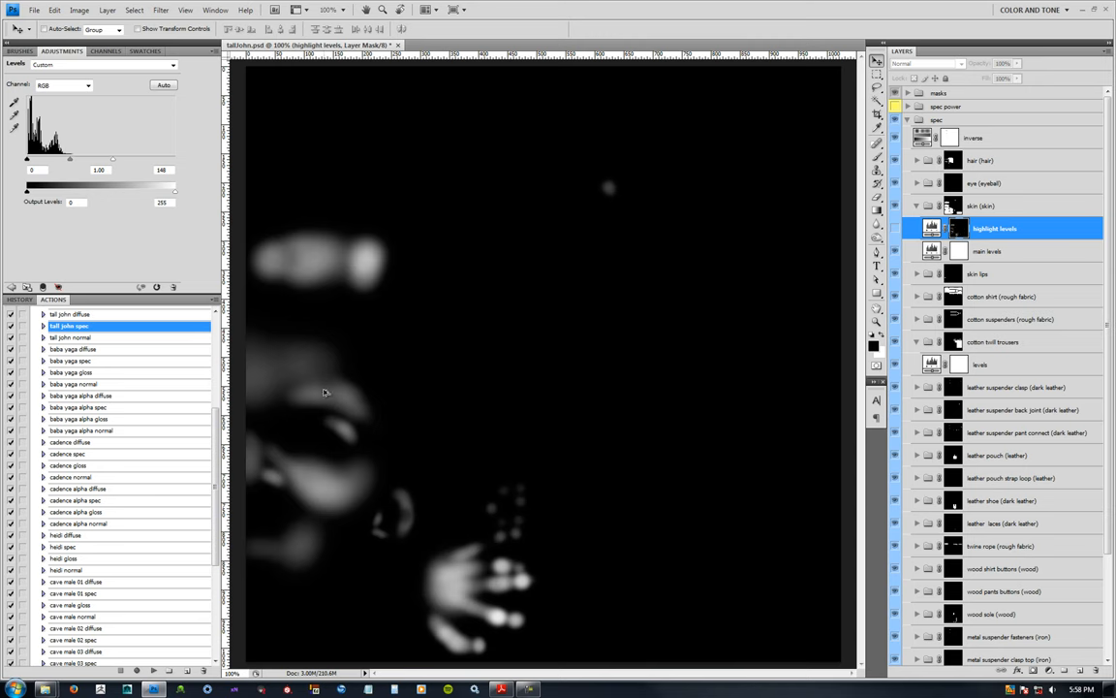
mouse_move(291, 465)
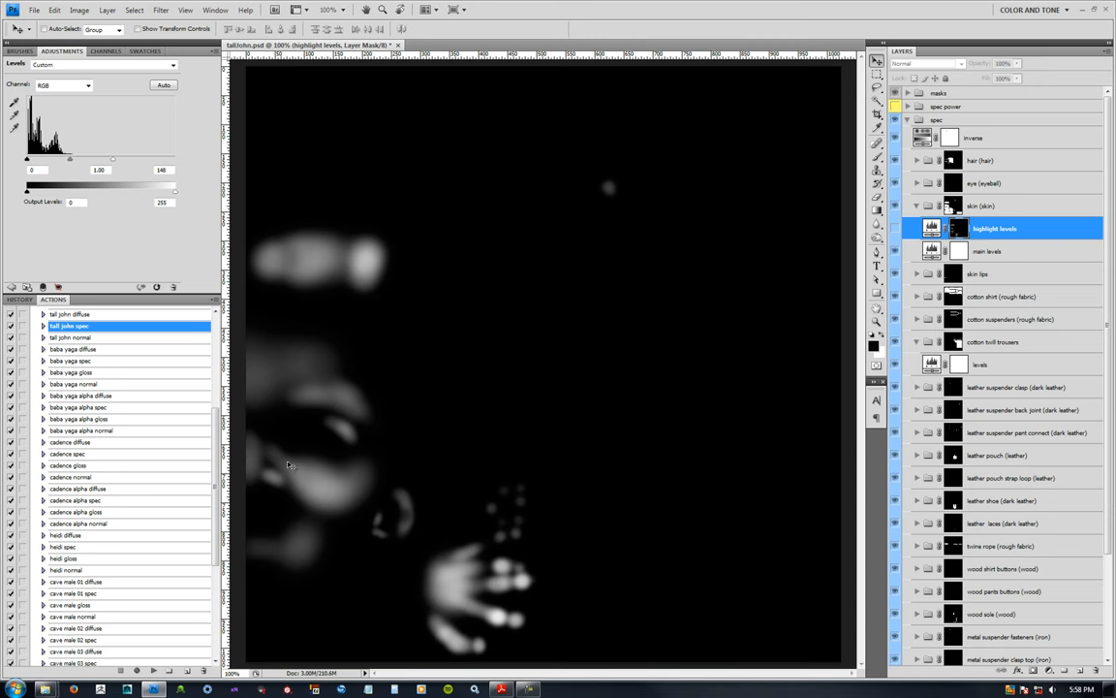
mouse_move(380, 463)
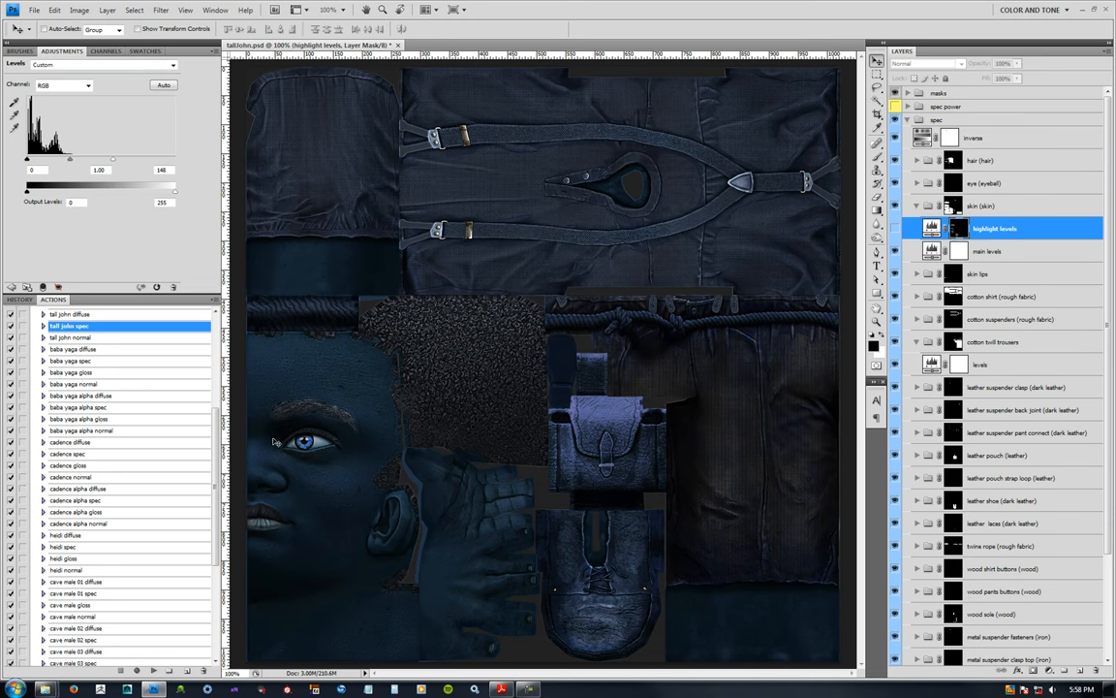
mouse_move(264, 461)
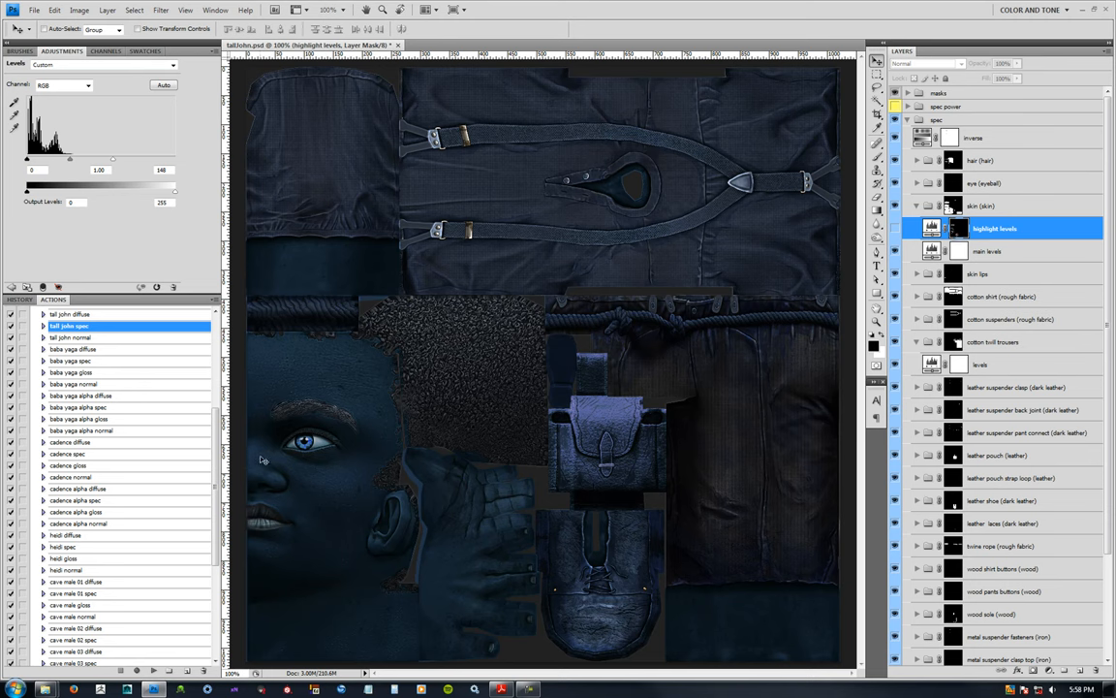
mouse_move(314, 467)
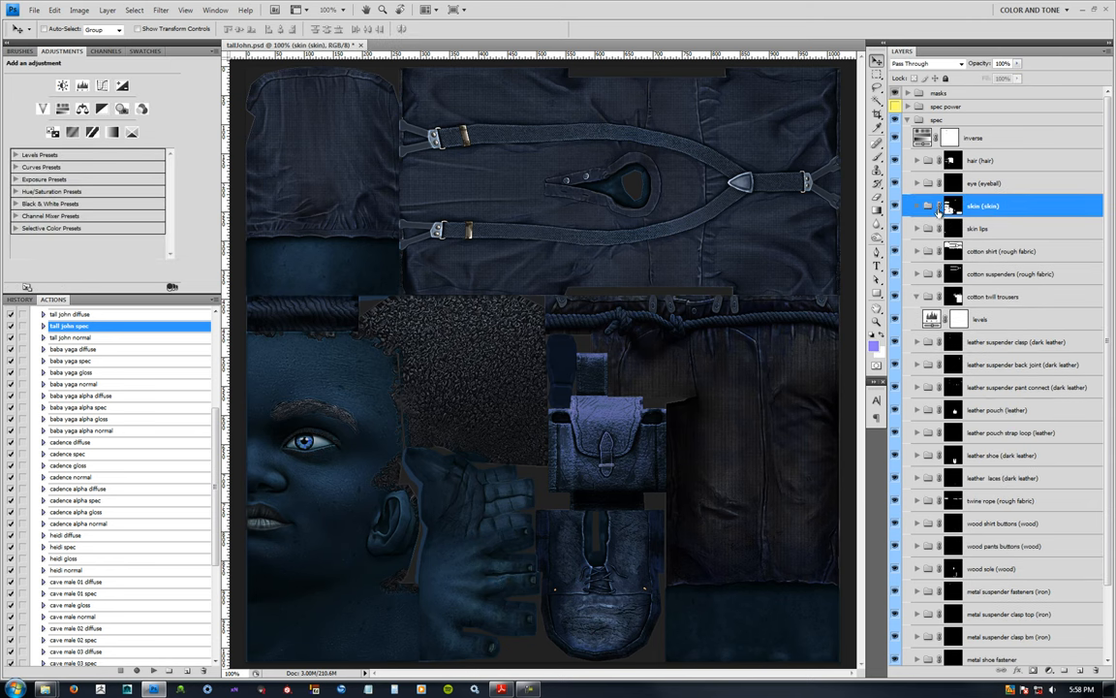
mouse_move(562, 363)
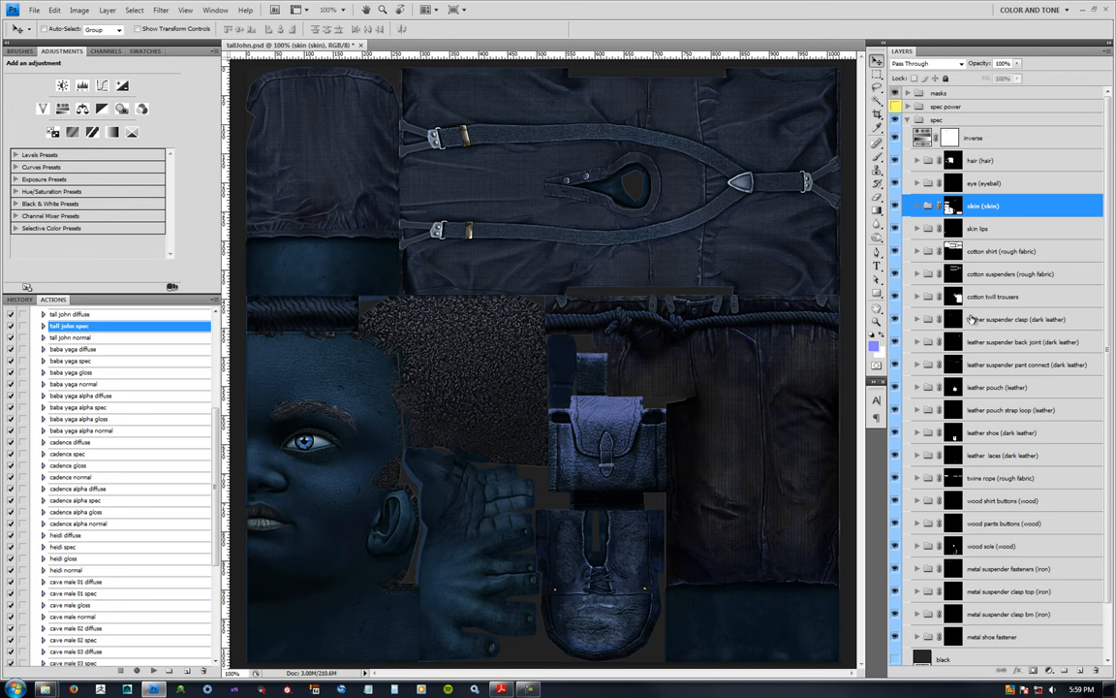
mouse_move(977, 357)
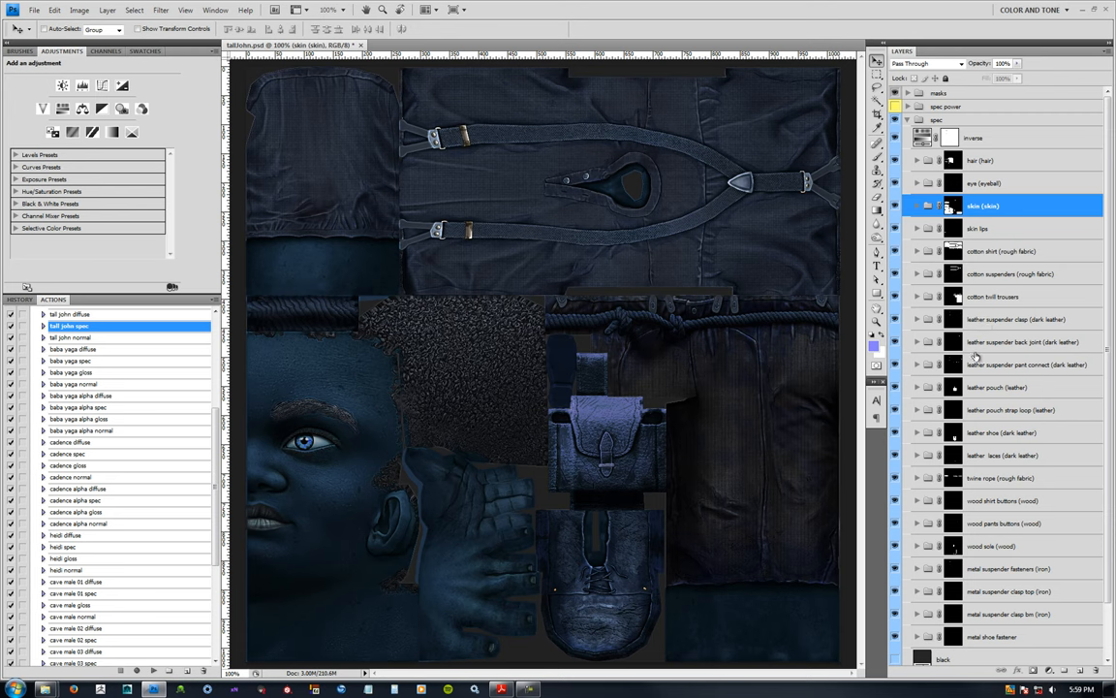
mouse_move(1000, 322)
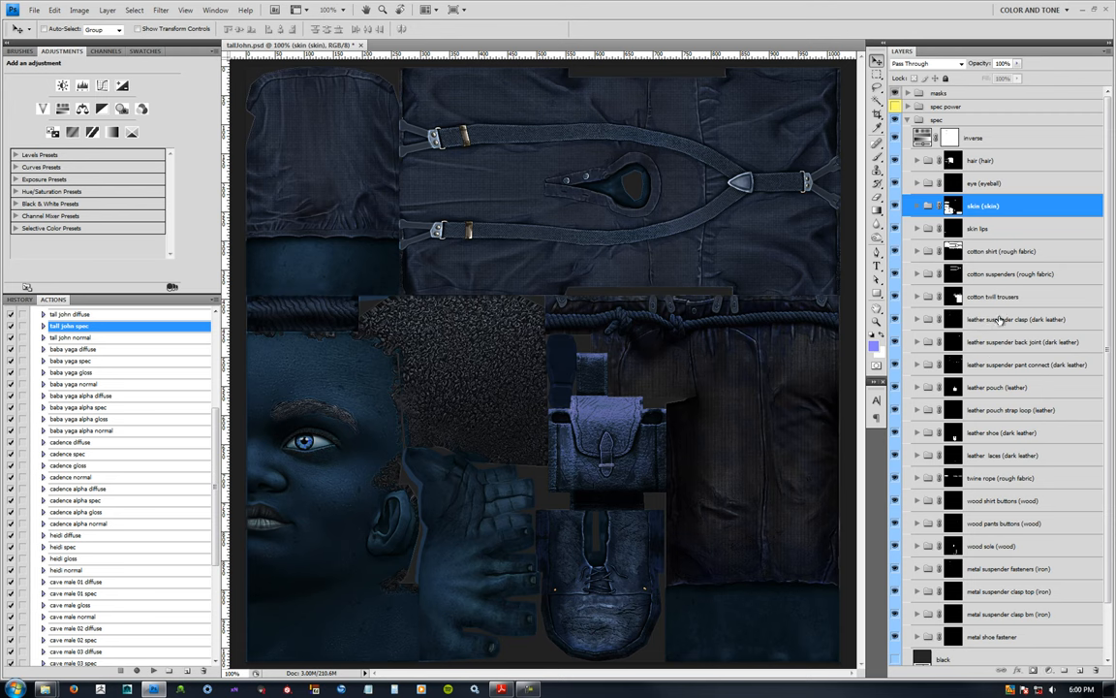
- Add a Levels layer above 'levels balance' in the cotton suspender group and set its input levels
left_click(1017, 318)
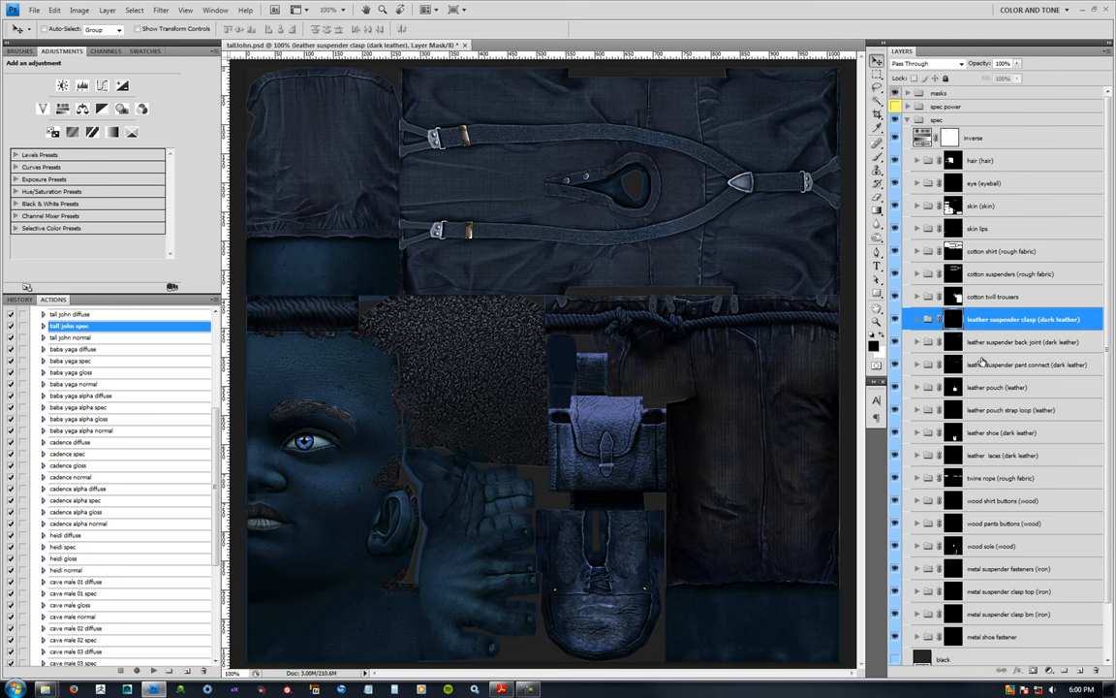
left_click(1027, 364)
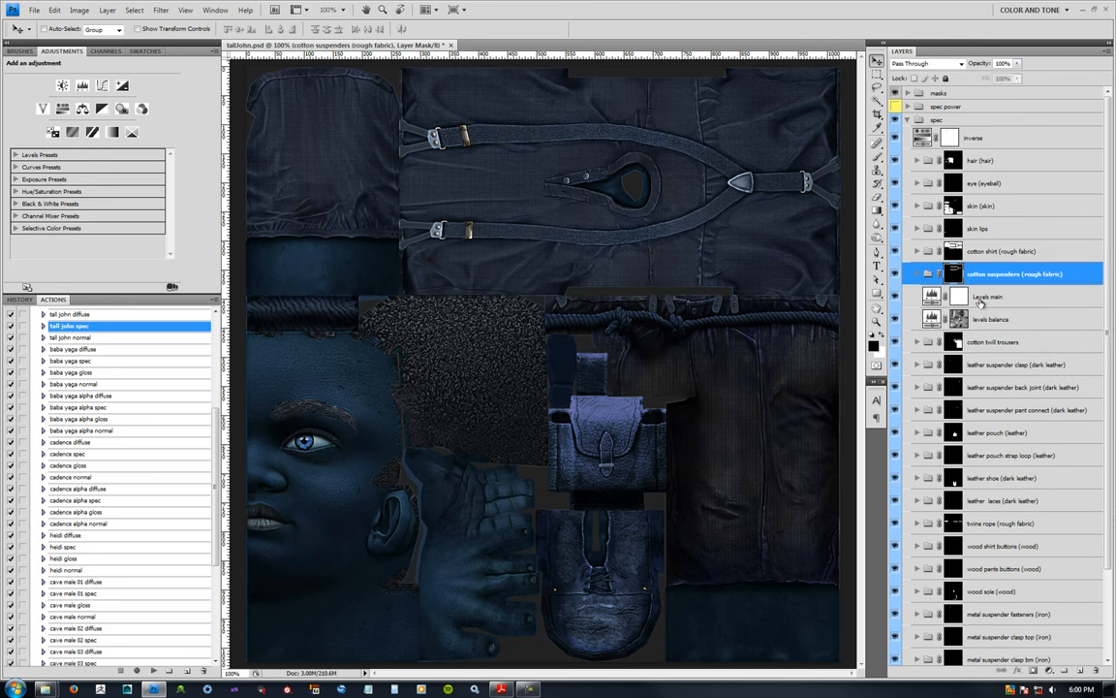
left_click(989, 296)
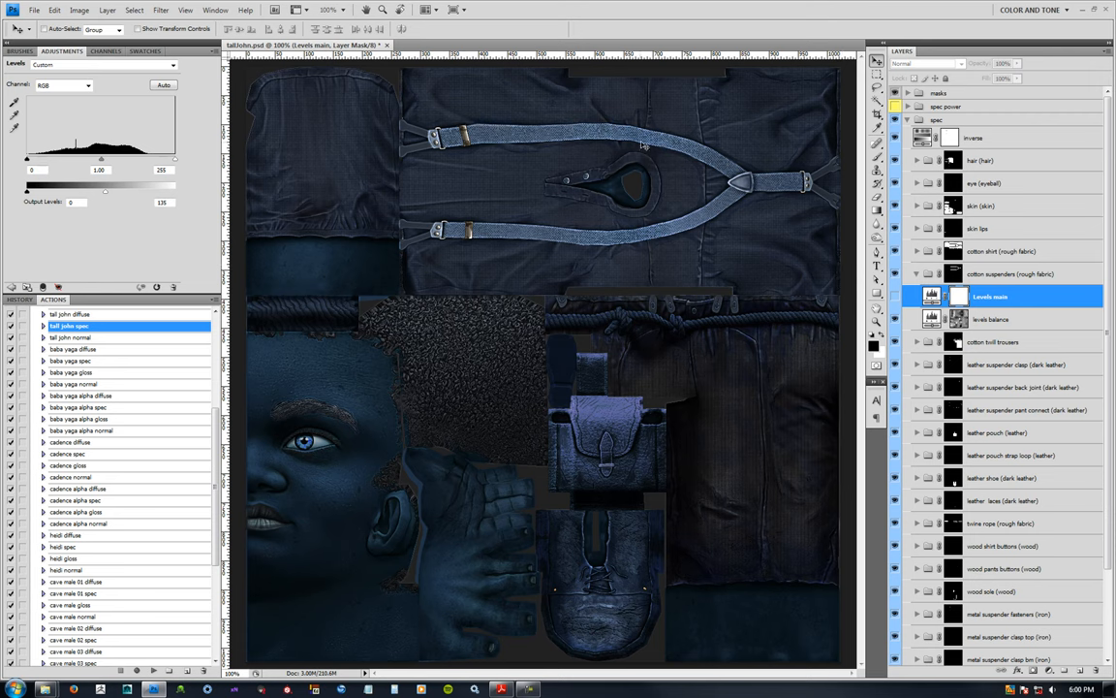
mouse_move(586, 147)
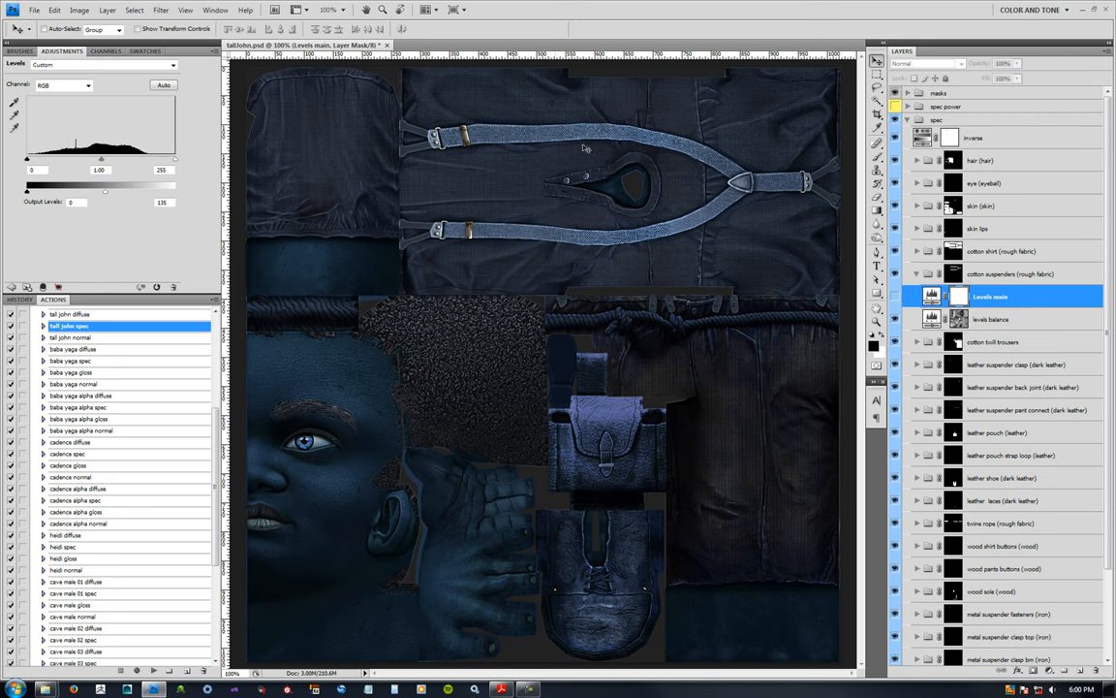
left_click(993, 318)
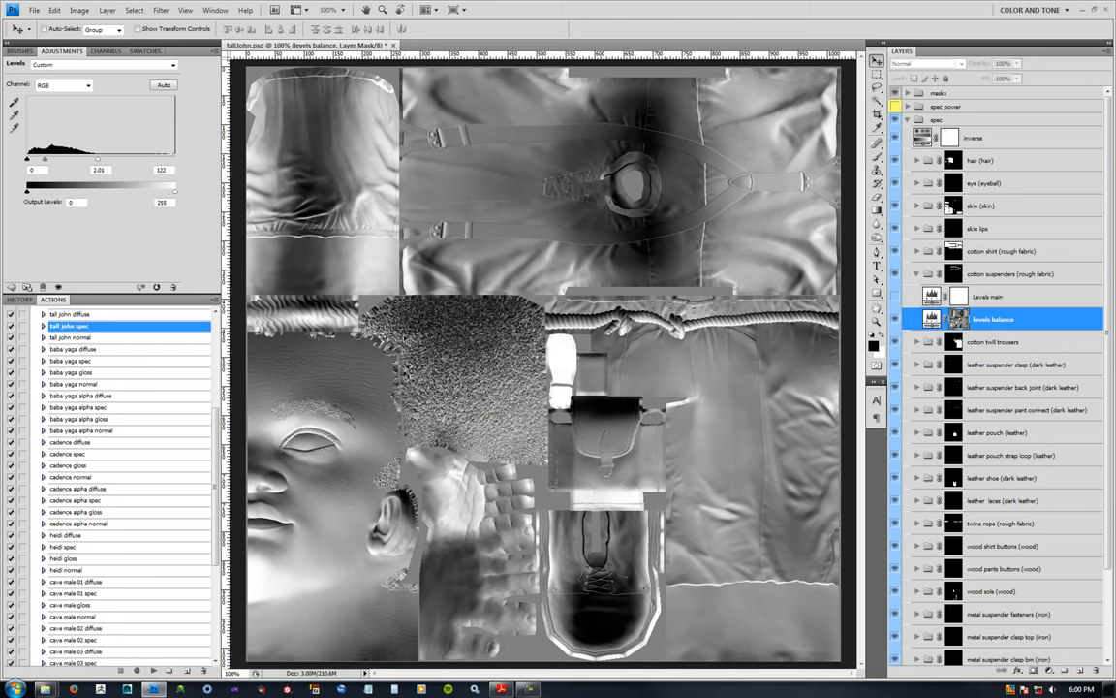
mouse_move(675, 345)
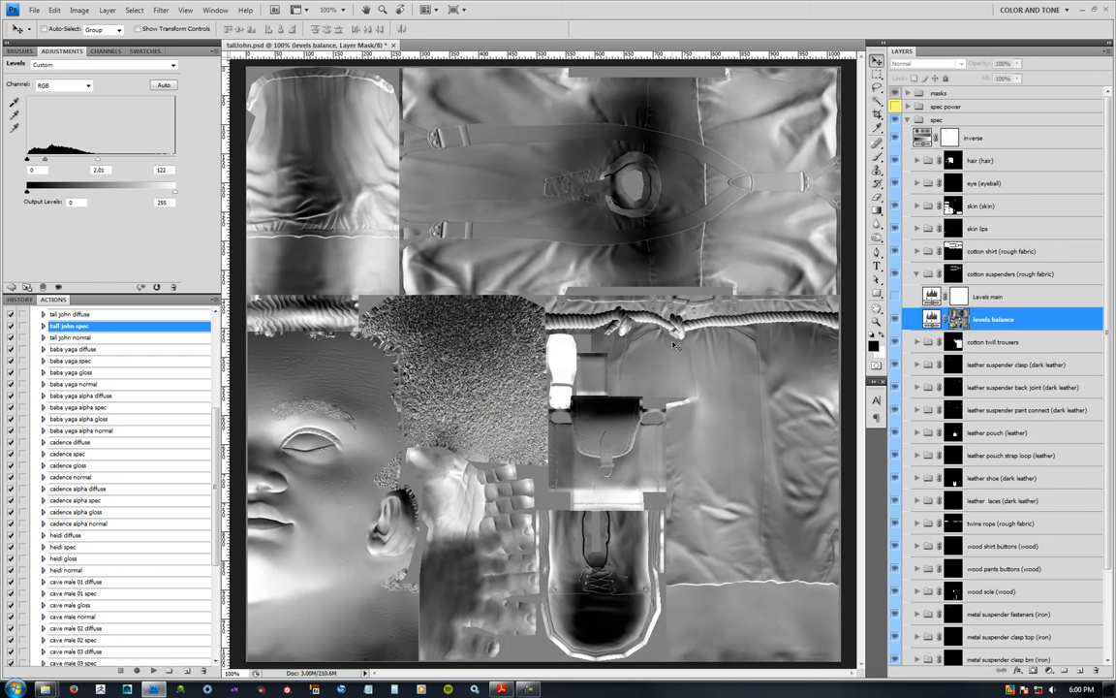
mouse_move(963, 333)
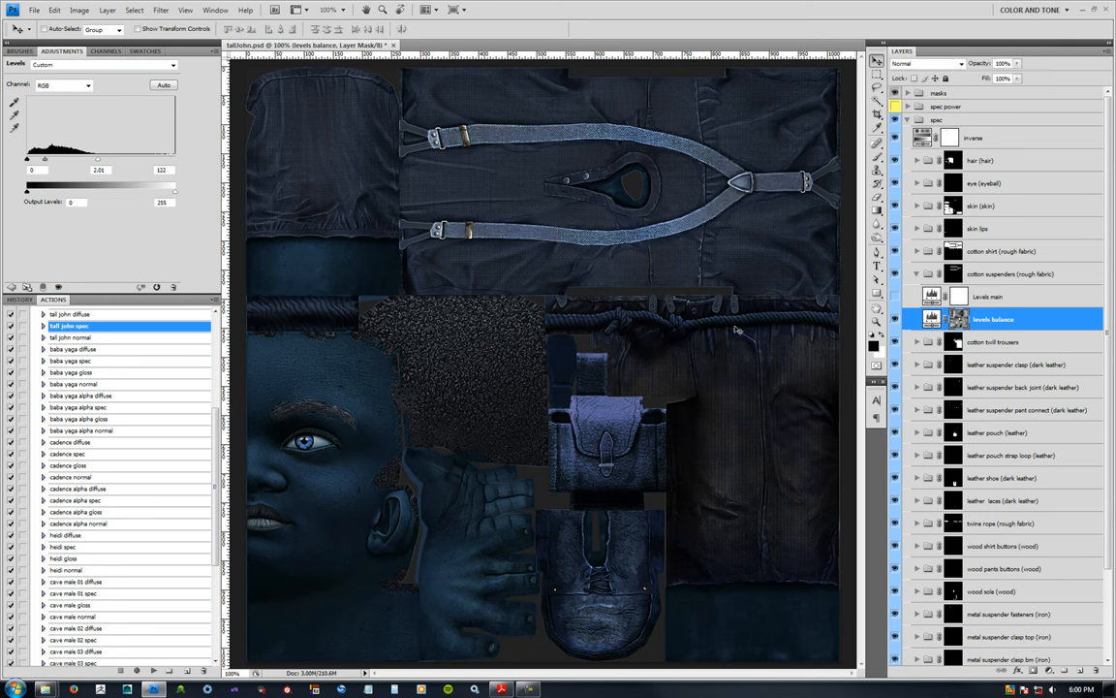
left_click_drag(97, 157, 50, 158)
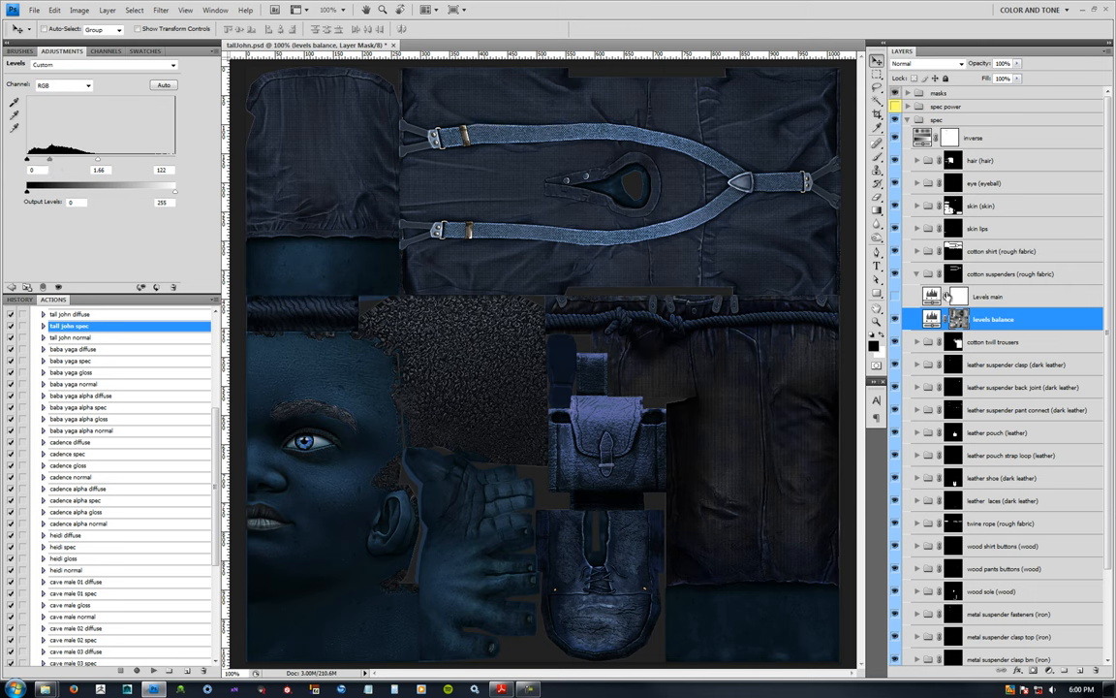
left_click(988, 296)
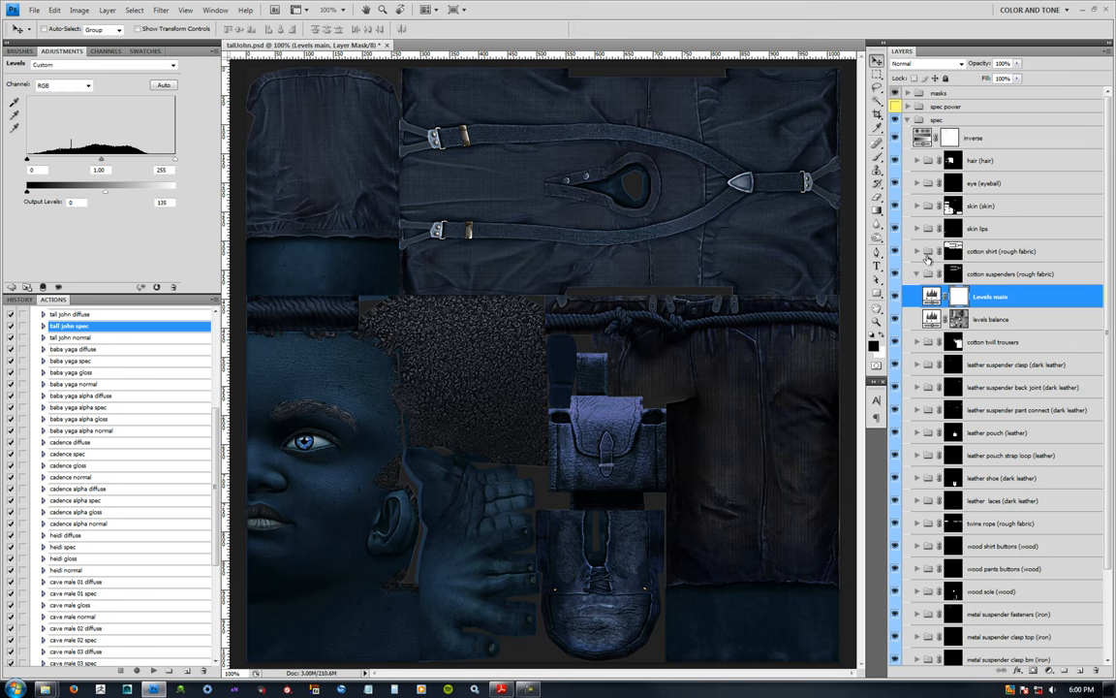
mouse_move(921, 254)
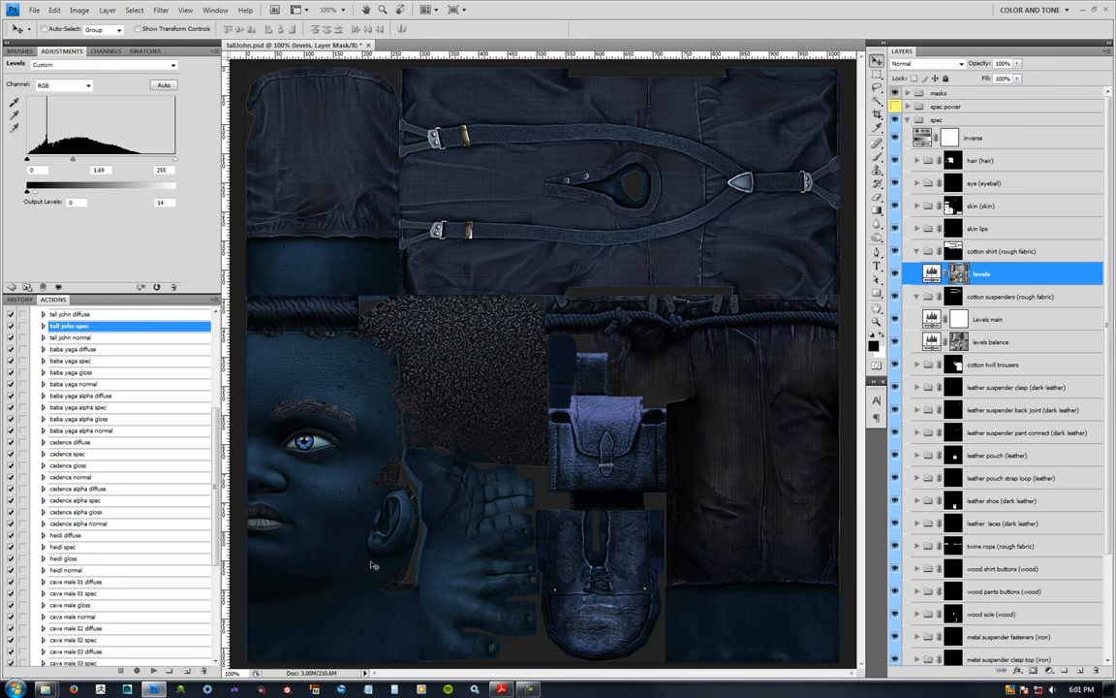
mouse_move(727, 589)
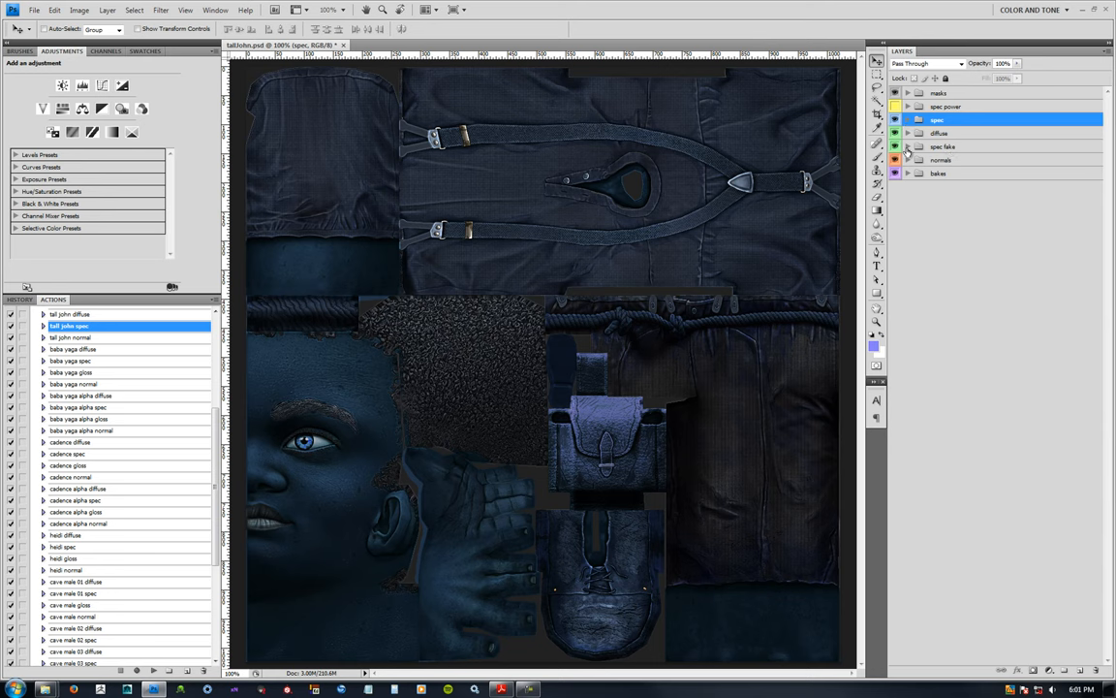
- Hide the spec group and expand spec fake to reveal its multiply, black and color layers
left_click(896, 132)
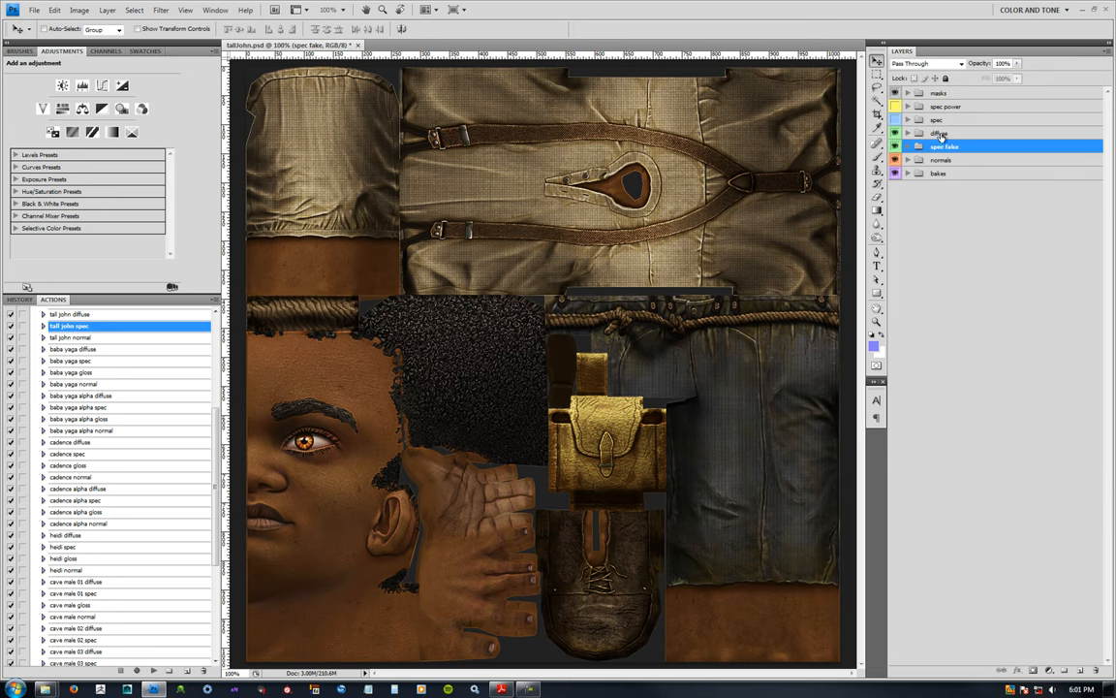
left_click(907, 147)
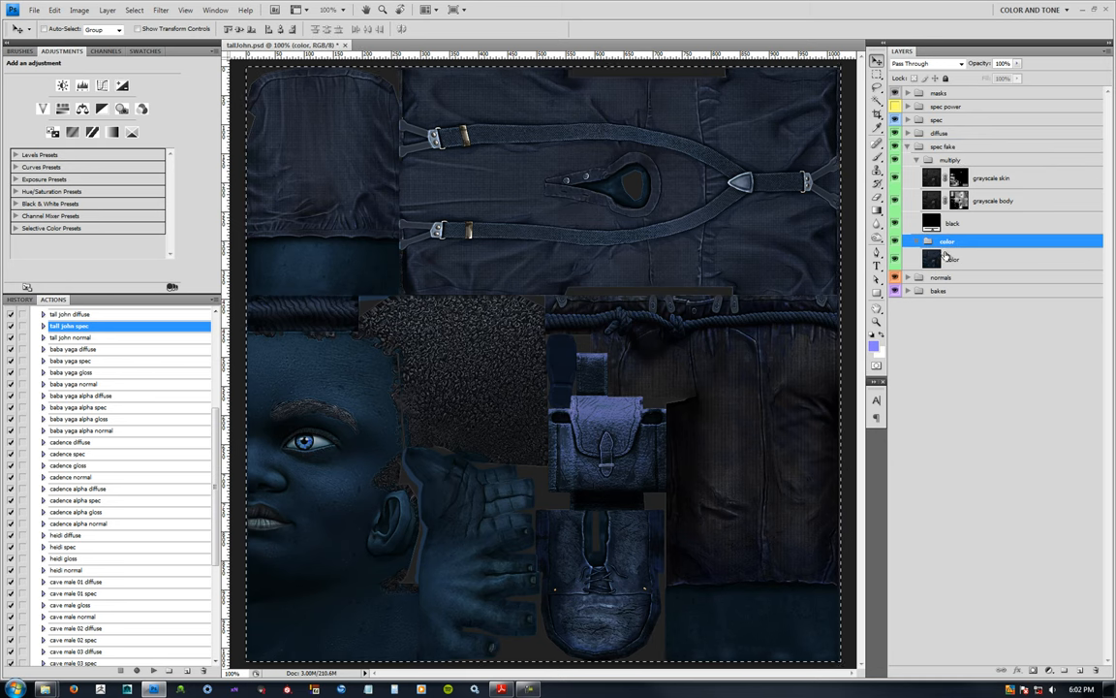
mouse_move(979, 259)
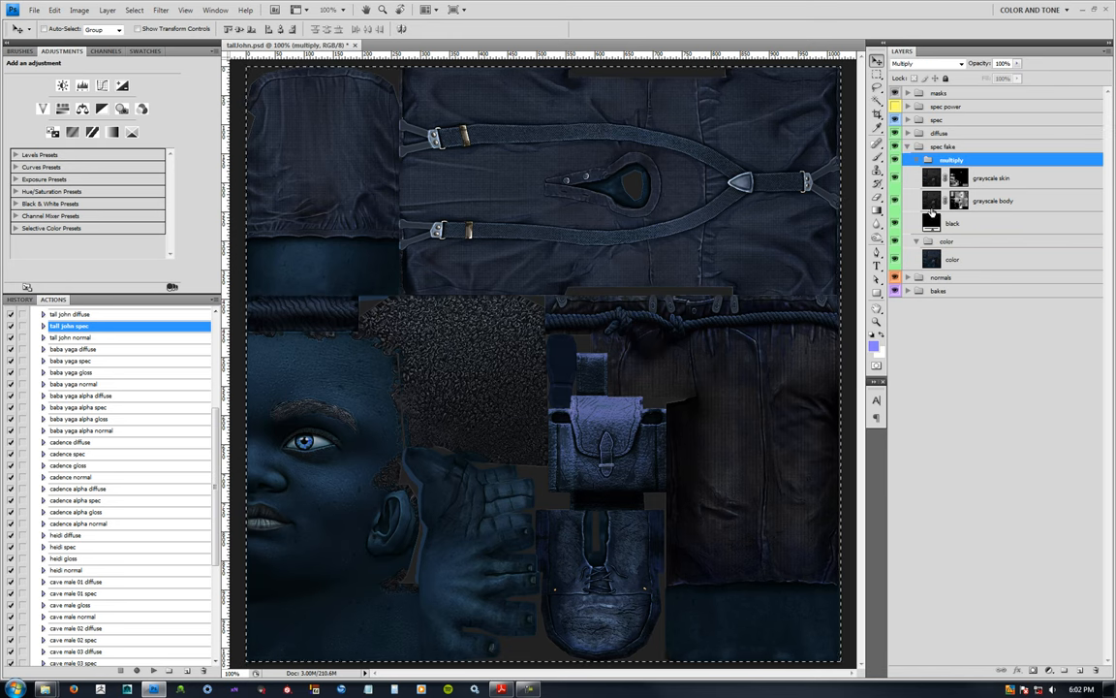
left_click(953, 223)
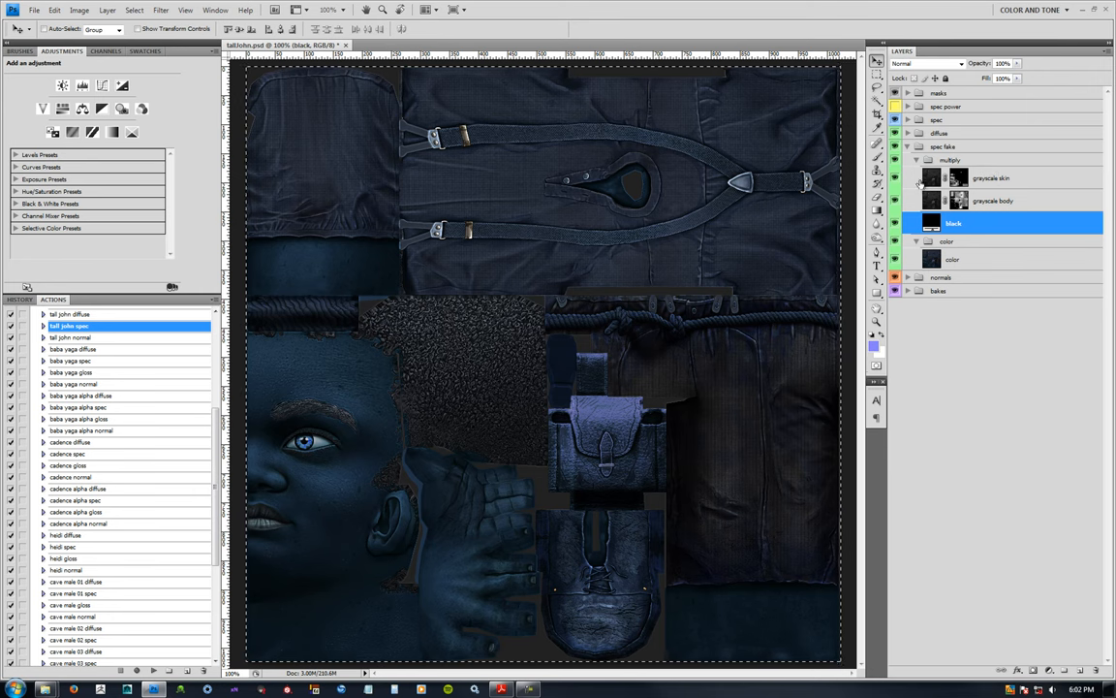
- Preview the black and grayscale skin layers, leaving the full-colour diffuse texture visible
left_click(896, 132)
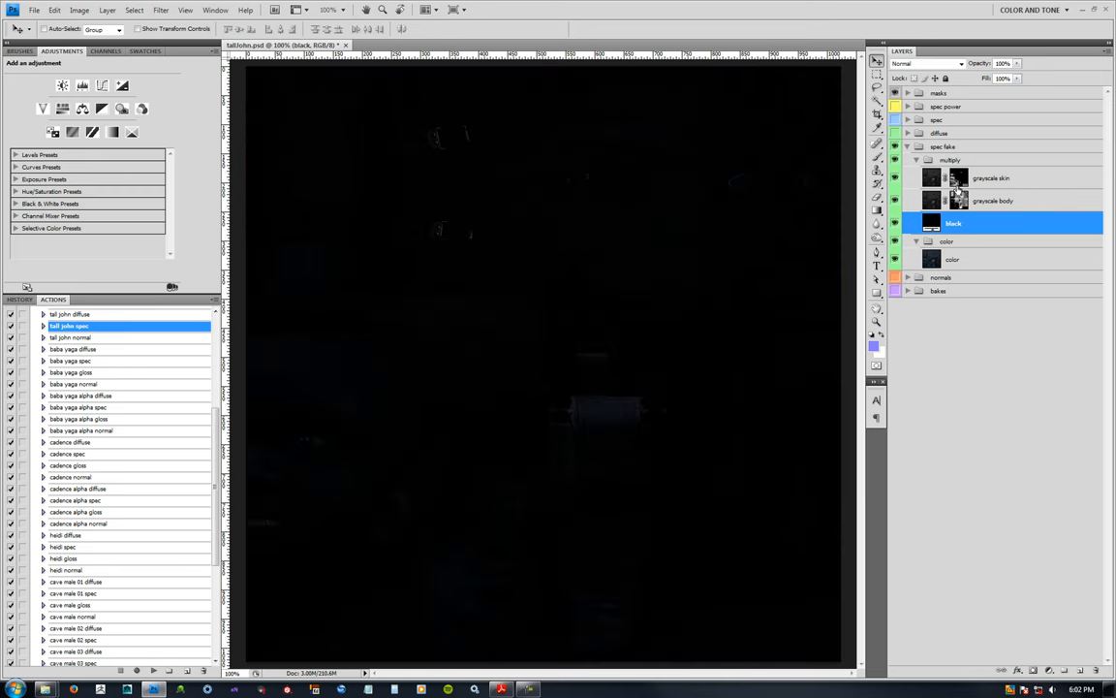
left_click(992, 178)
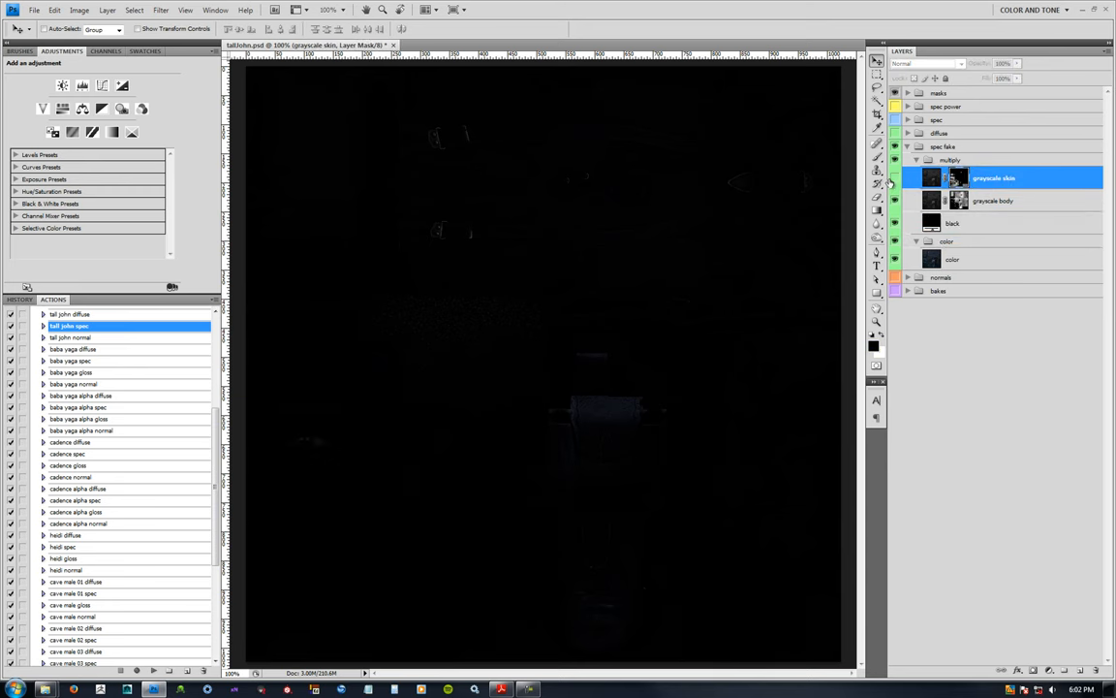
left_click(1004, 62)
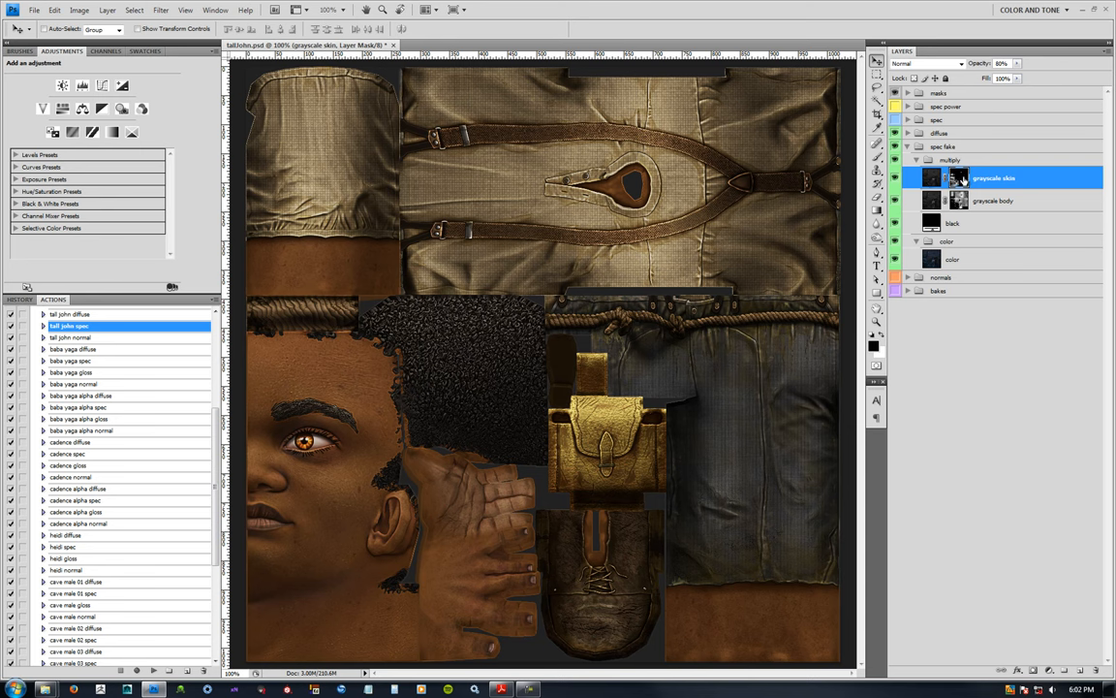
mouse_move(949, 225)
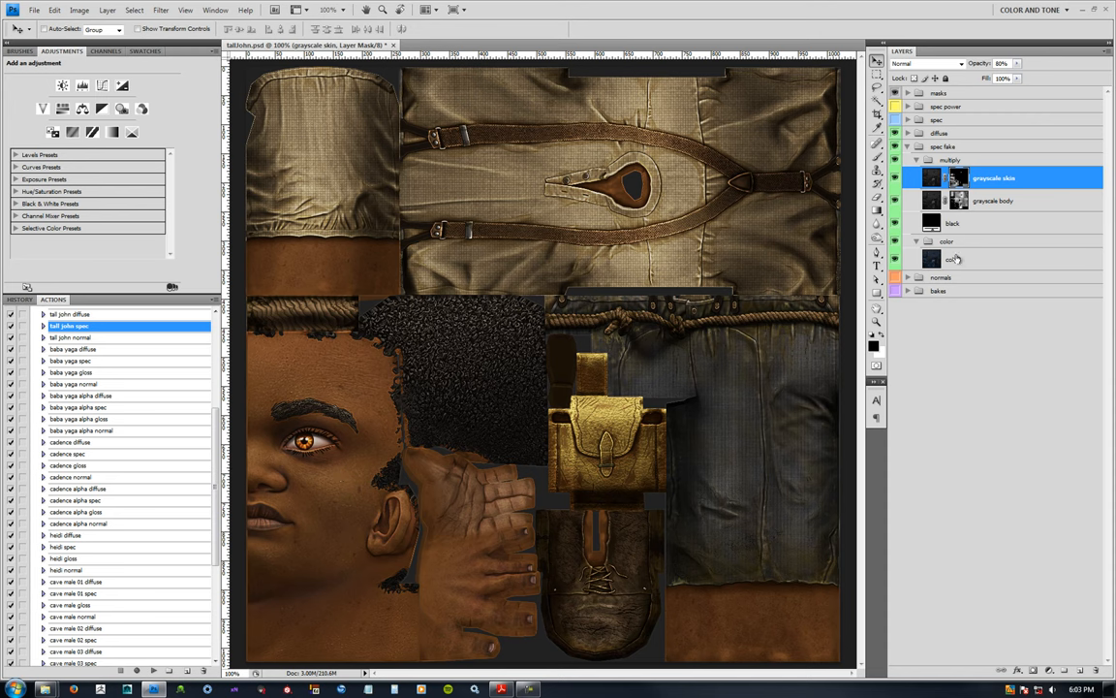
left_click(954, 260)
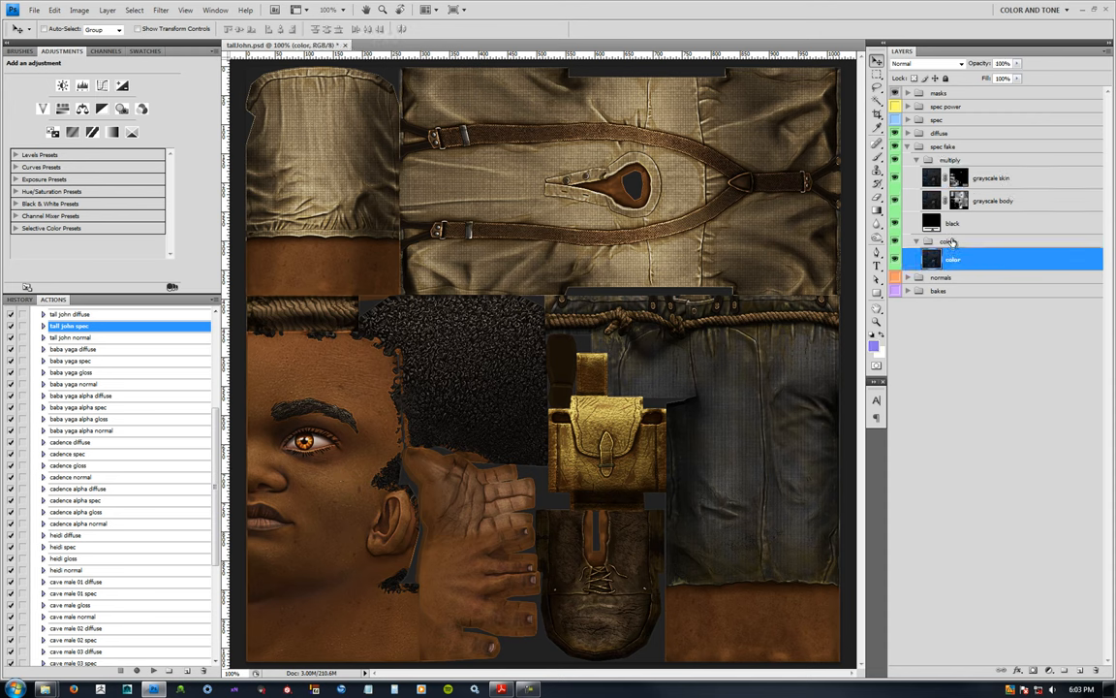
left_click(946, 240)
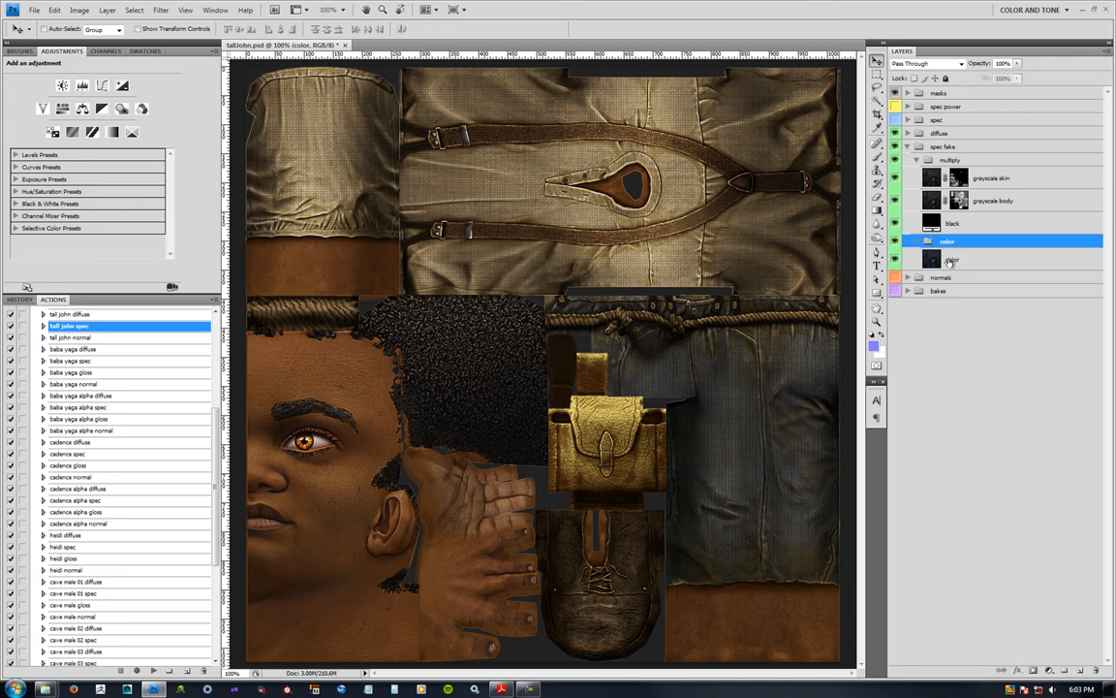
left_click(954, 260)
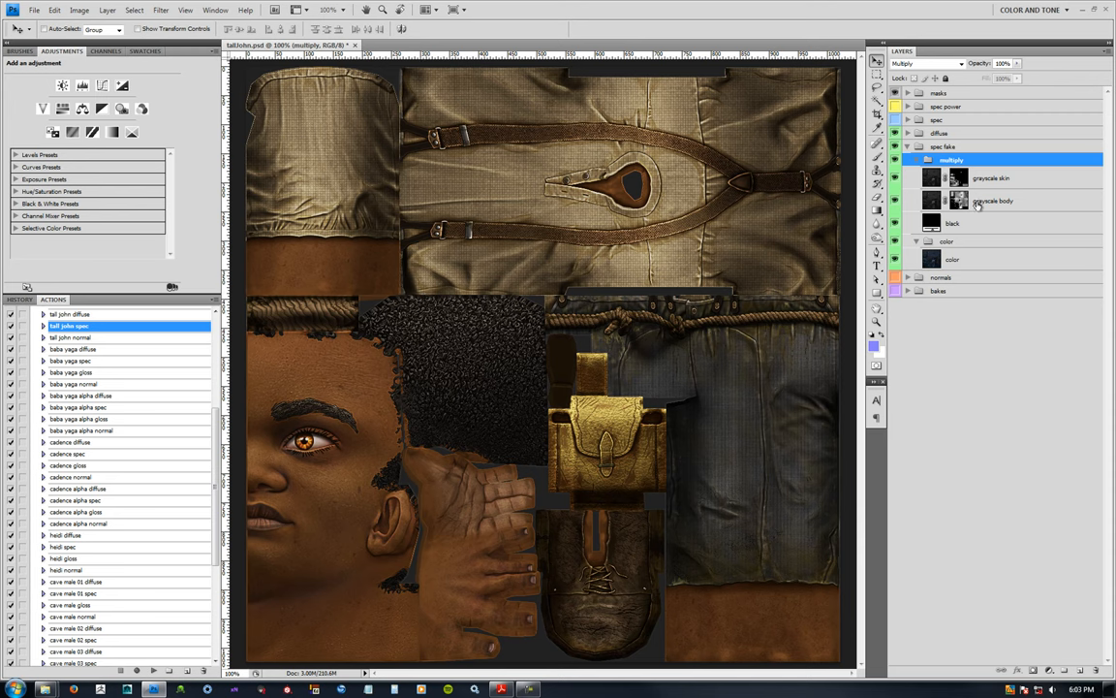
left_click(992, 200)
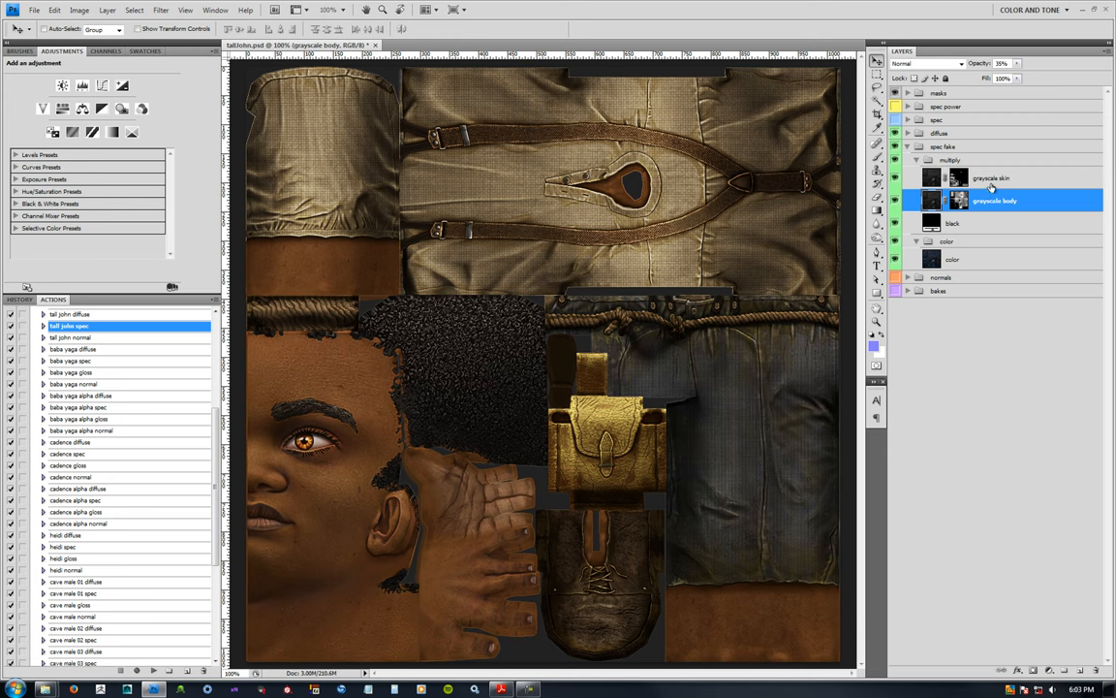
left_click(992, 179)
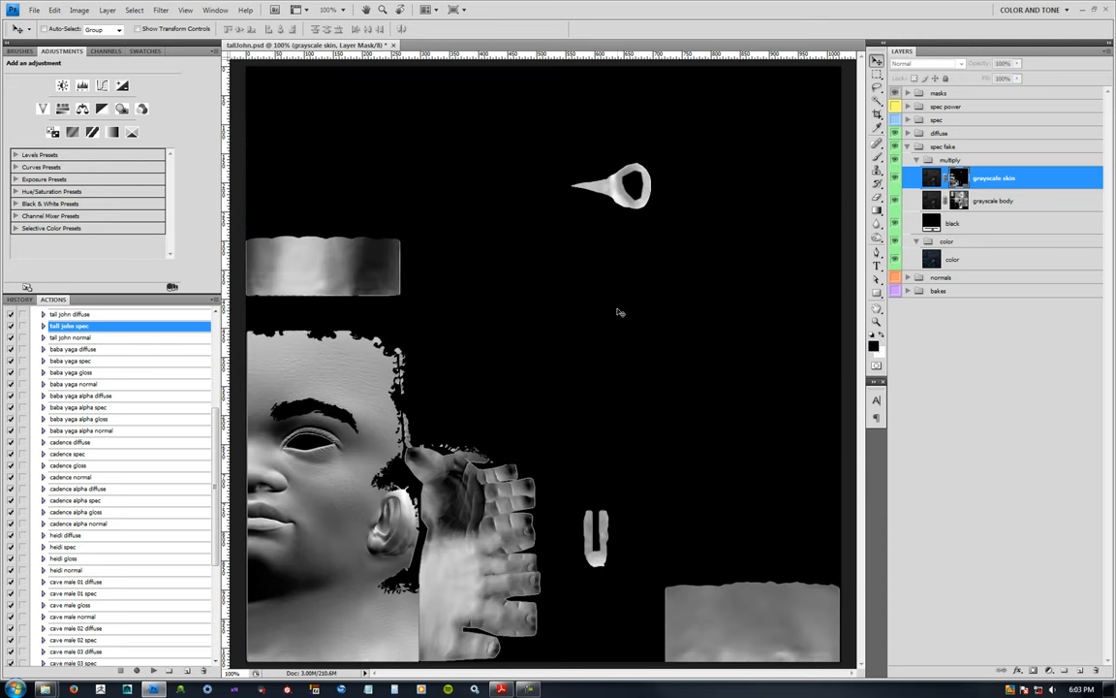
mouse_move(372, 465)
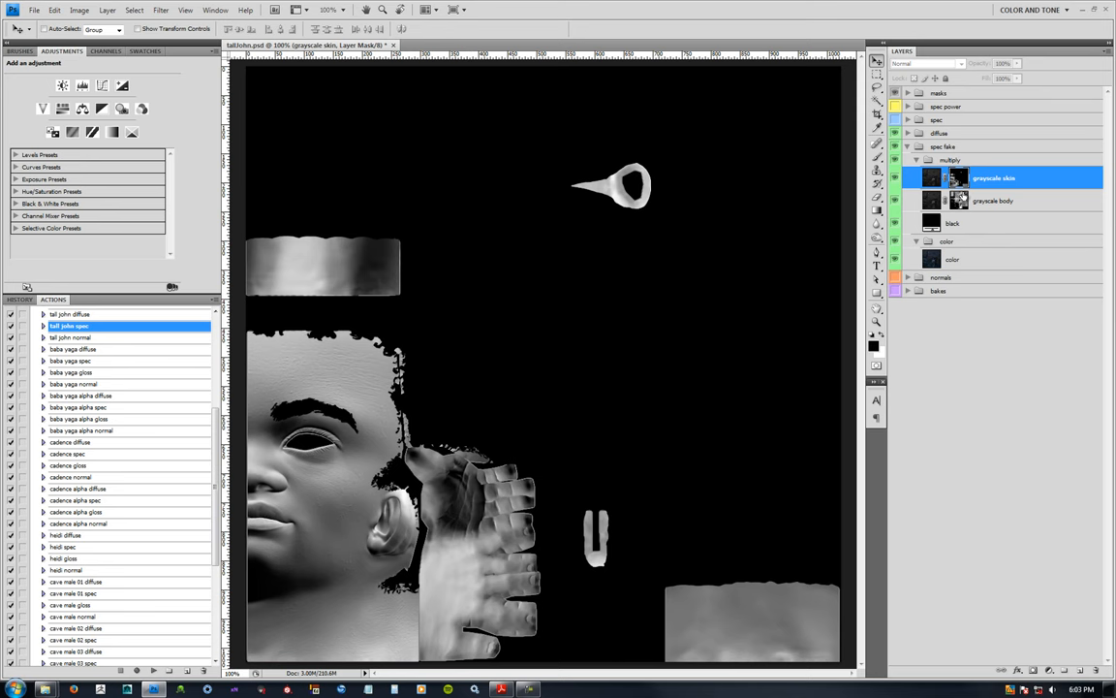
left_click(993, 199)
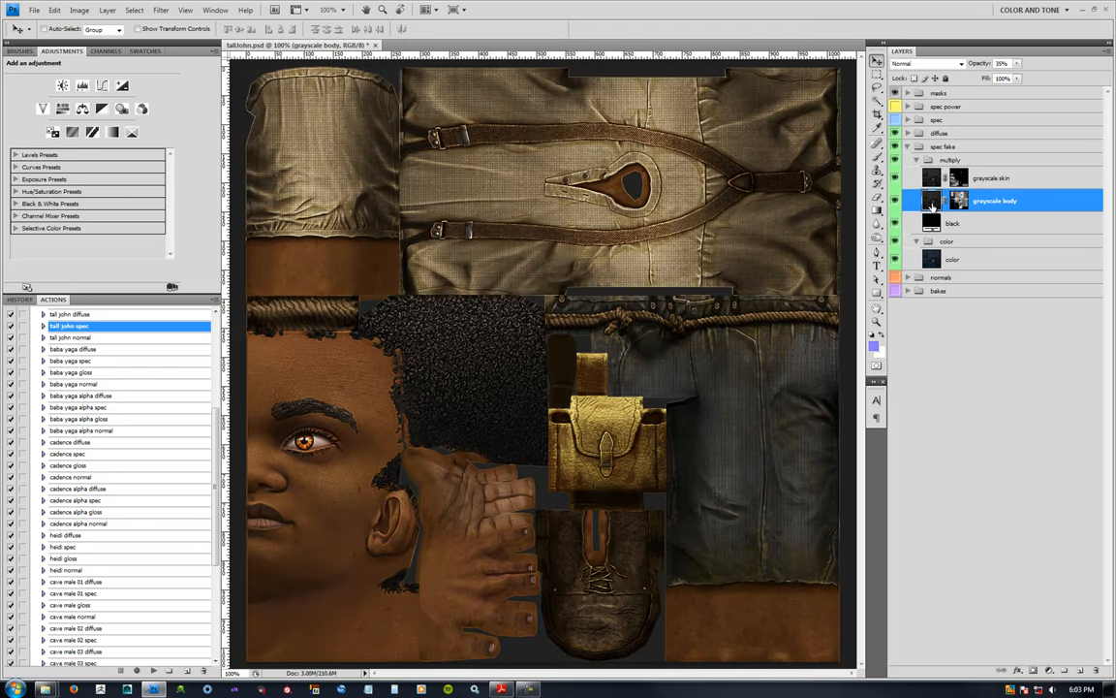
left_click(954, 259)
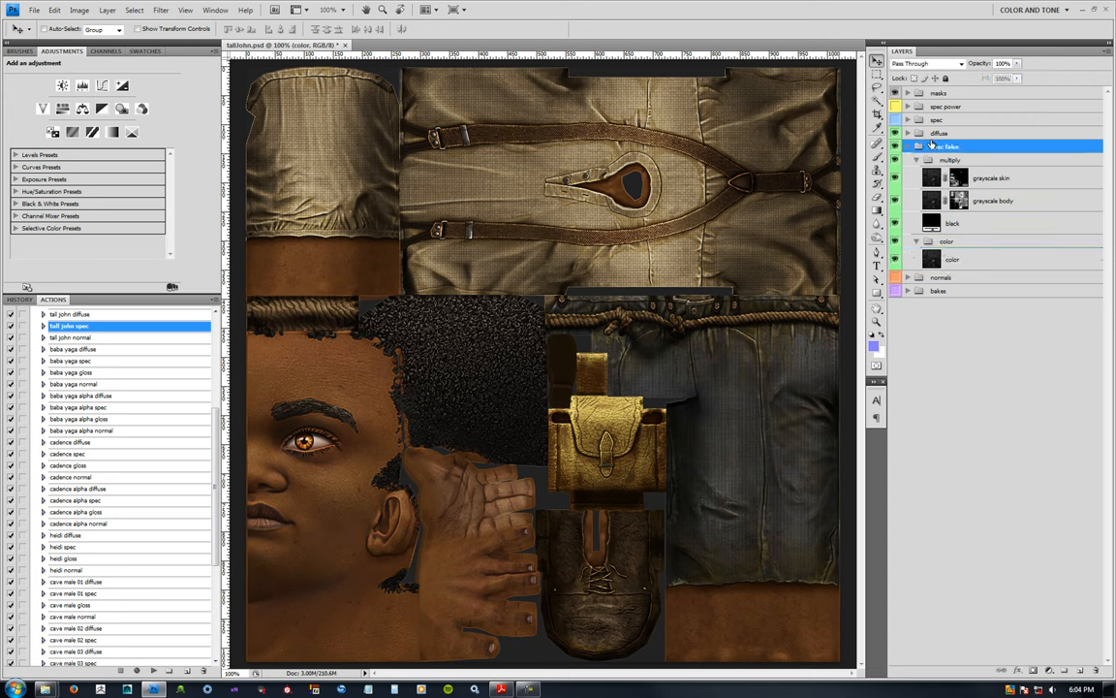
- Collapse spec fake and blend the diffuse group in Linear Dodge (Add) over it
left_click(907, 147)
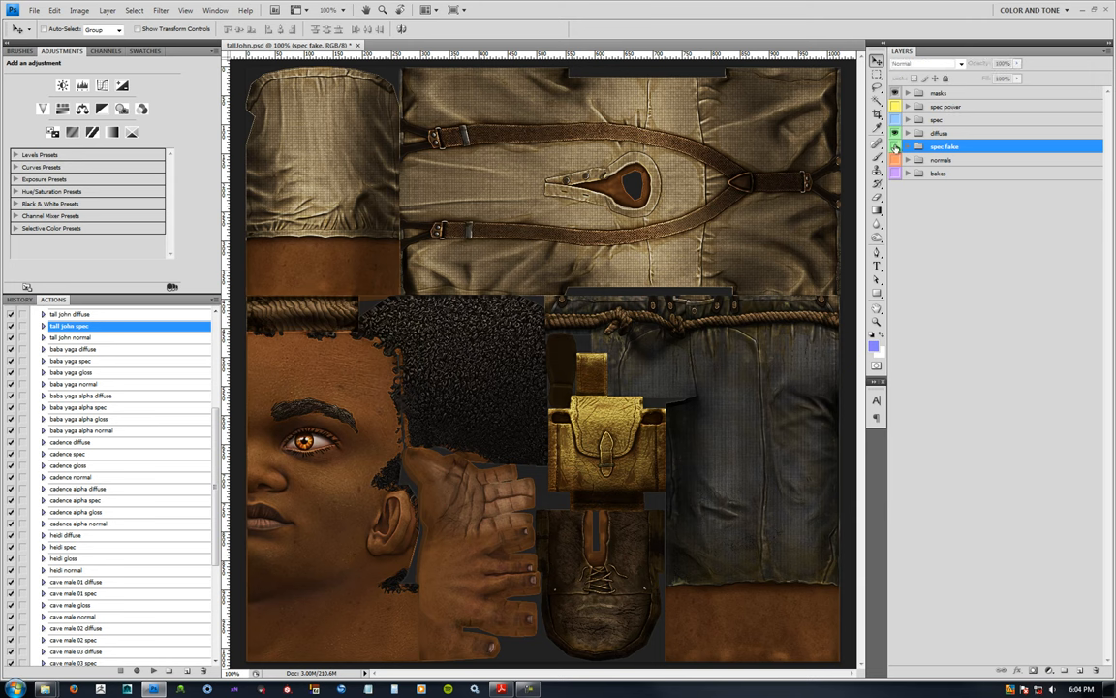
left_click(896, 147)
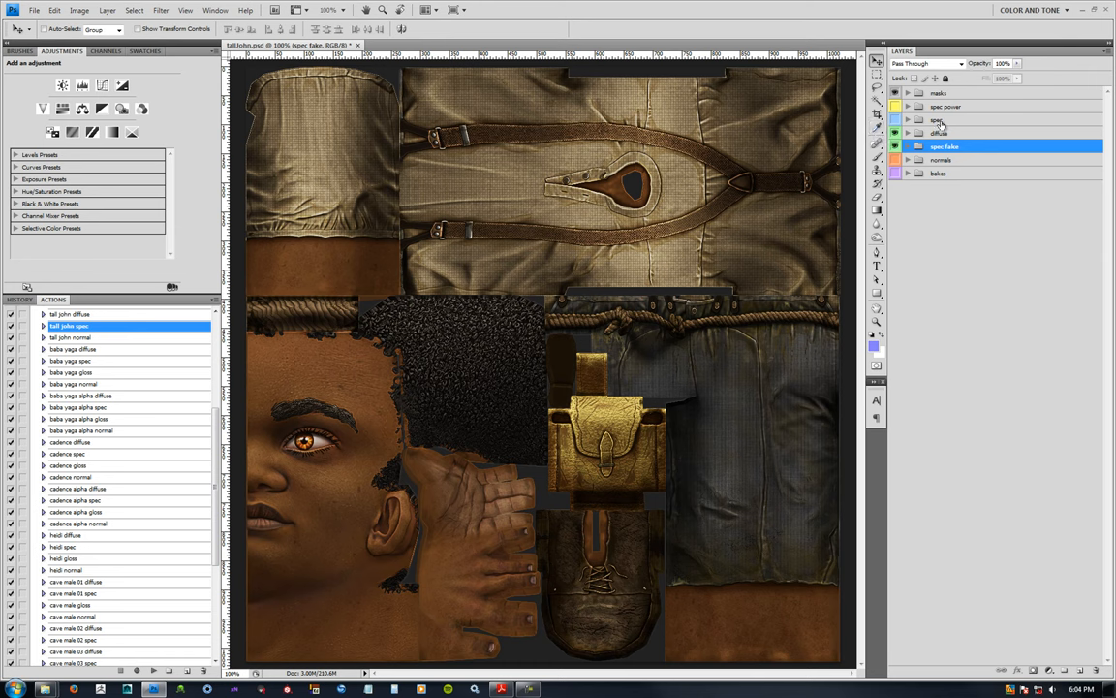
left_click(940, 131)
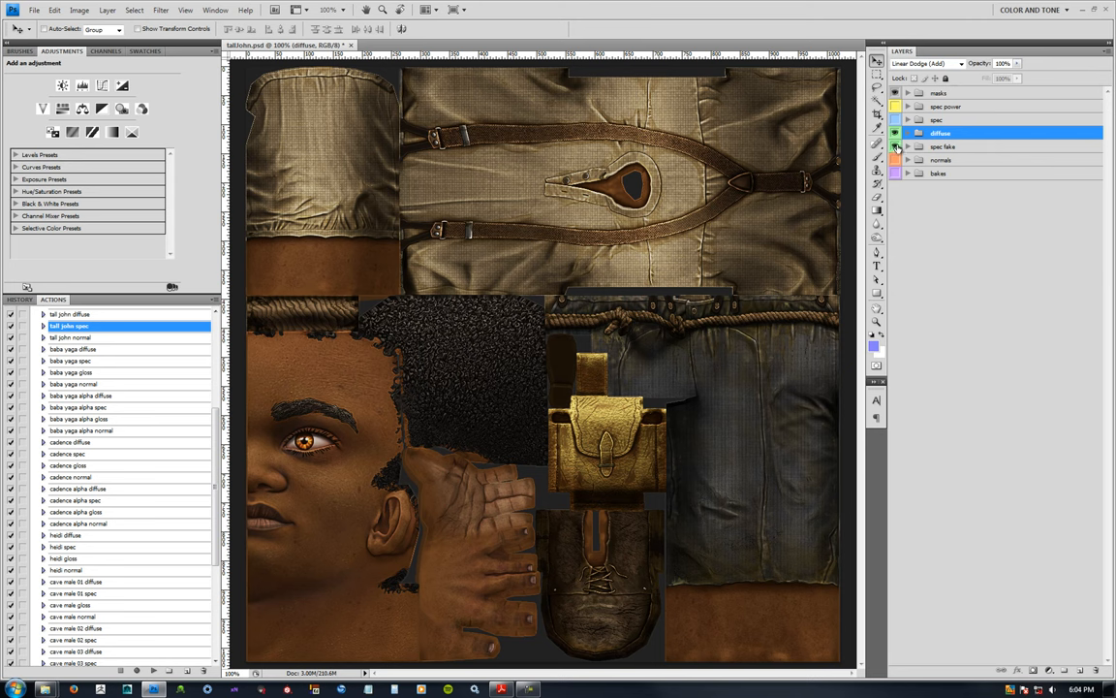
mouse_move(914, 81)
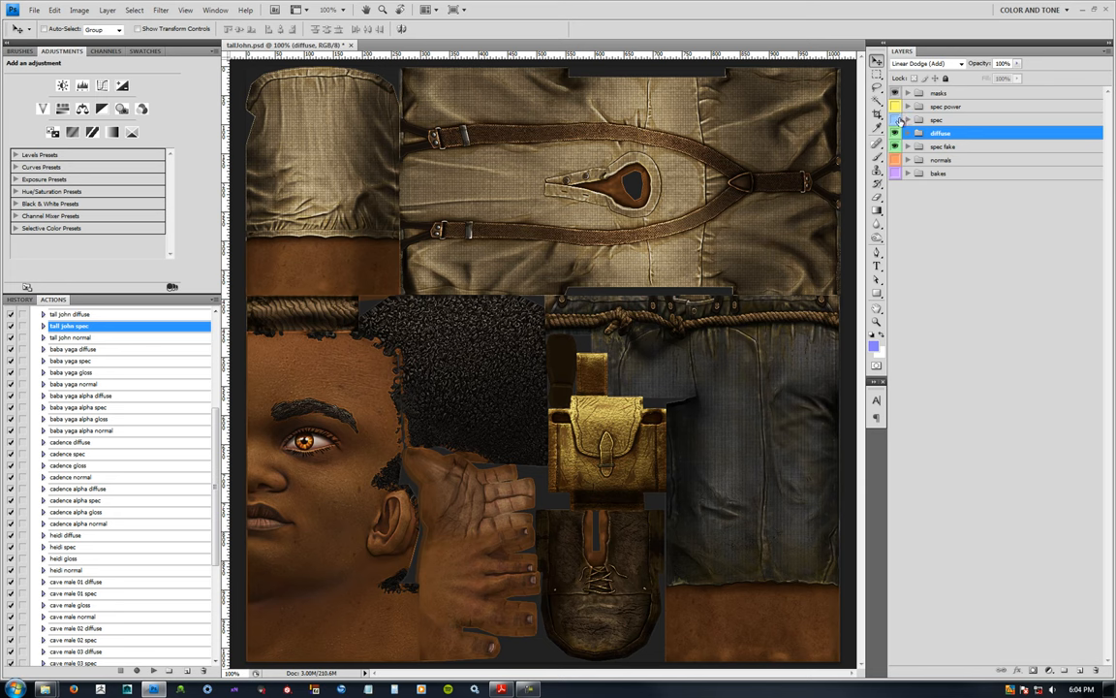
left_click(895, 120)
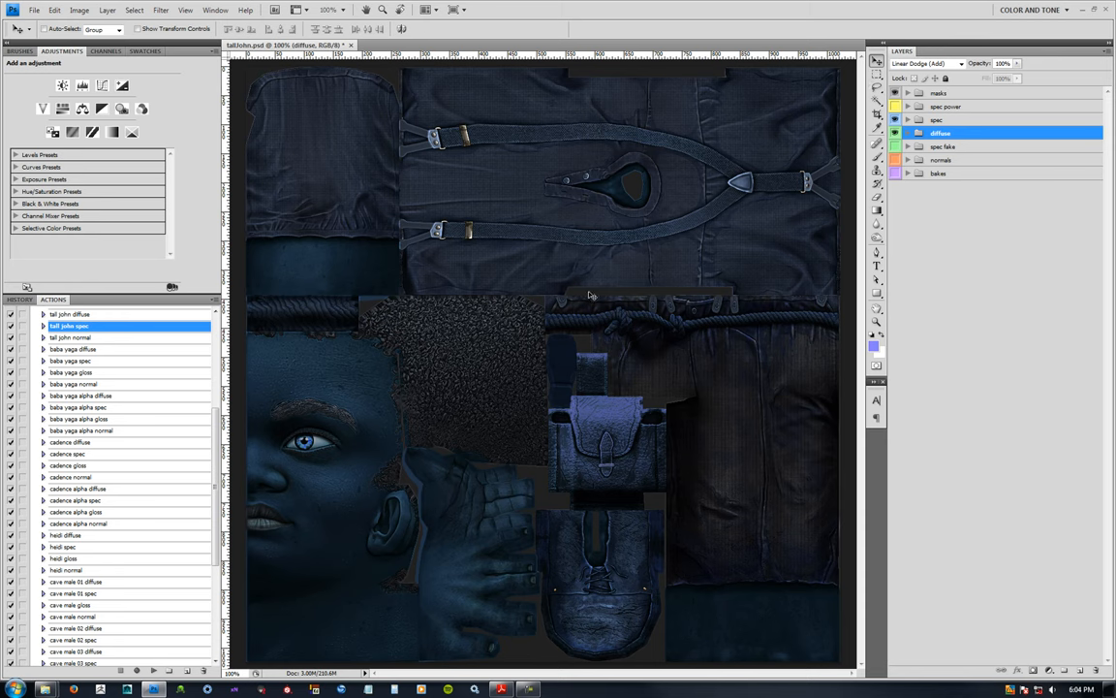
mouse_move(853, 198)
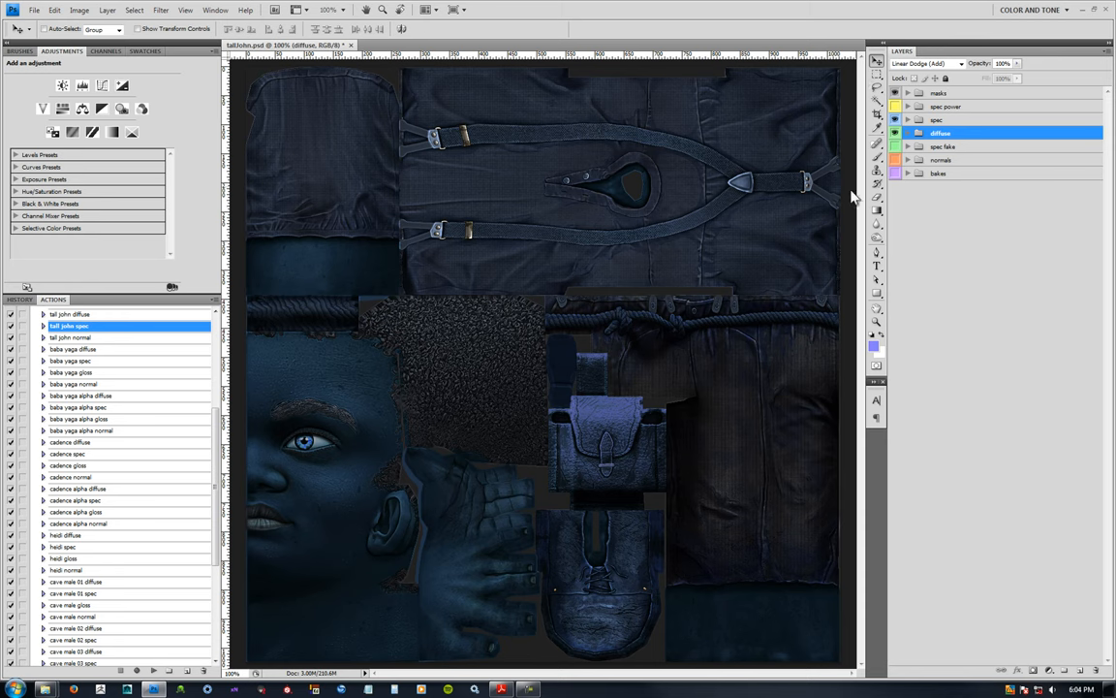
mouse_move(940, 120)
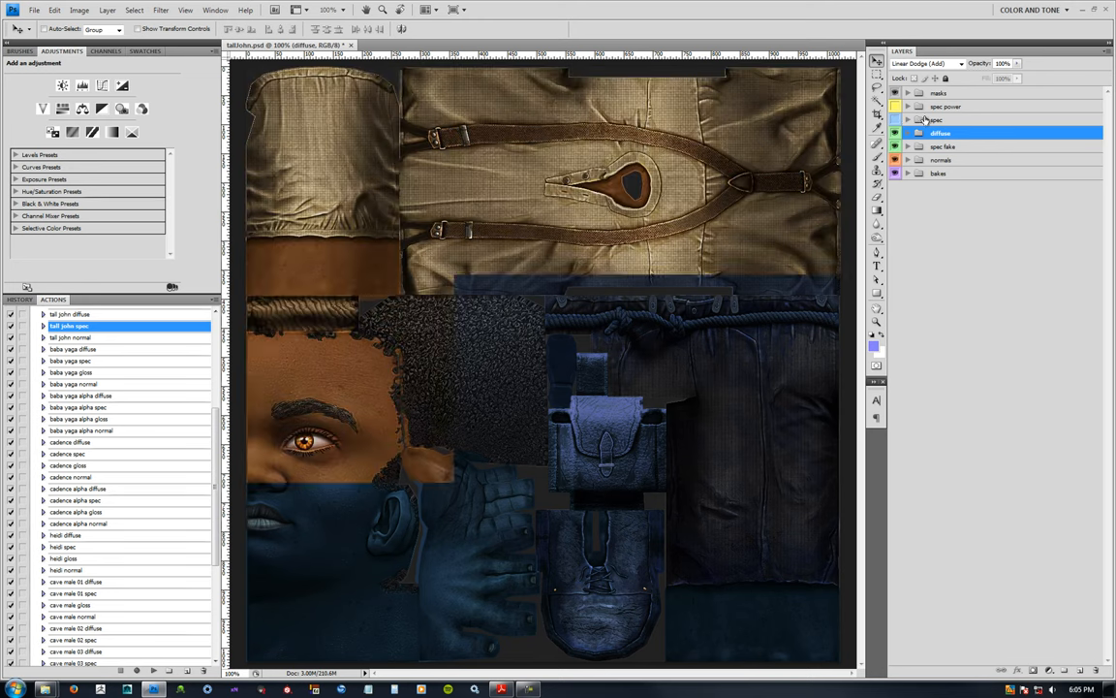
left_click(895, 107)
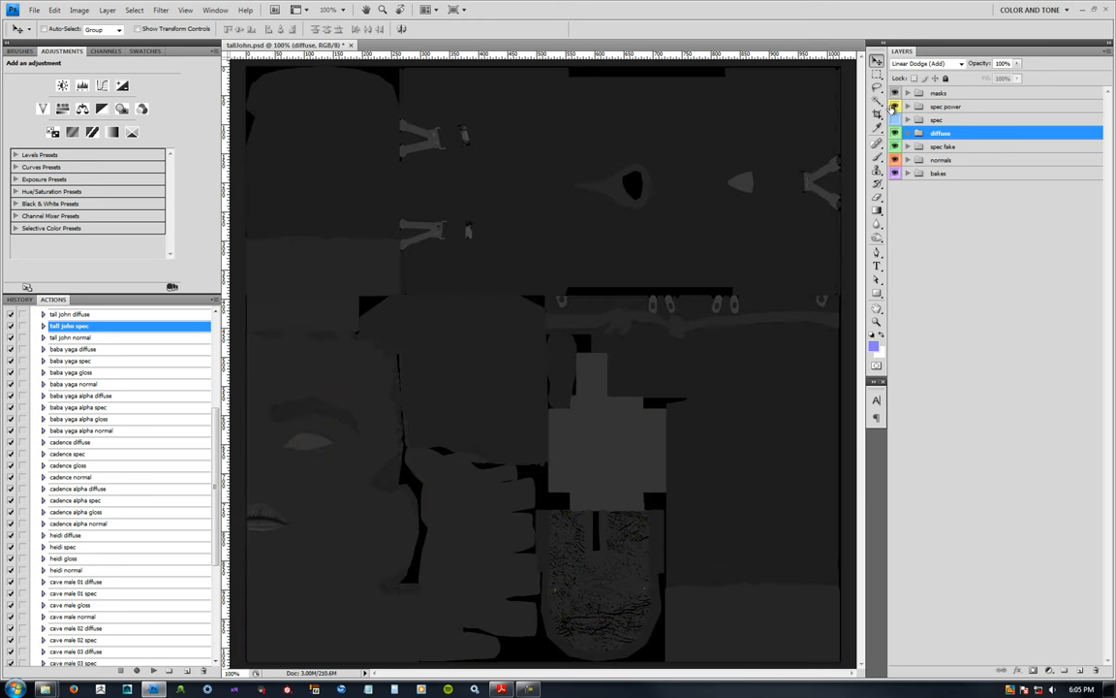
left_click(908, 106)
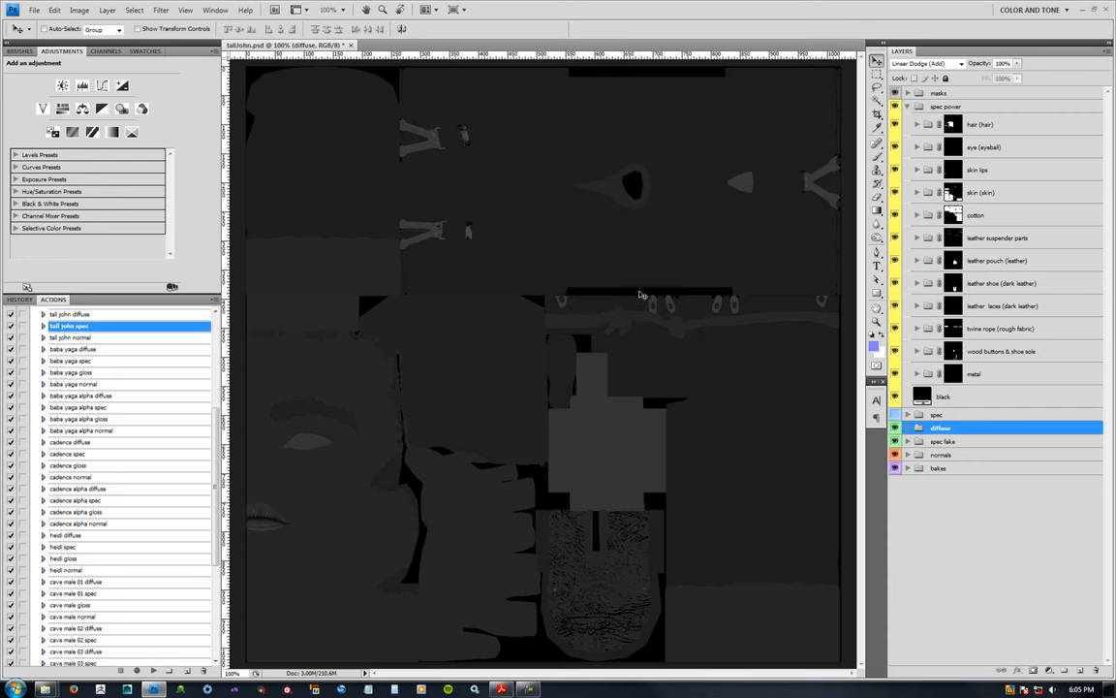
mouse_move(417, 387)
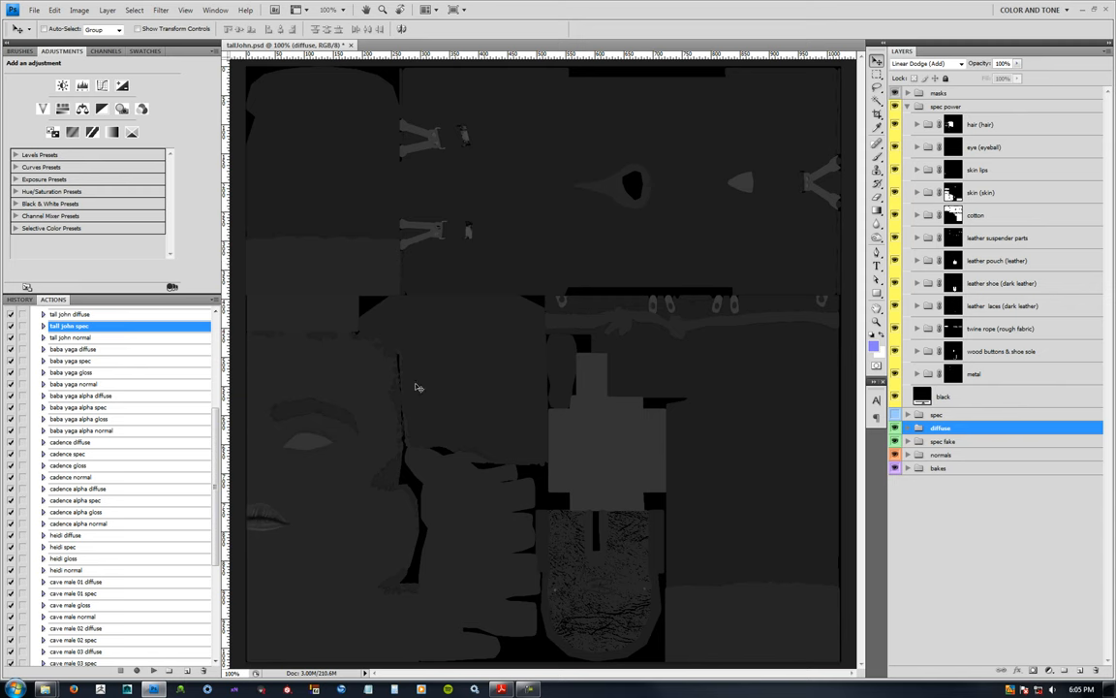
mouse_move(512, 328)
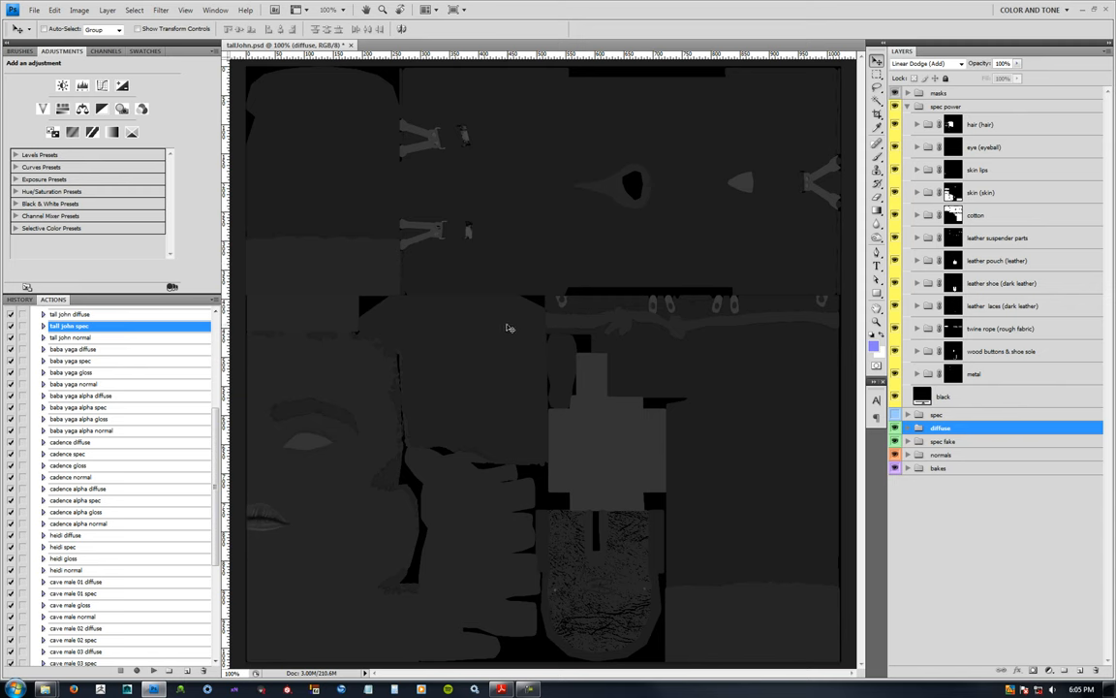
mouse_move(525, 359)
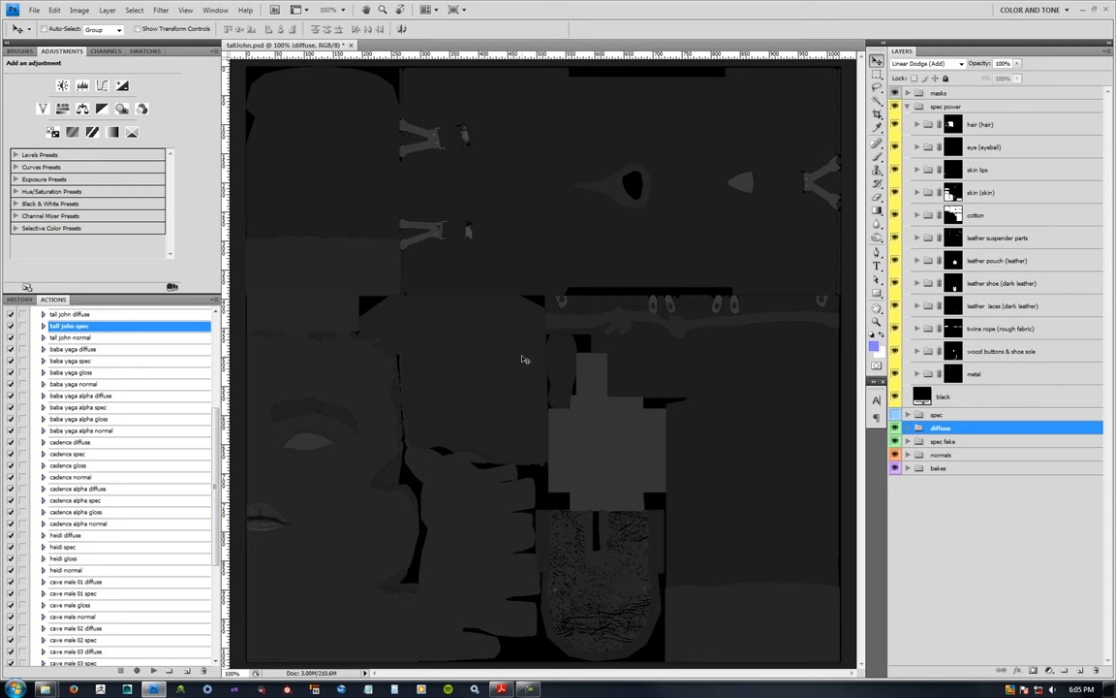
mouse_move(674, 382)
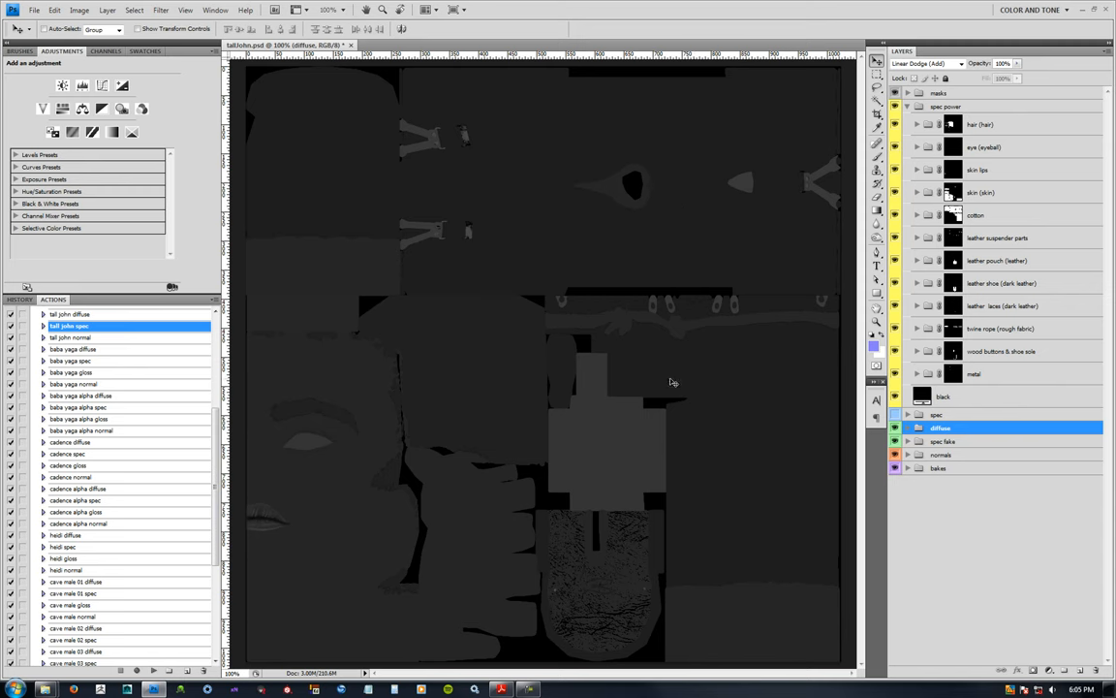
mouse_move(721, 295)
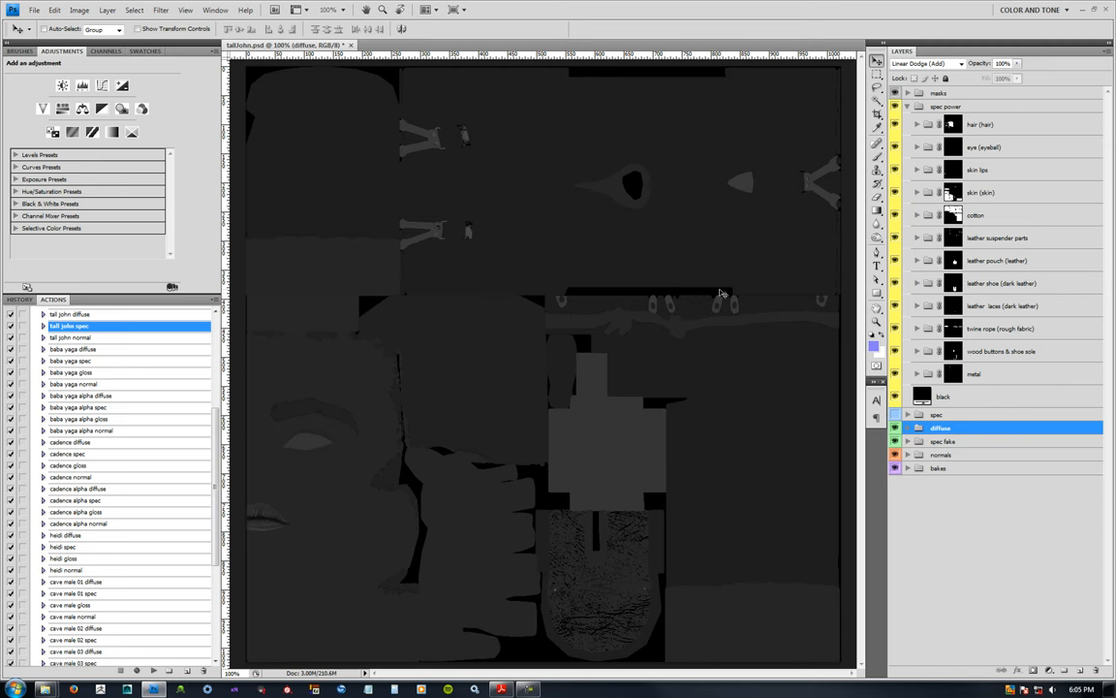
mouse_move(687, 291)
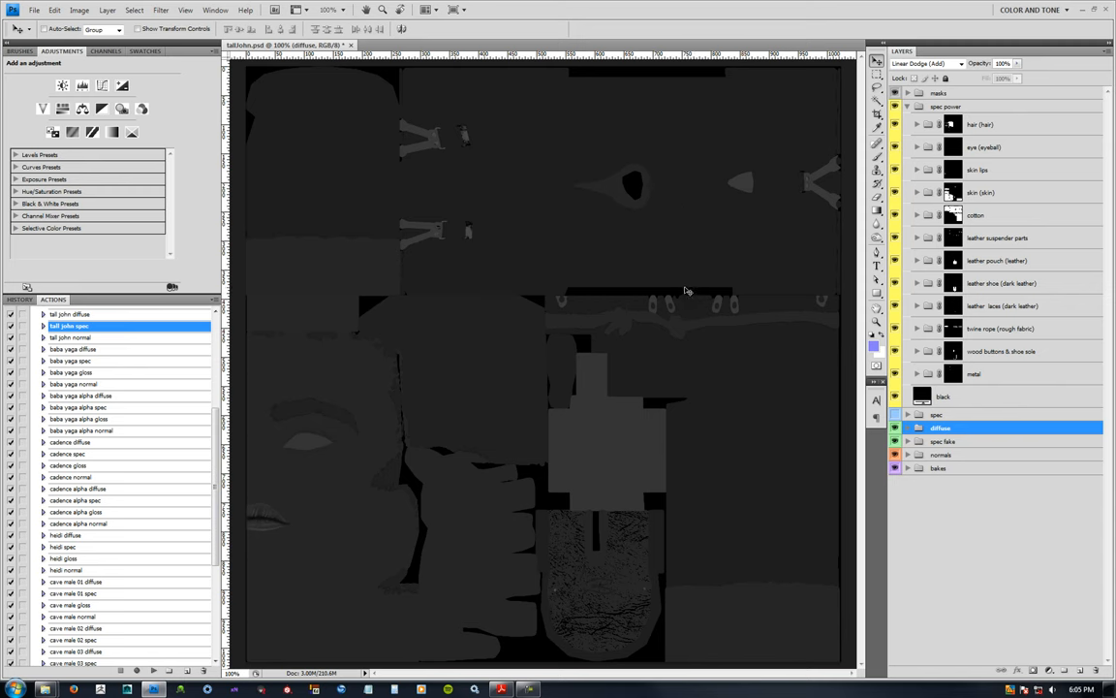
mouse_move(647, 235)
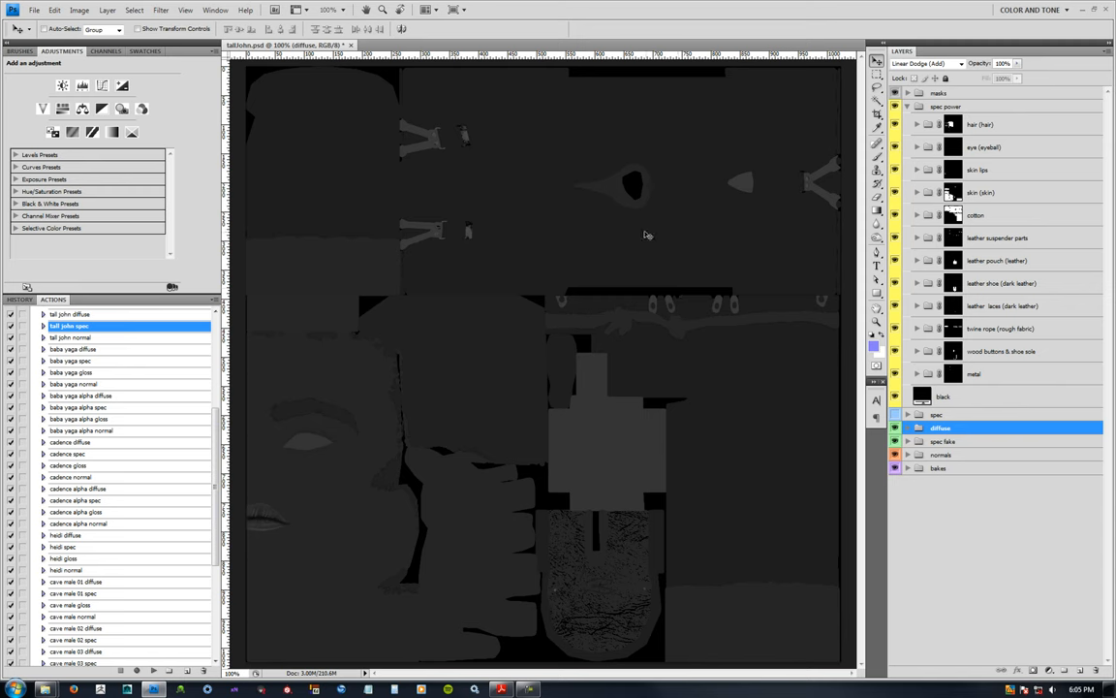
mouse_move(641, 248)
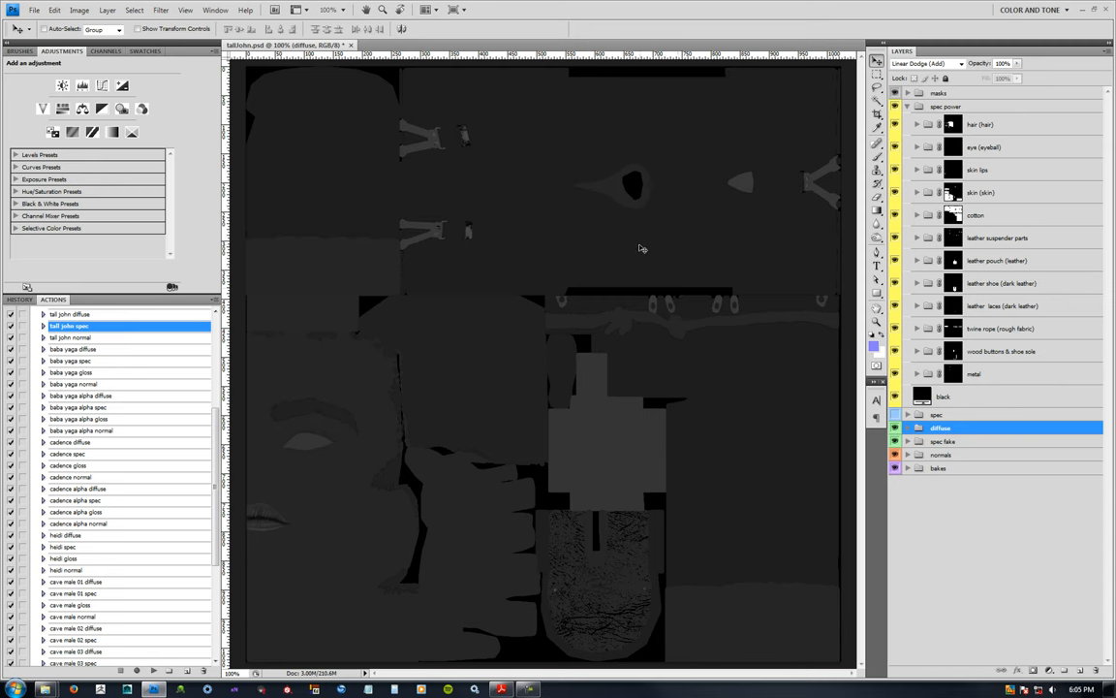
mouse_move(635, 255)
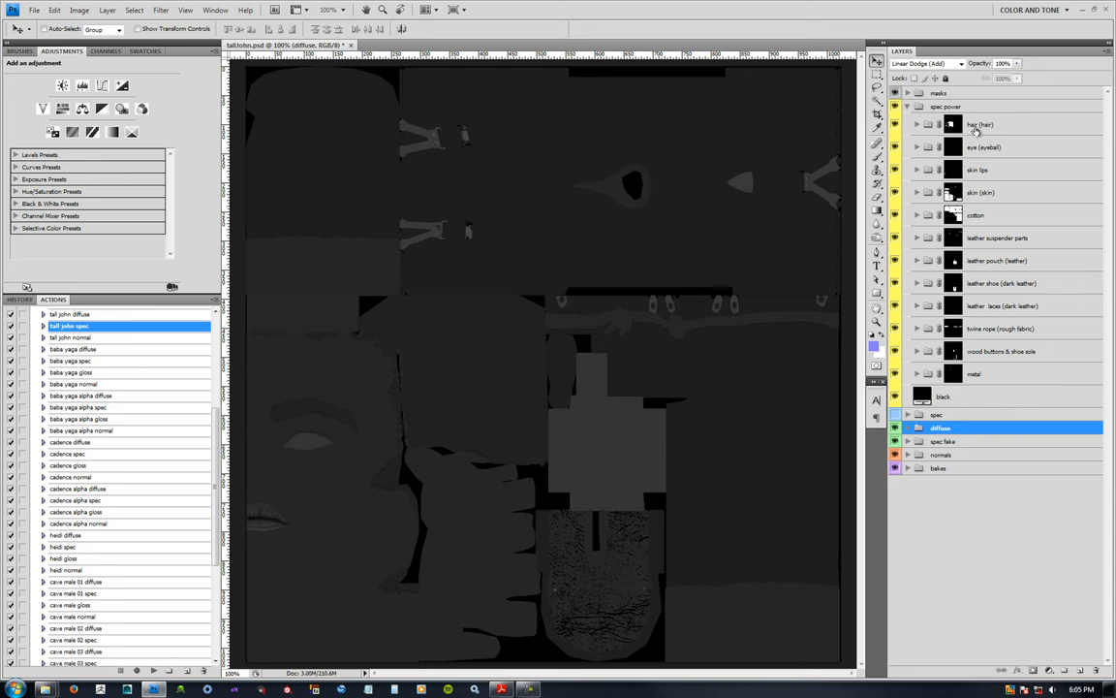
- Set the hair group's '13 brightness' solid-colour fill to a dark grey
left_click(981, 124)
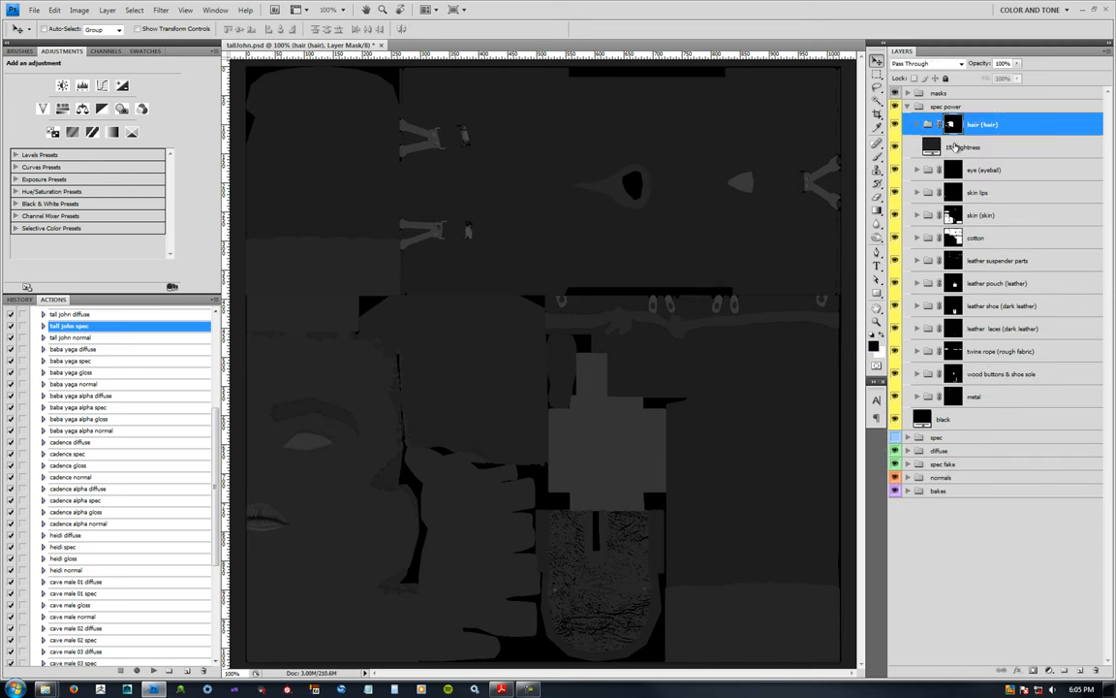
double_click(930, 147)
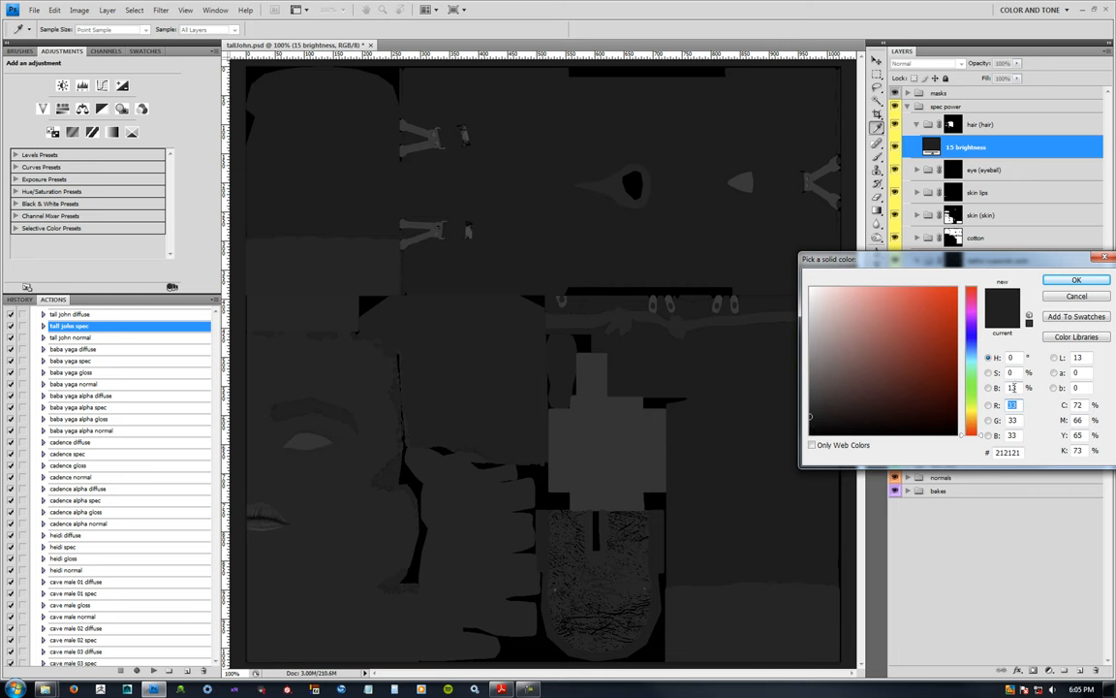
left_click(1076, 279)
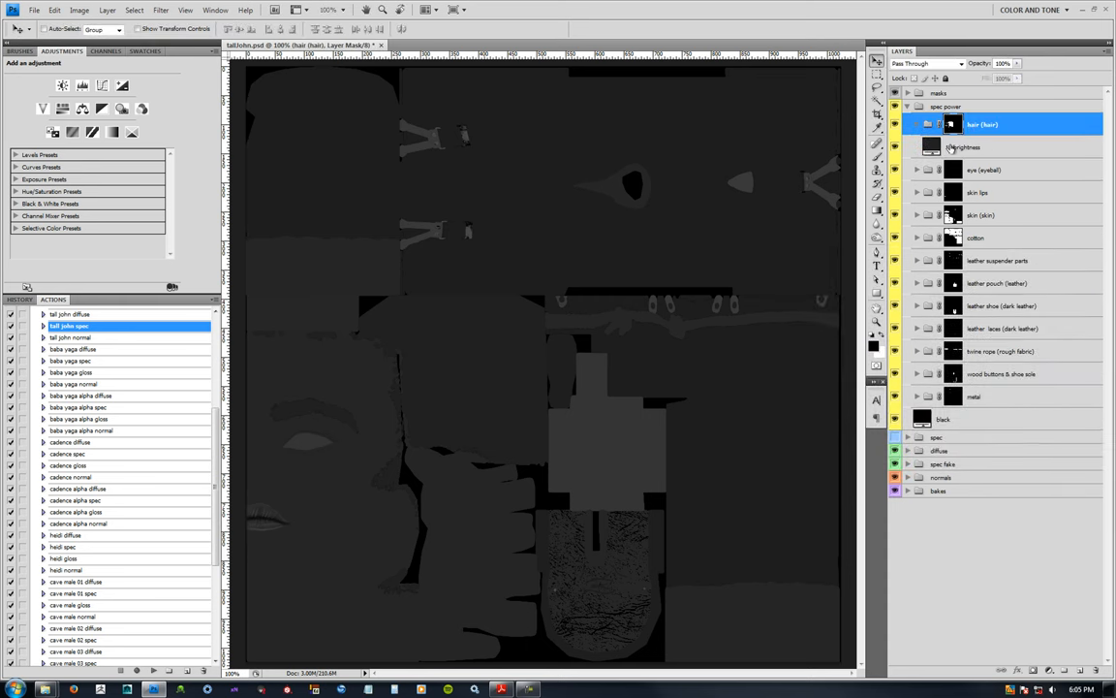
double_click(931, 147)
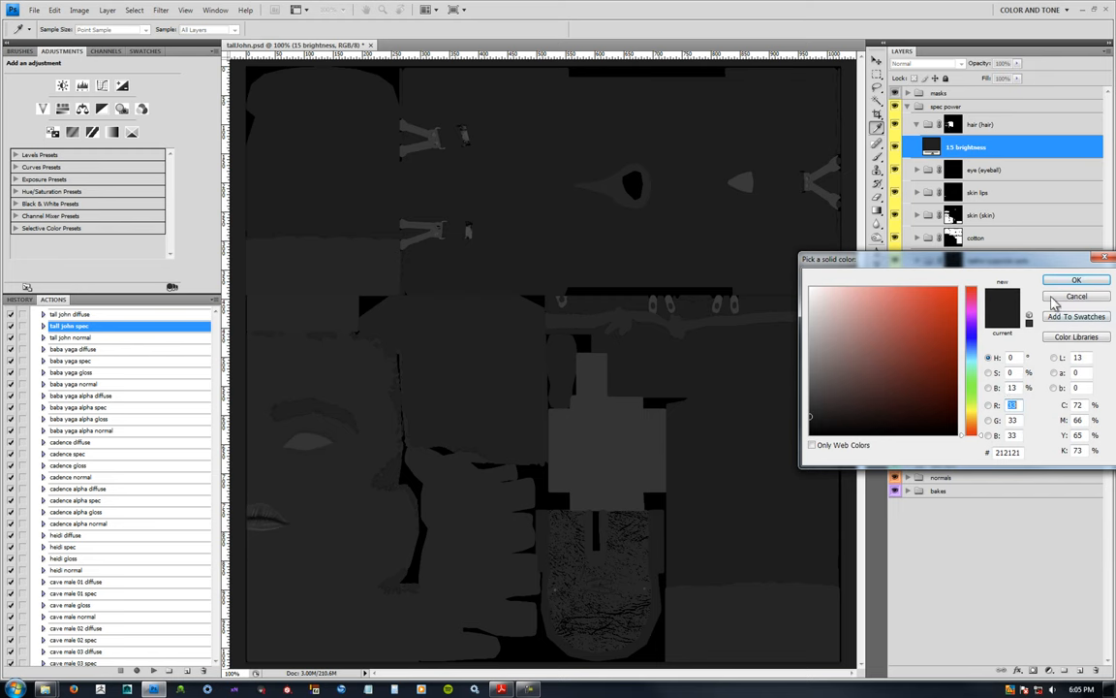
left_click(1075, 295)
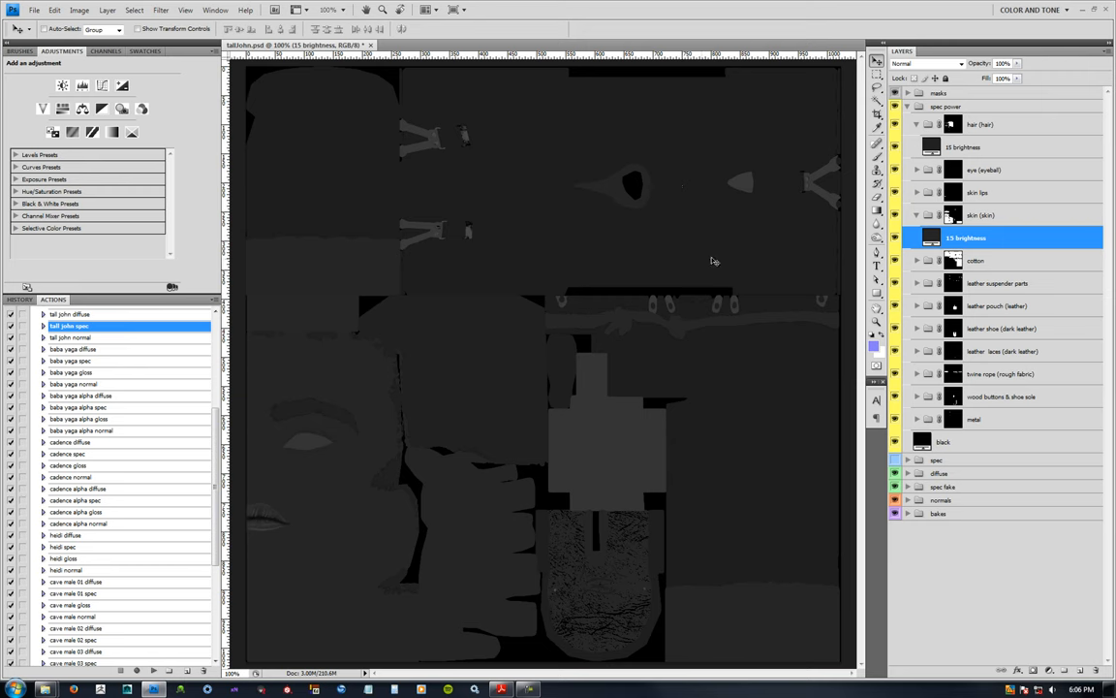
mouse_move(411, 221)
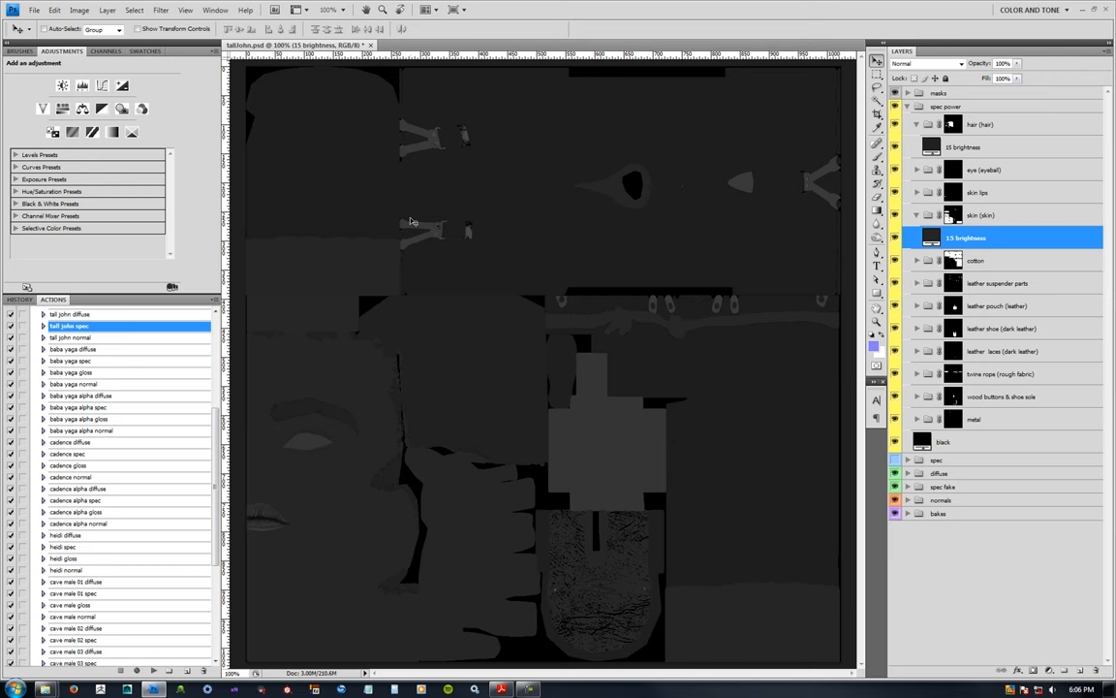
mouse_move(599, 463)
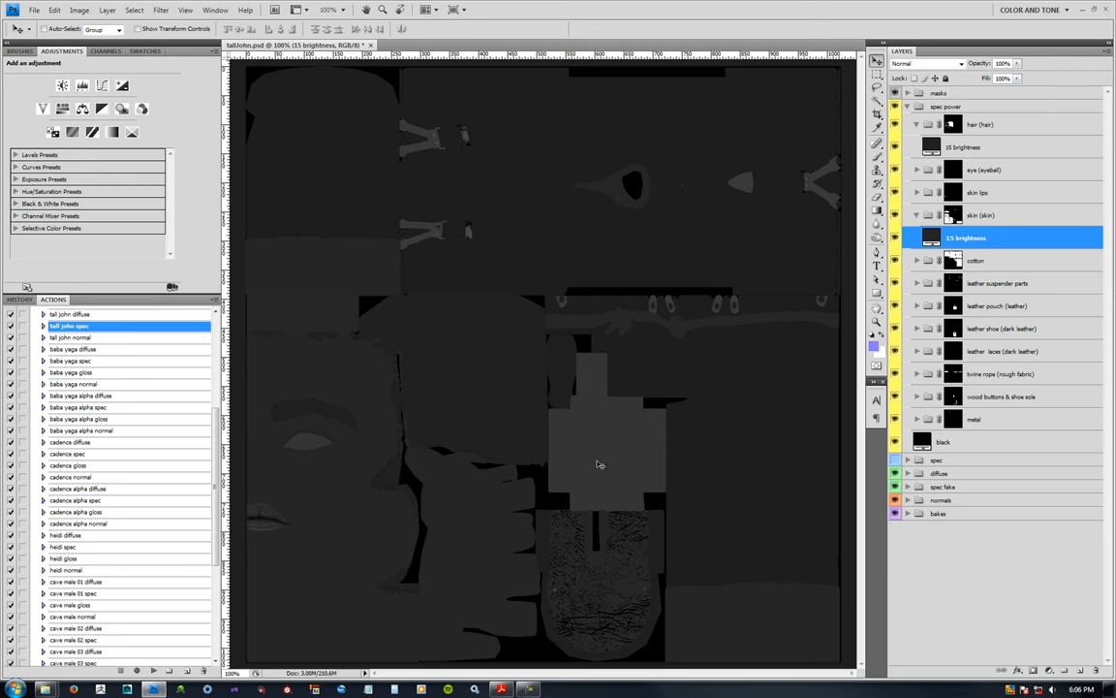
mouse_move(841, 360)
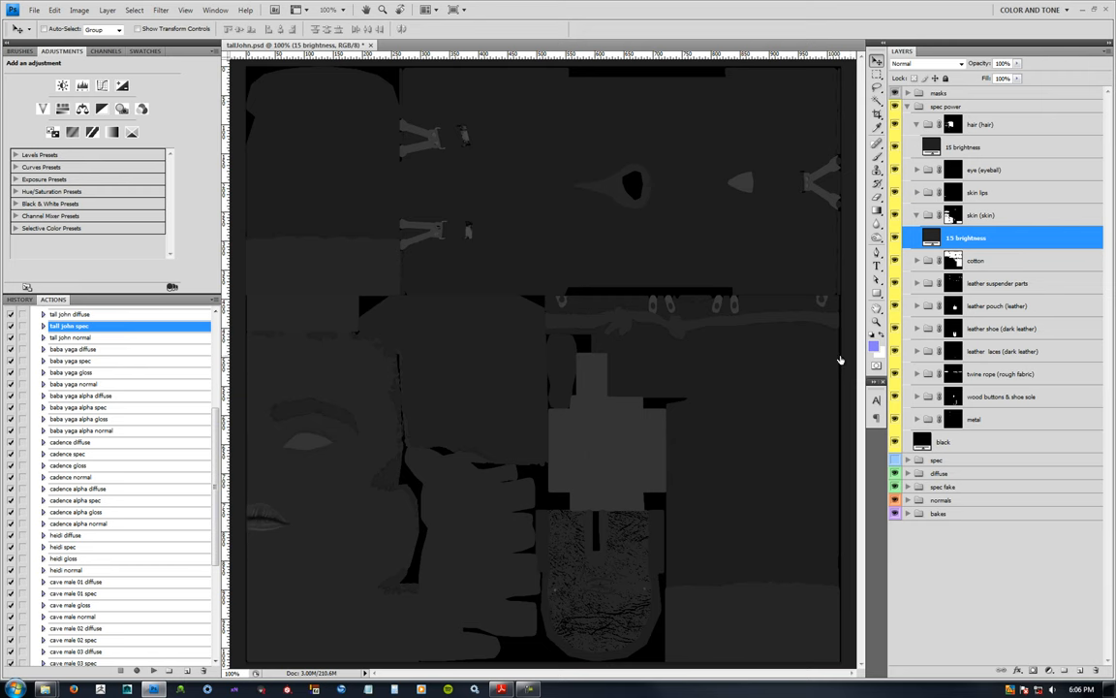
- Give the leather pouch group a lighter grey brightness fill via the Color Picker
left_click(1000, 306)
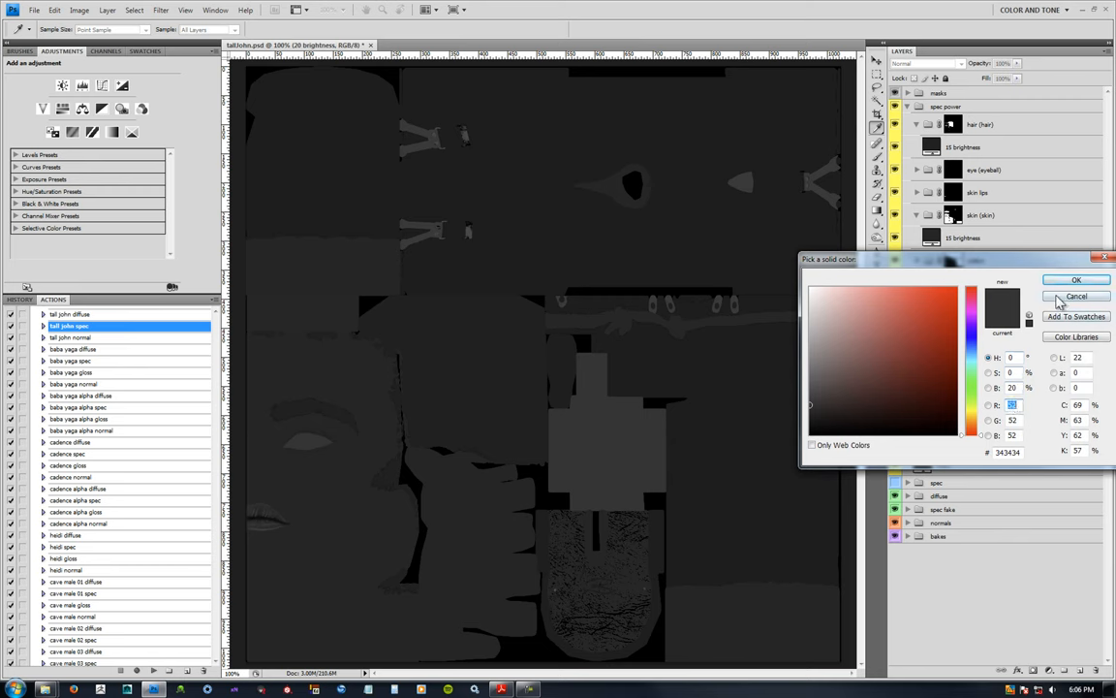
left_click(1076, 279)
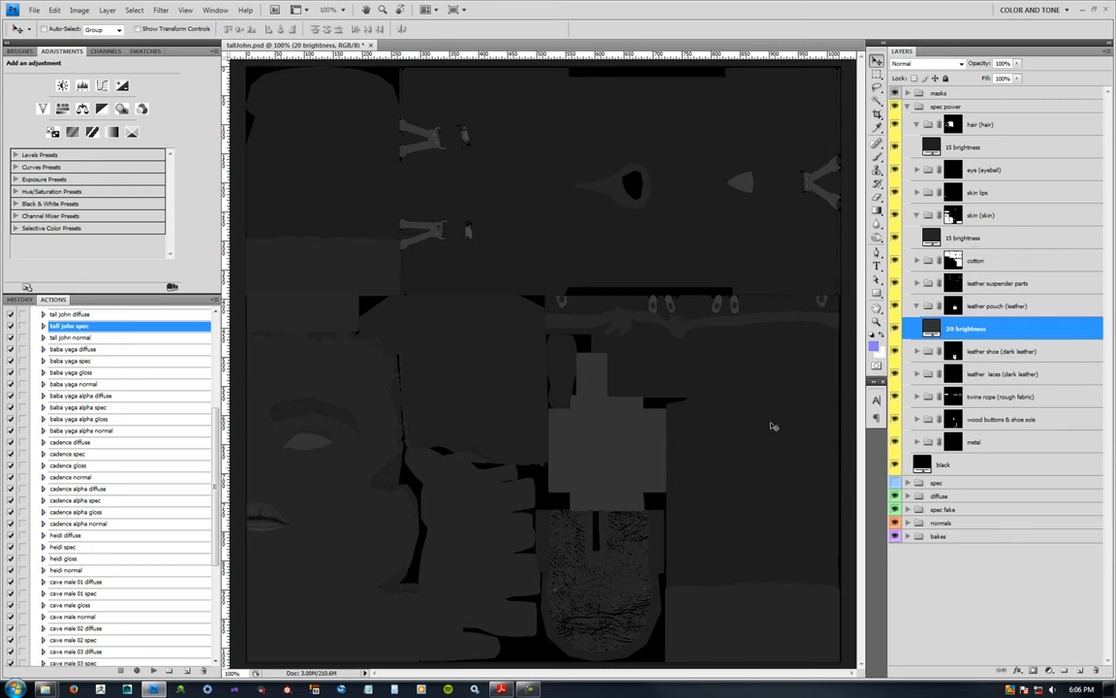
mouse_move(767, 384)
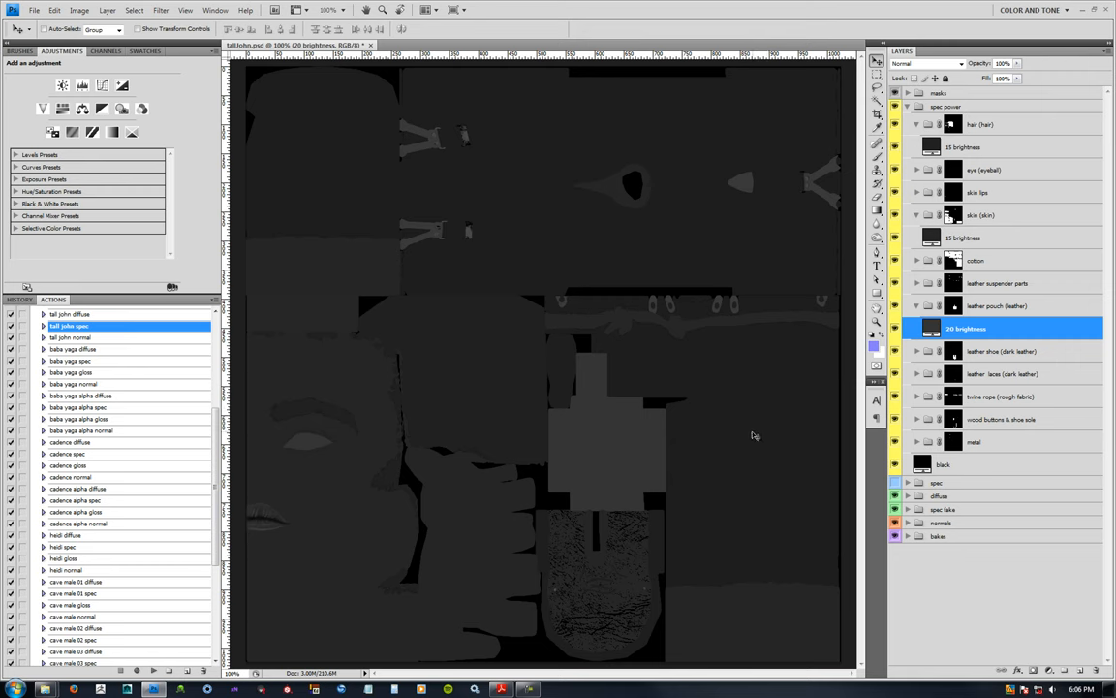
mouse_move(985, 293)
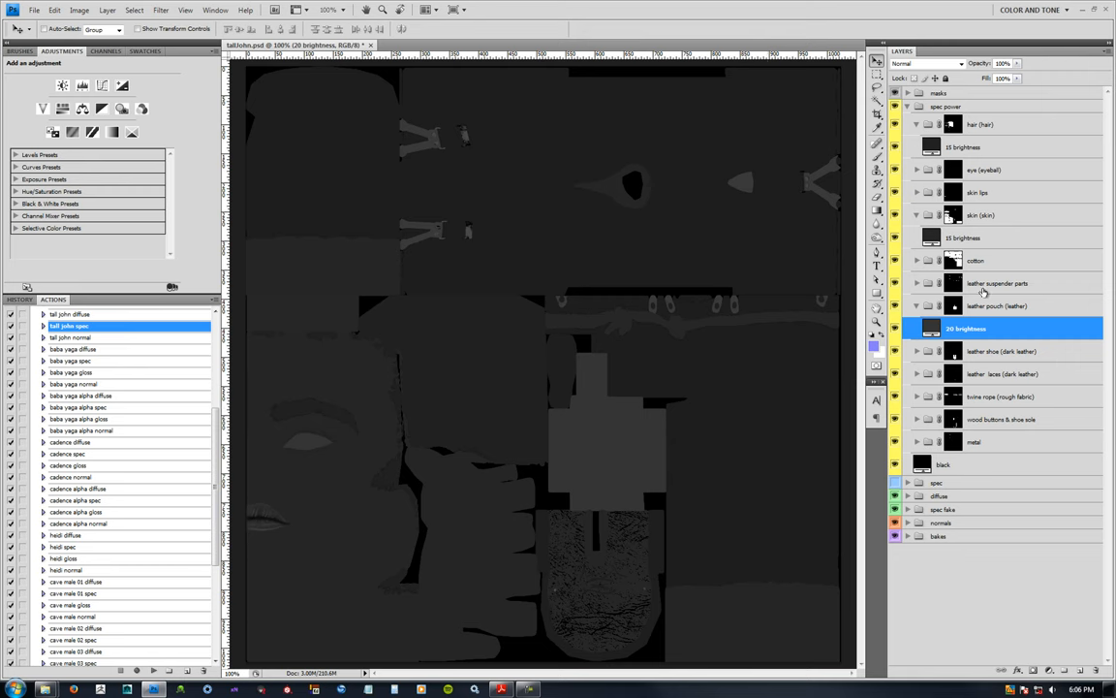
- Give the cotton group a darker grey brightness fill and leave cotton selected
left_click(977, 260)
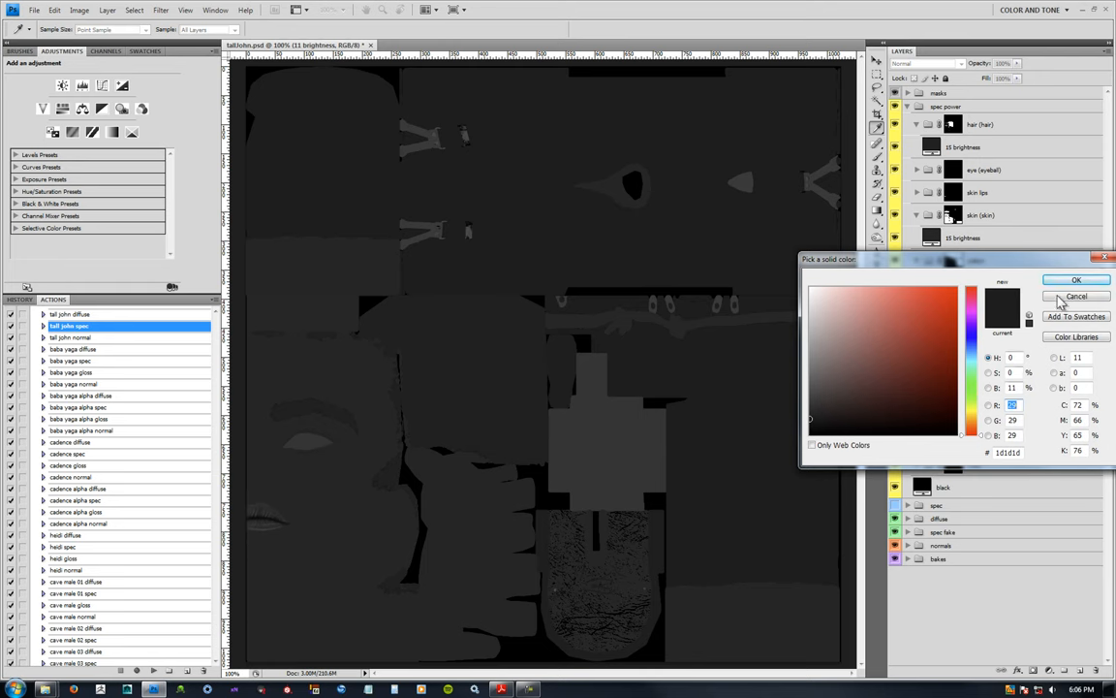
left_click(1075, 279)
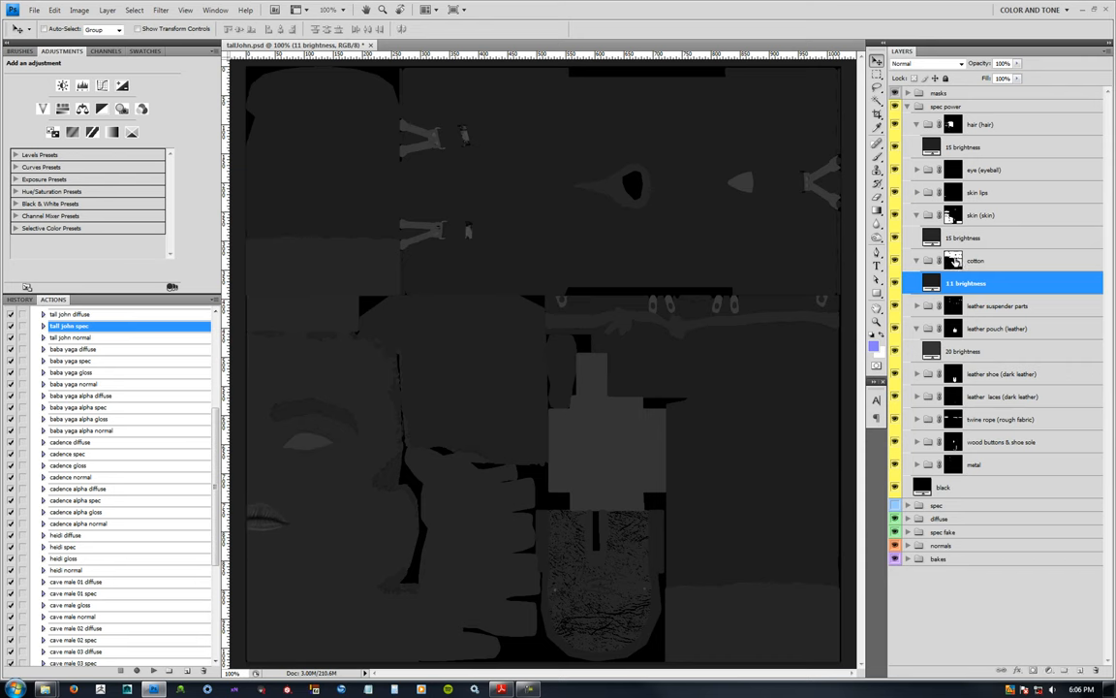
left_click(977, 260)
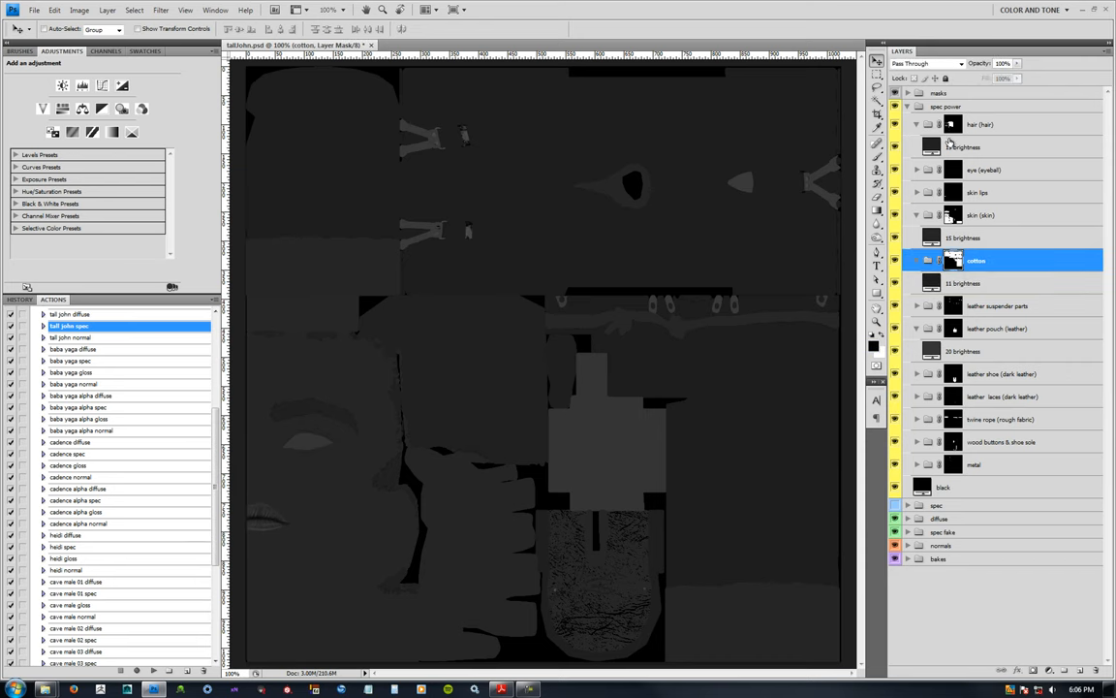
- Fold the material groups into spec power, show Channels, and hide the grey fills to reveal the blue texture
left_click(104, 51)
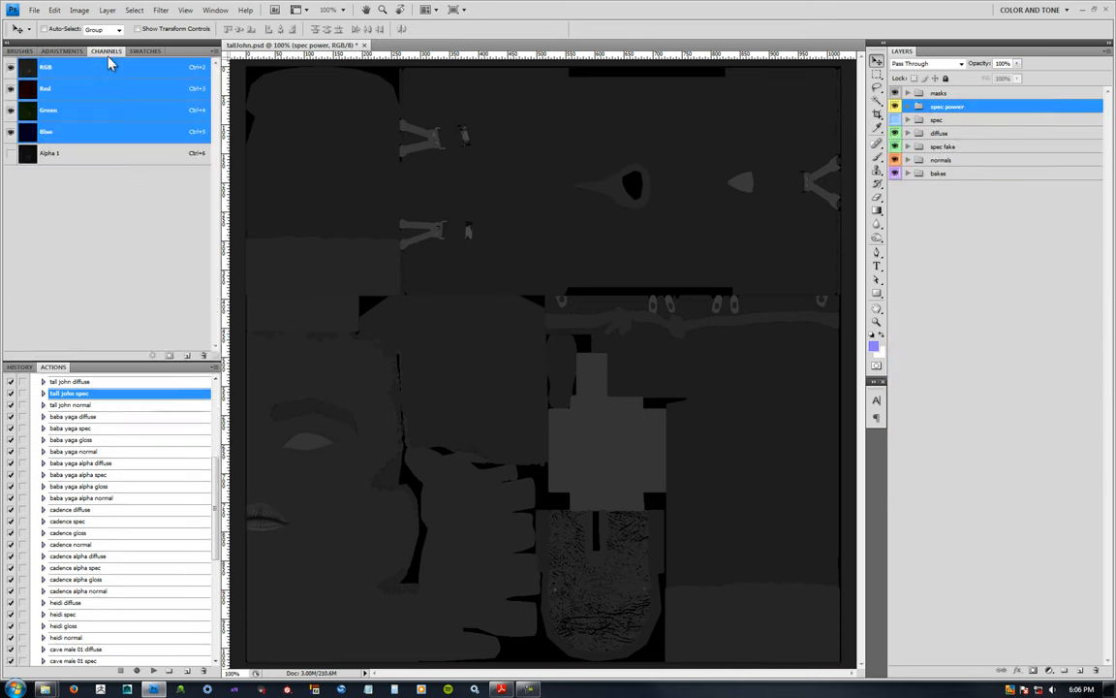
left_click(51, 153)
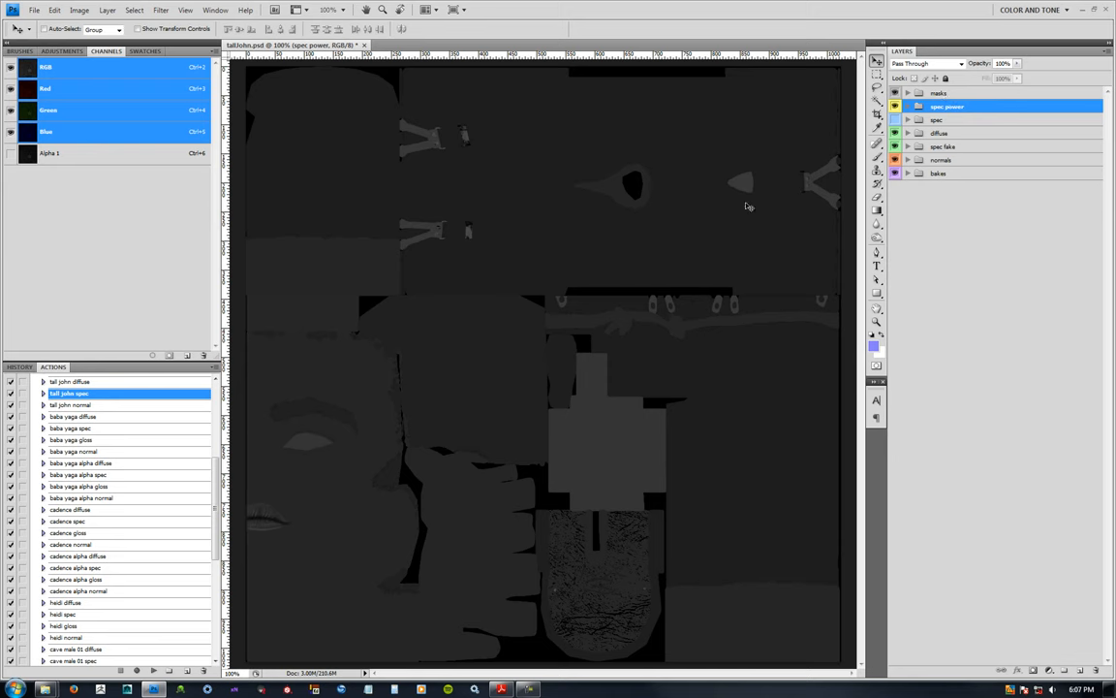
mouse_move(569, 259)
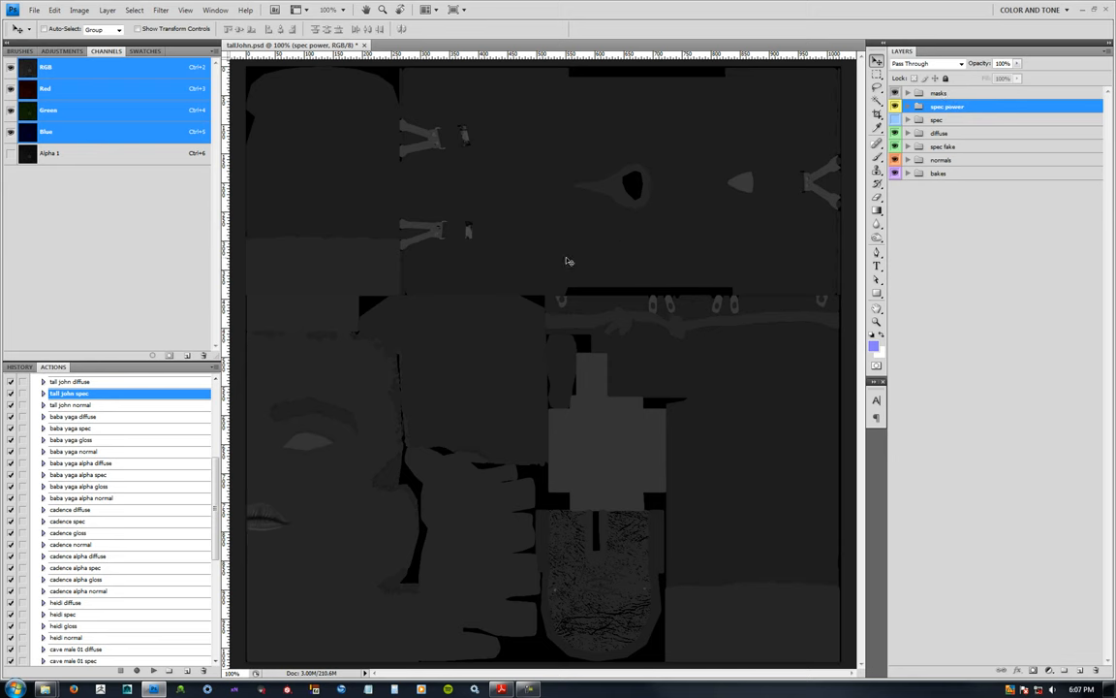
mouse_move(822, 194)
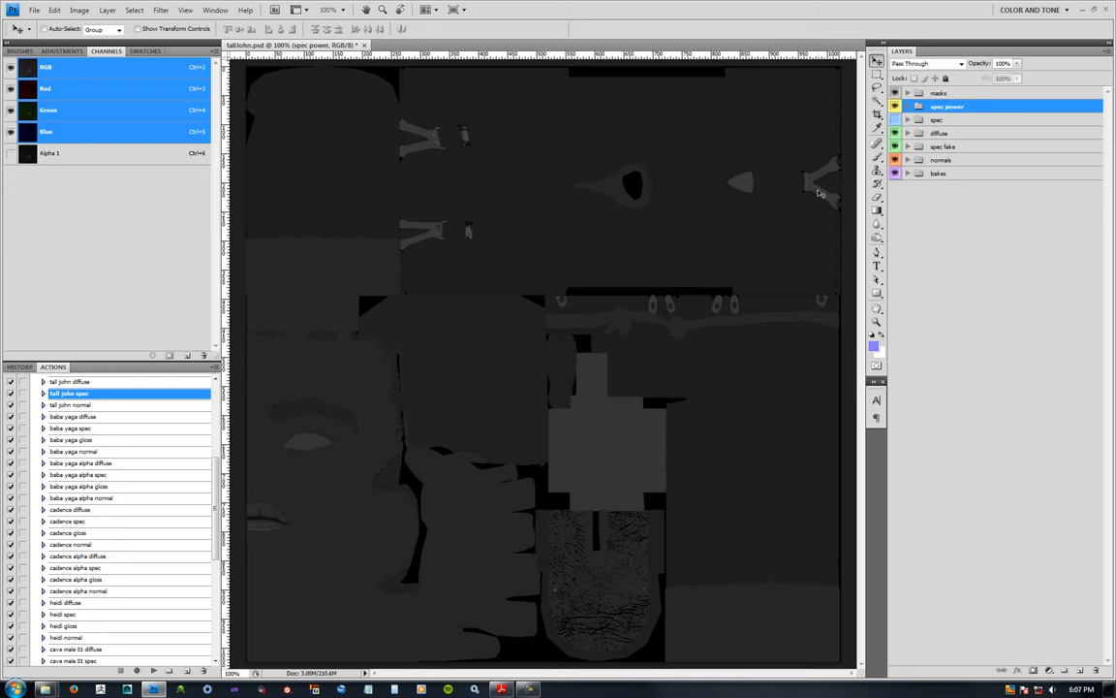
left_click(895, 120)
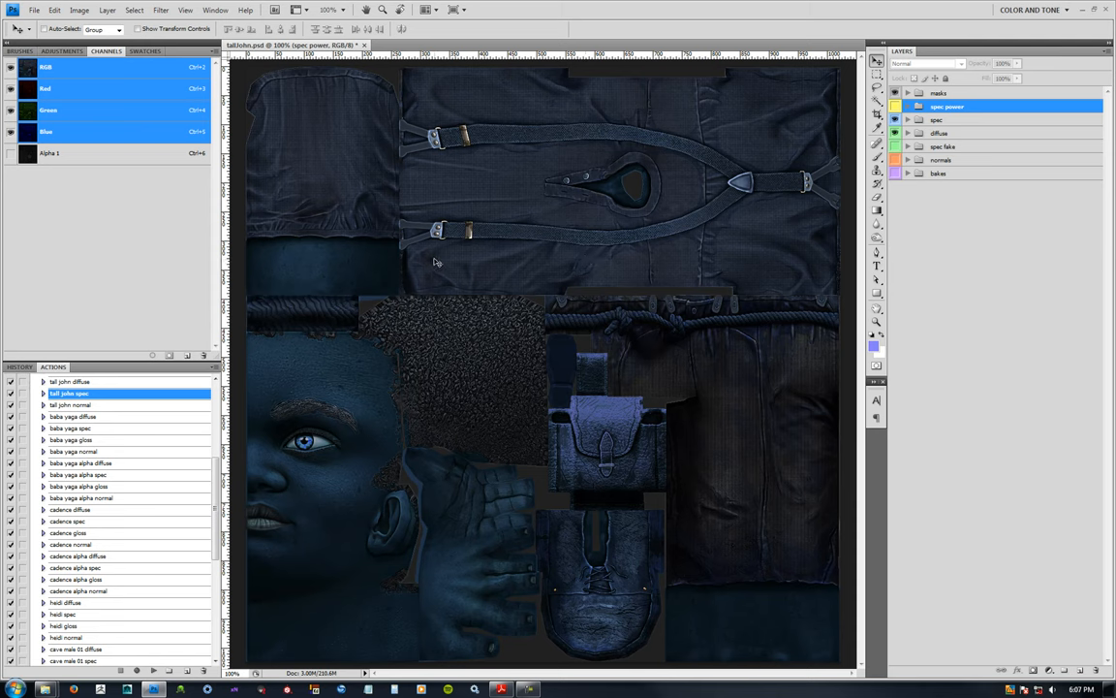
mouse_move(475, 272)
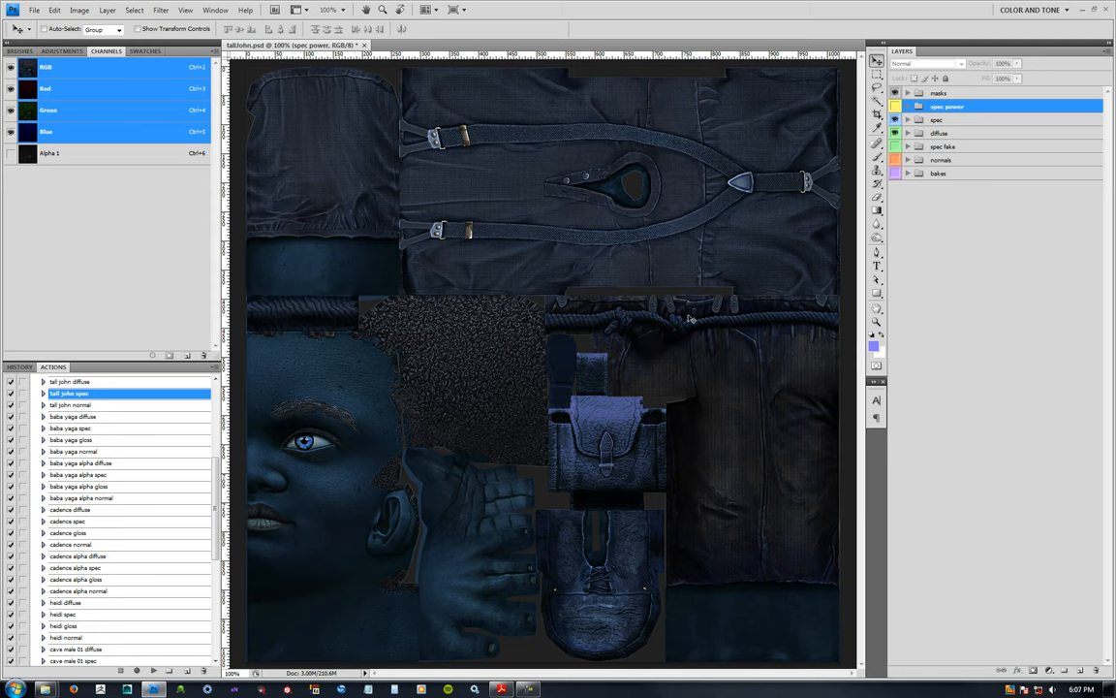
mouse_move(889, 214)
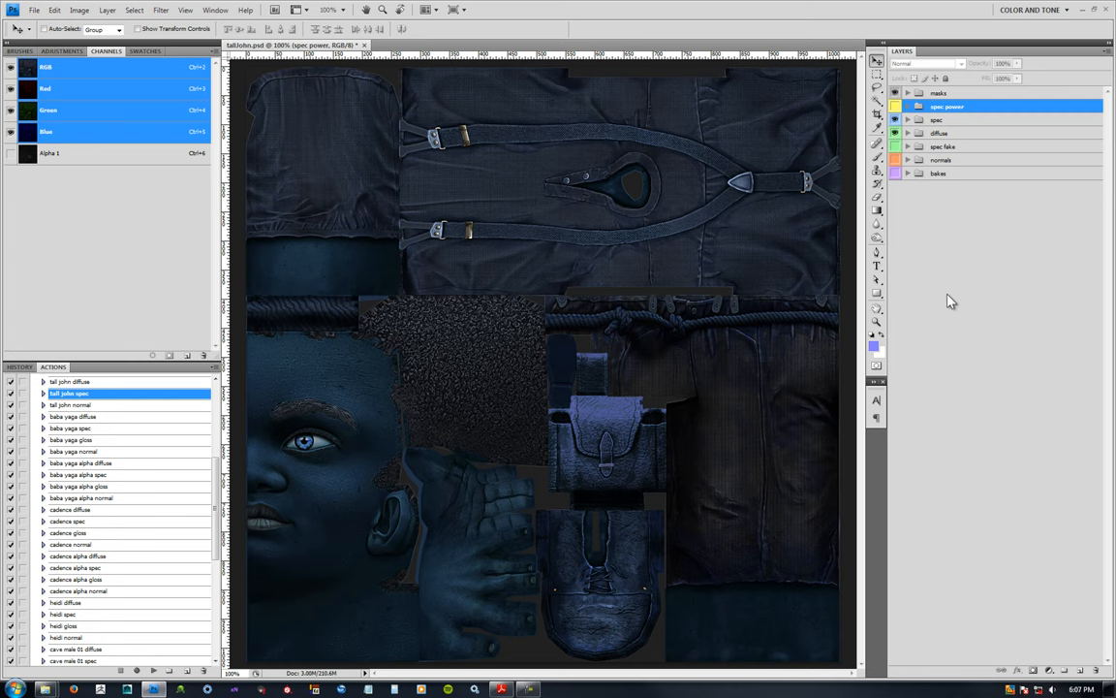
mouse_move(949, 279)
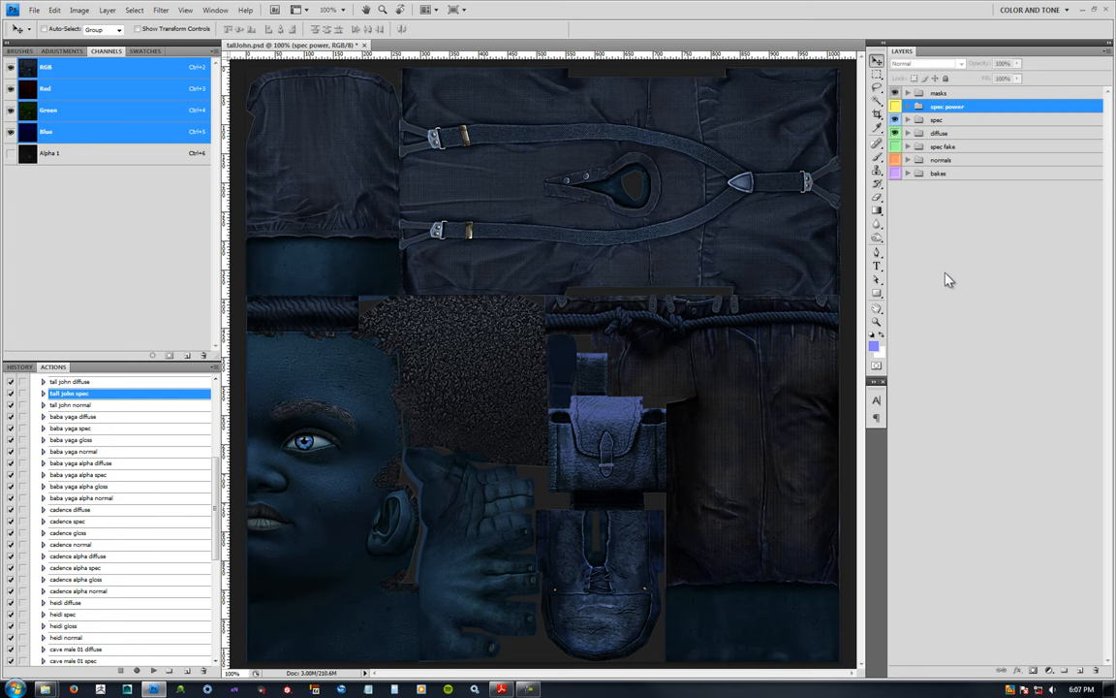
mouse_move(950, 244)
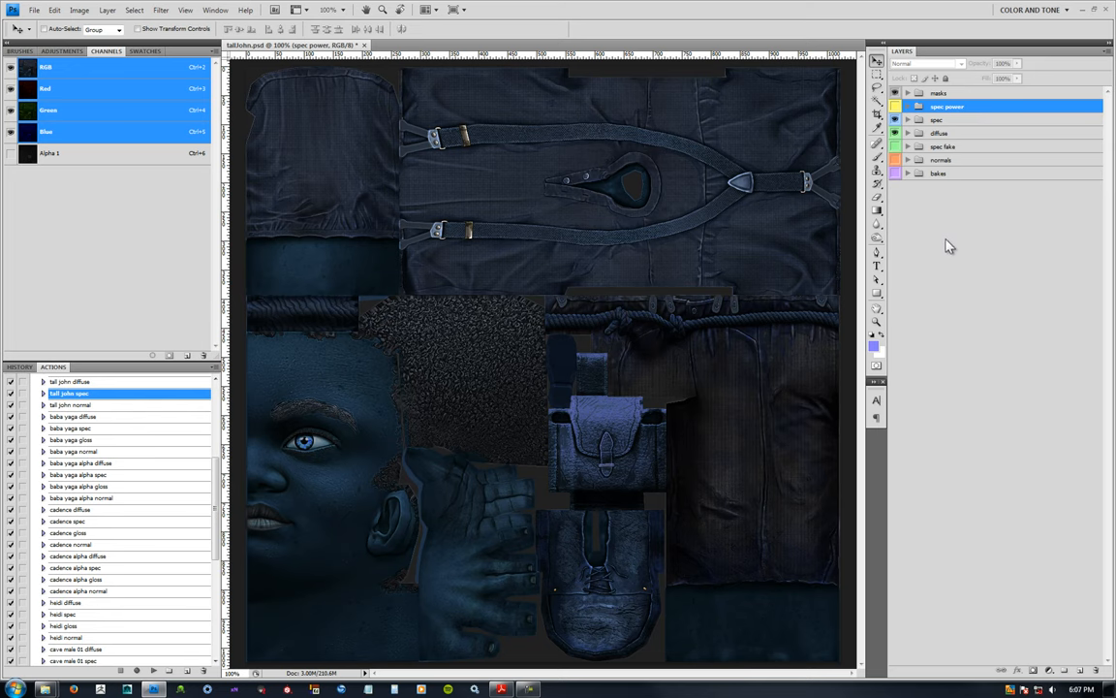
mouse_move(527, 347)
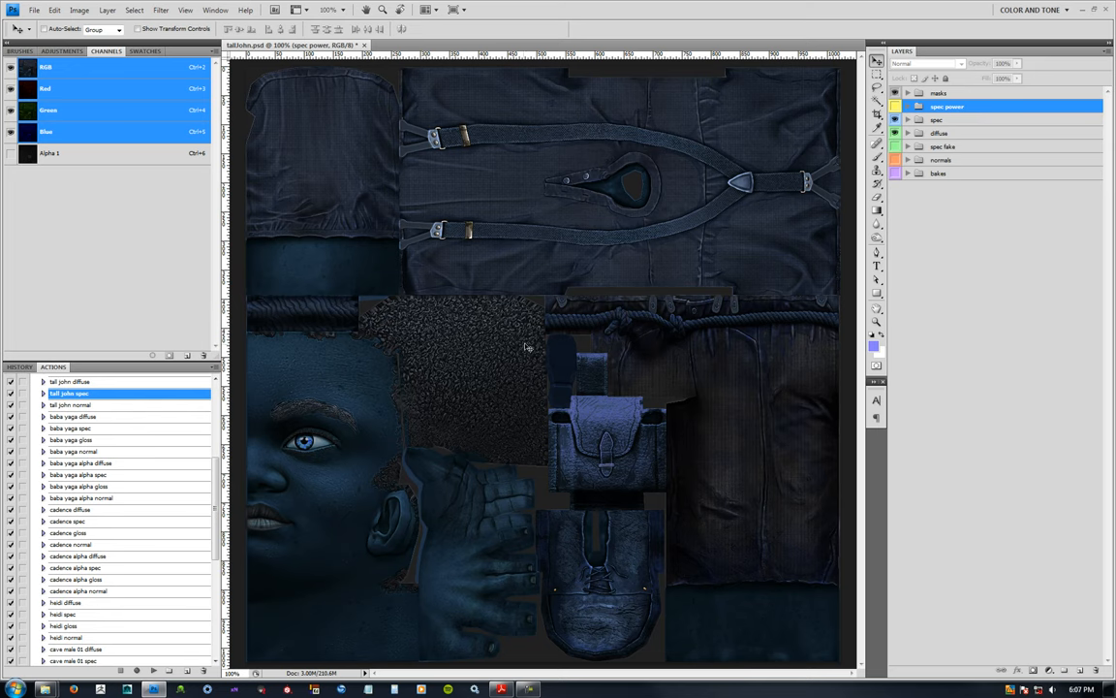